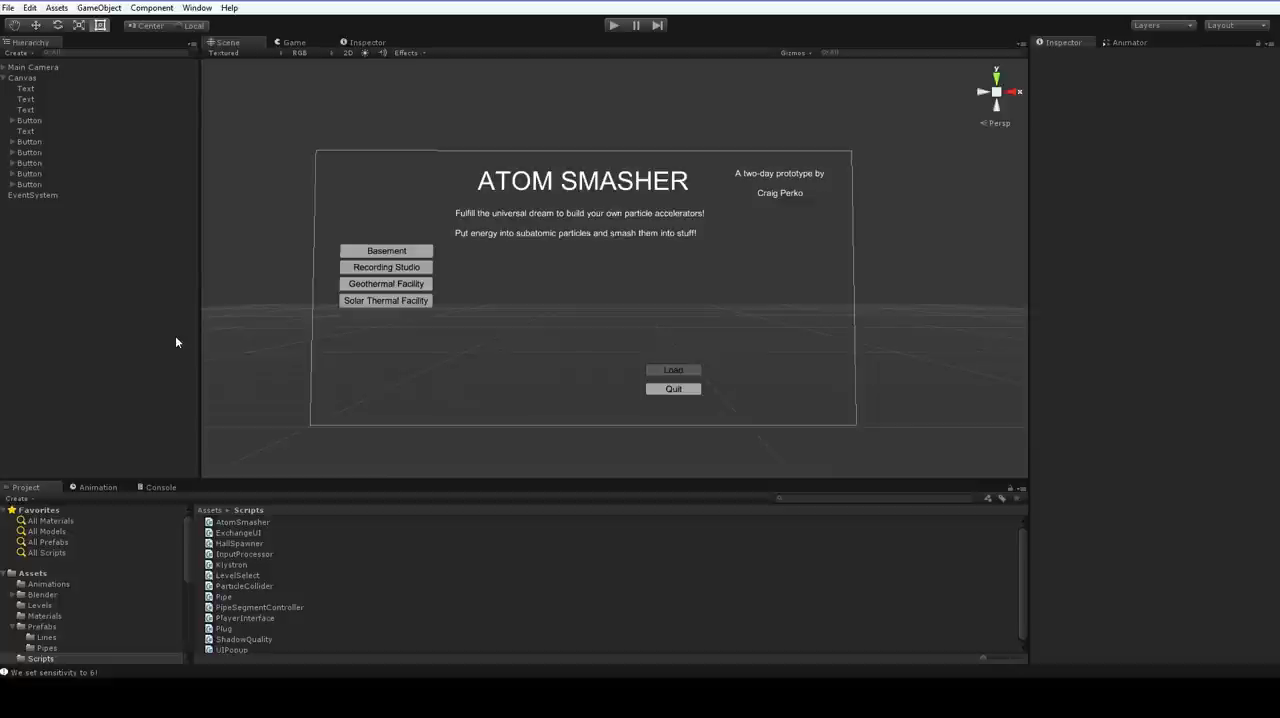
{"action": "mouse_move", "coordinate": [835, 265]}
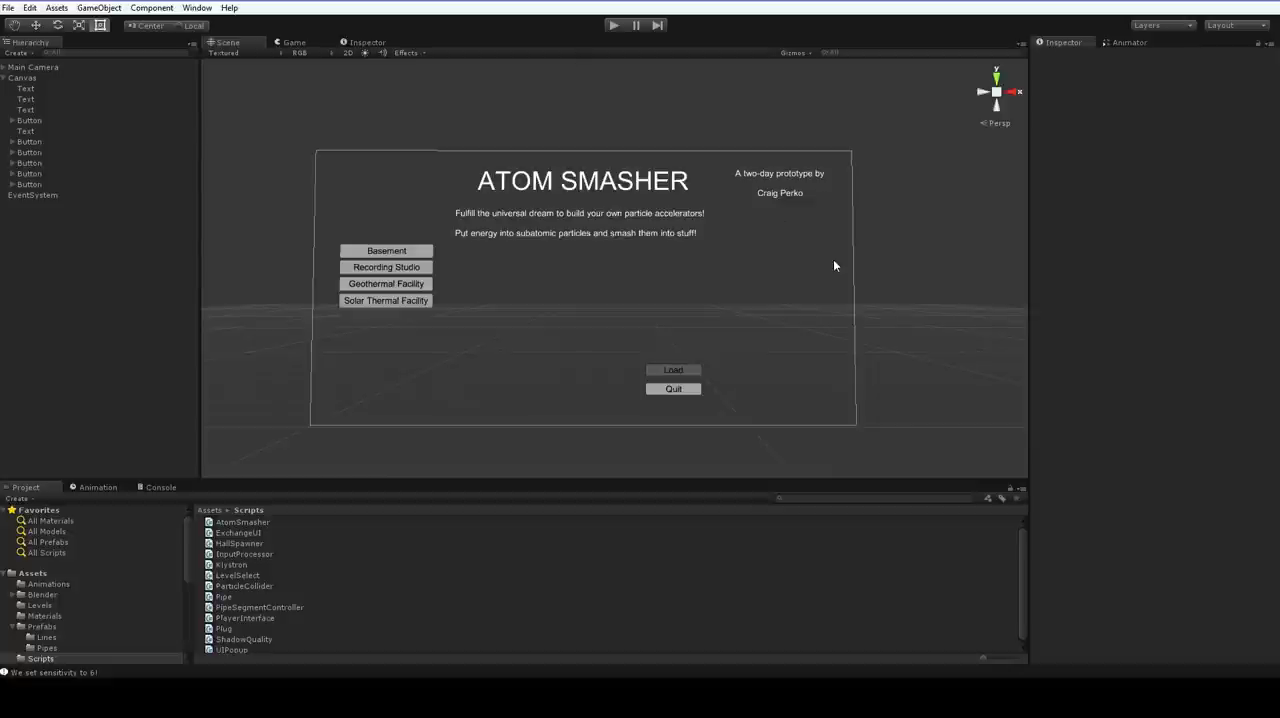
{"action": "mouse_move", "coordinate": [767, 307]}
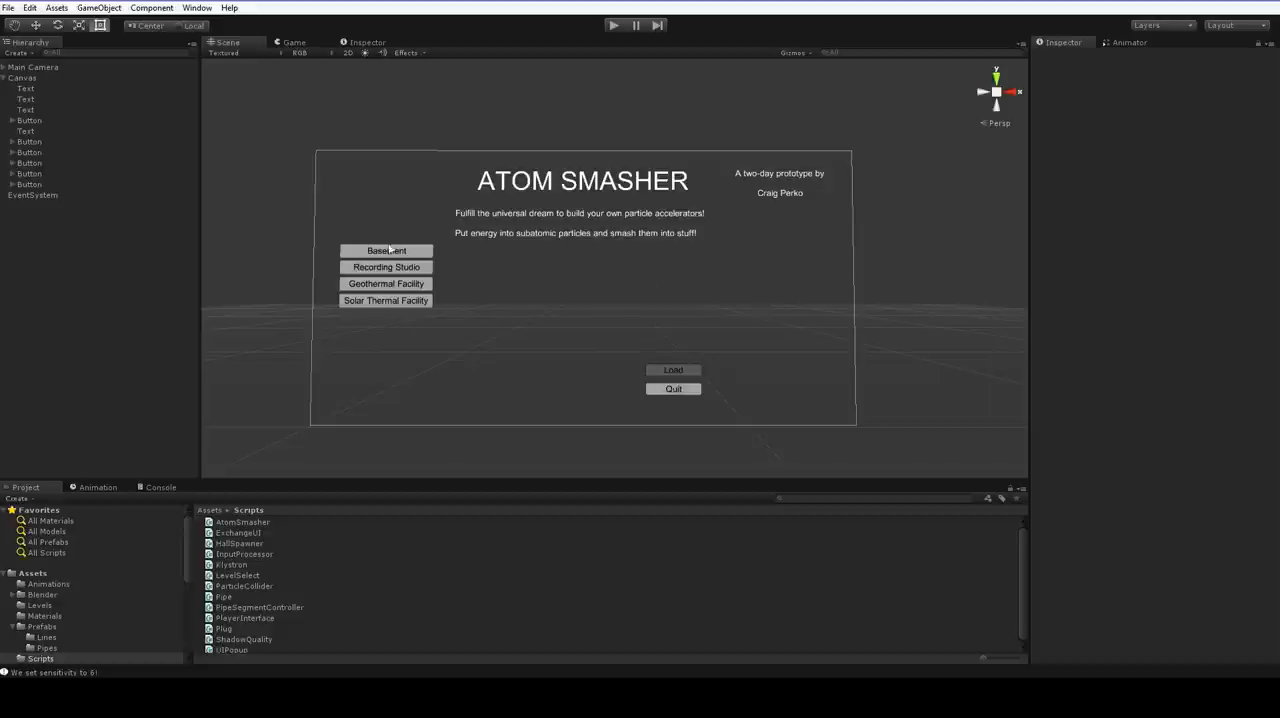
Add a new UI Text under Canvas and anchor it middle-right.
{"action": "right_click", "coordinate": [20, 77]}
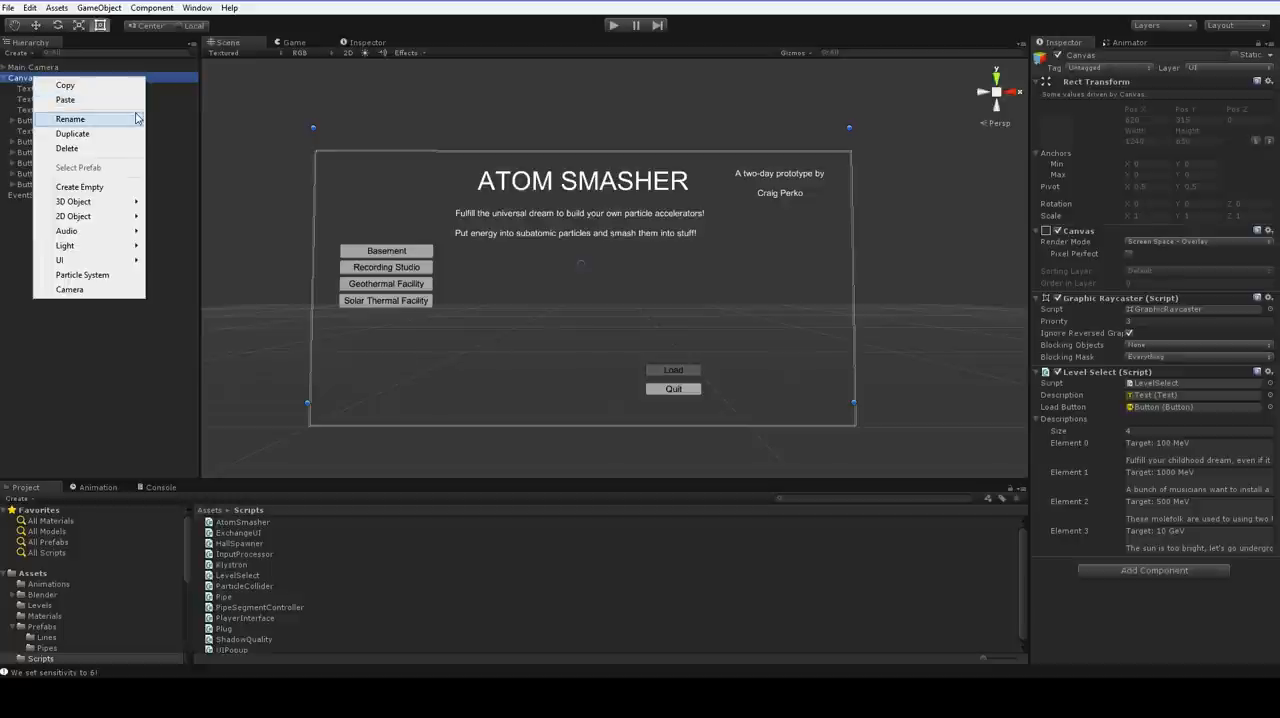
{"action": "mouse_move", "coordinate": [169, 155]}
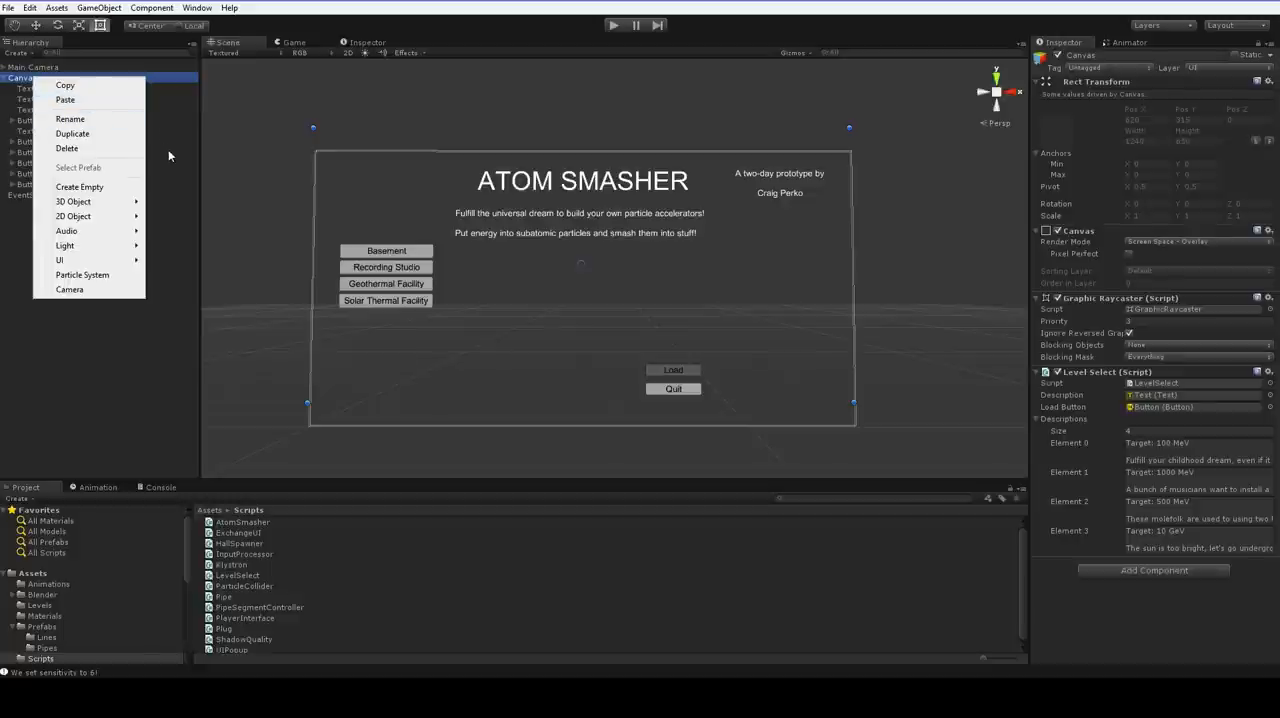
{"action": "mouse_move", "coordinate": [176, 137]}
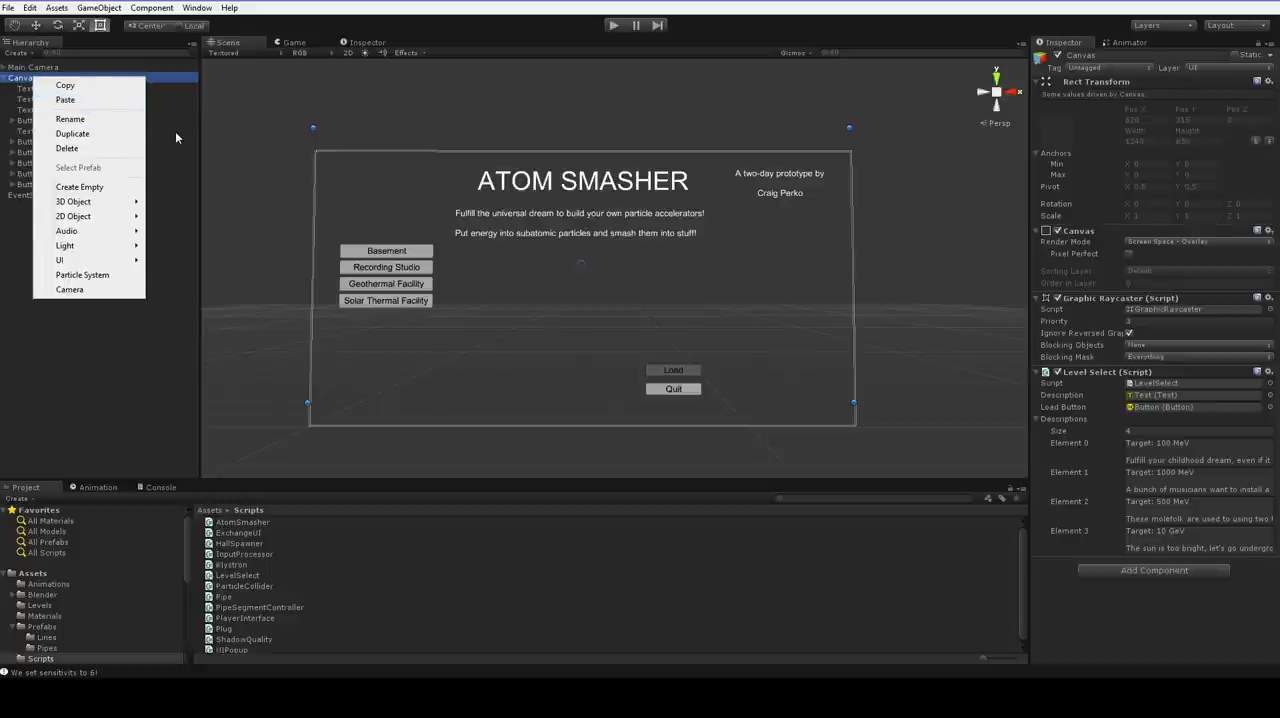
{"action": "mouse_move", "coordinate": [120, 260]}
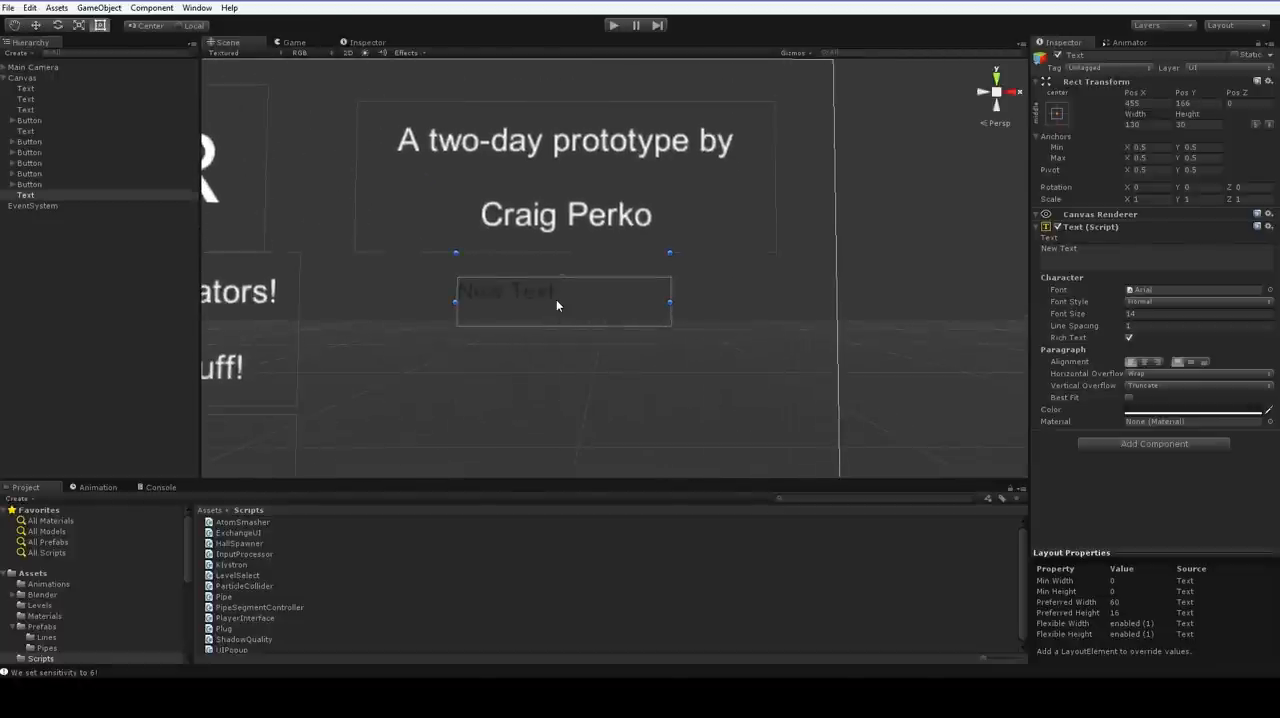
{"action": "mouse_move", "coordinate": [565, 320]}
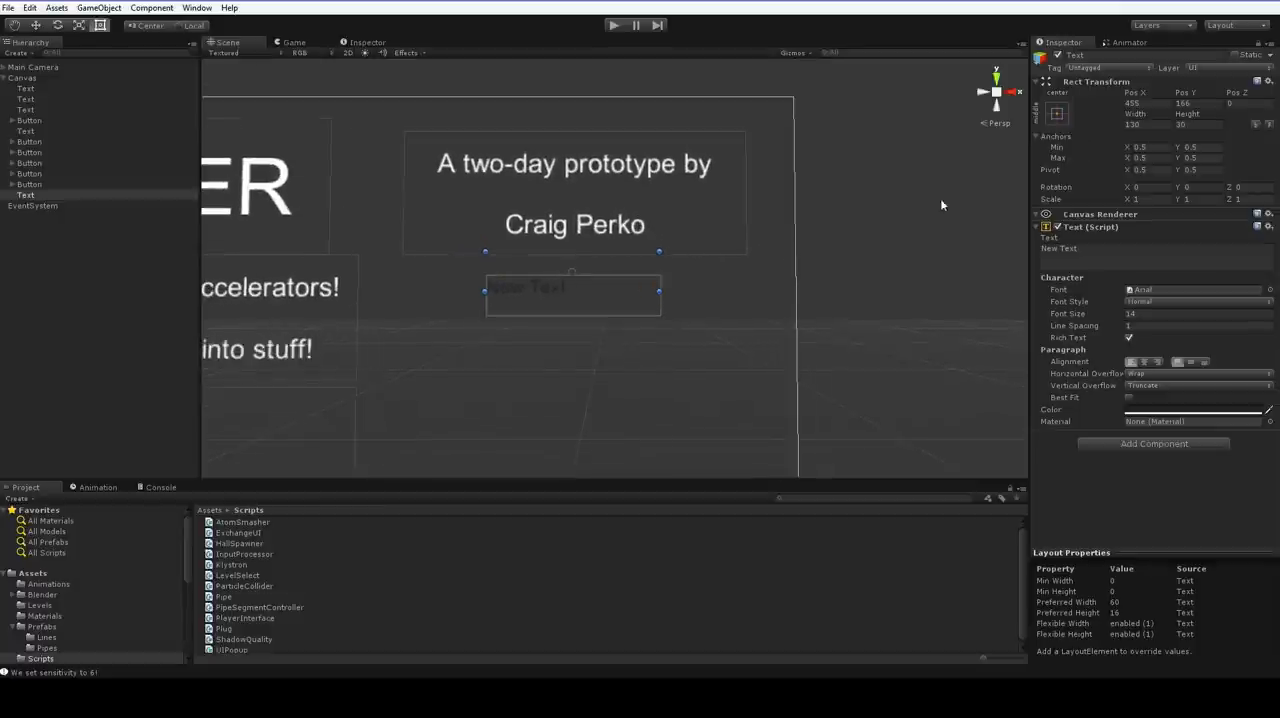
{"action": "left_click", "coordinate": [1064, 113]}
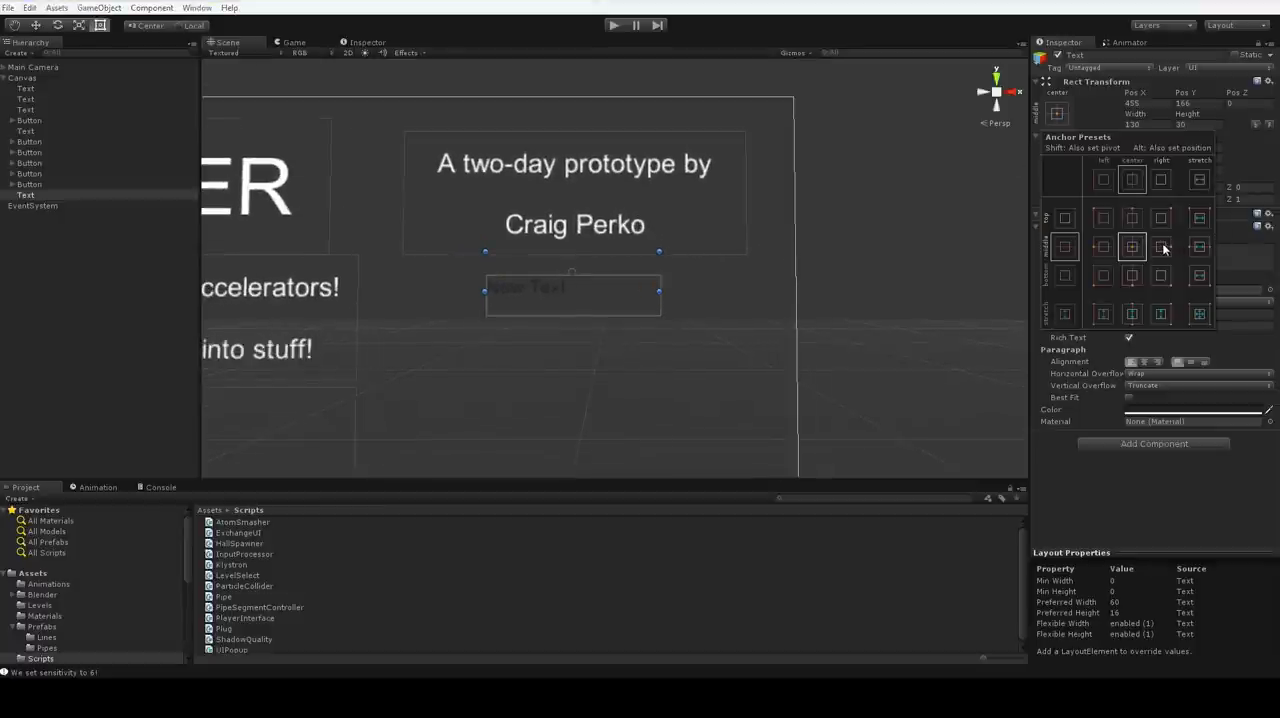
{"action": "left_click", "coordinate": [1161, 247]}
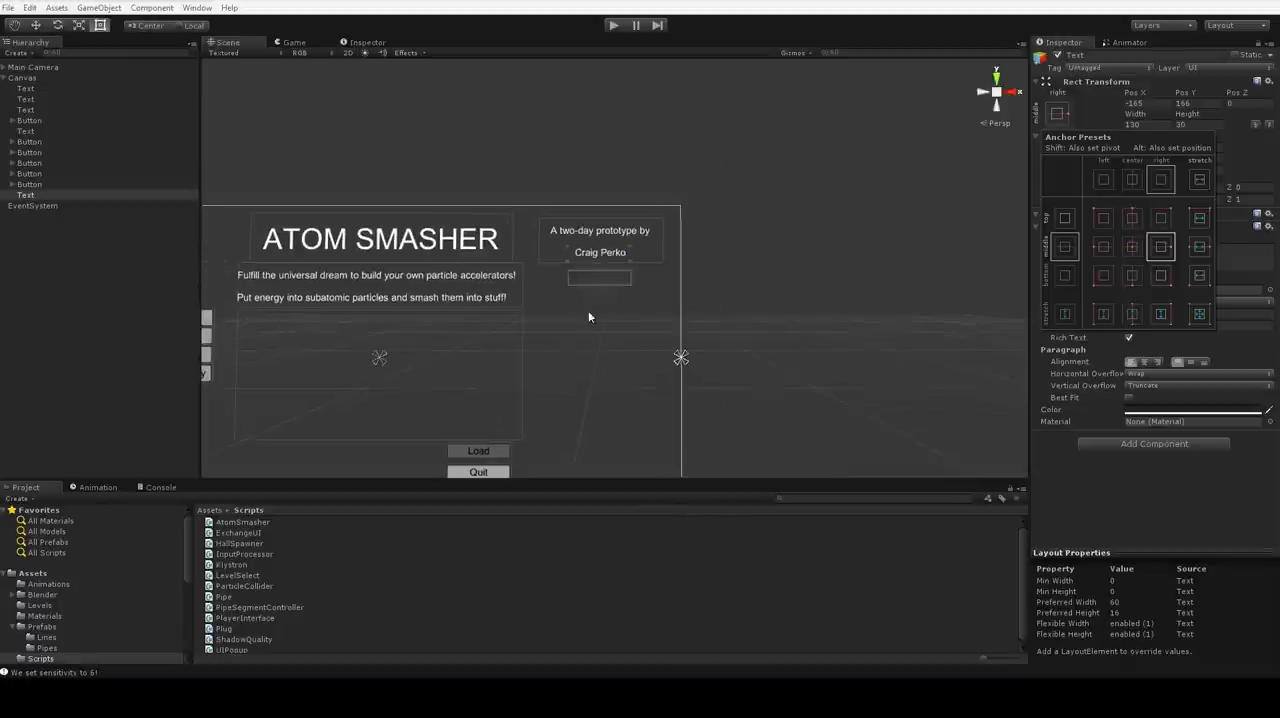
{"action": "mouse_move", "coordinate": [1005, 293]}
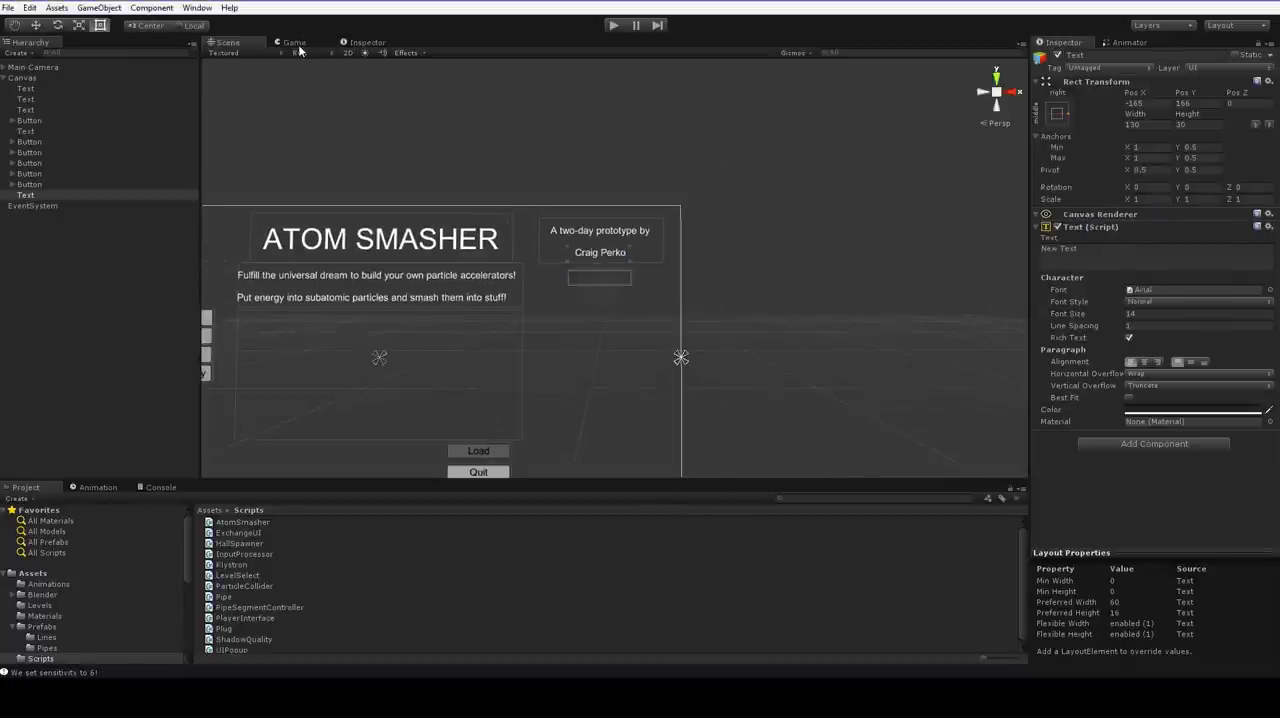
{"action": "left_click", "coordinate": [293, 42]}
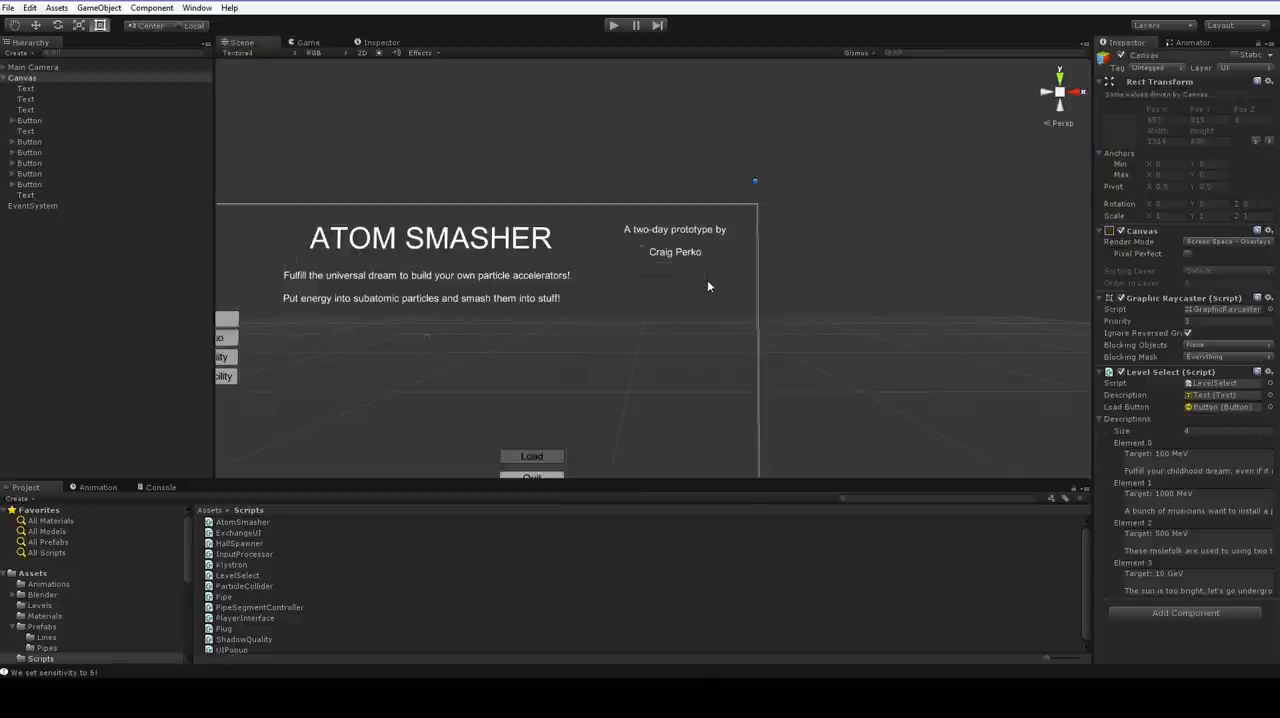
Set the new Text to 'Mouse Sensitivity' with font size 16.
{"action": "left_click", "coordinate": [25, 195]}
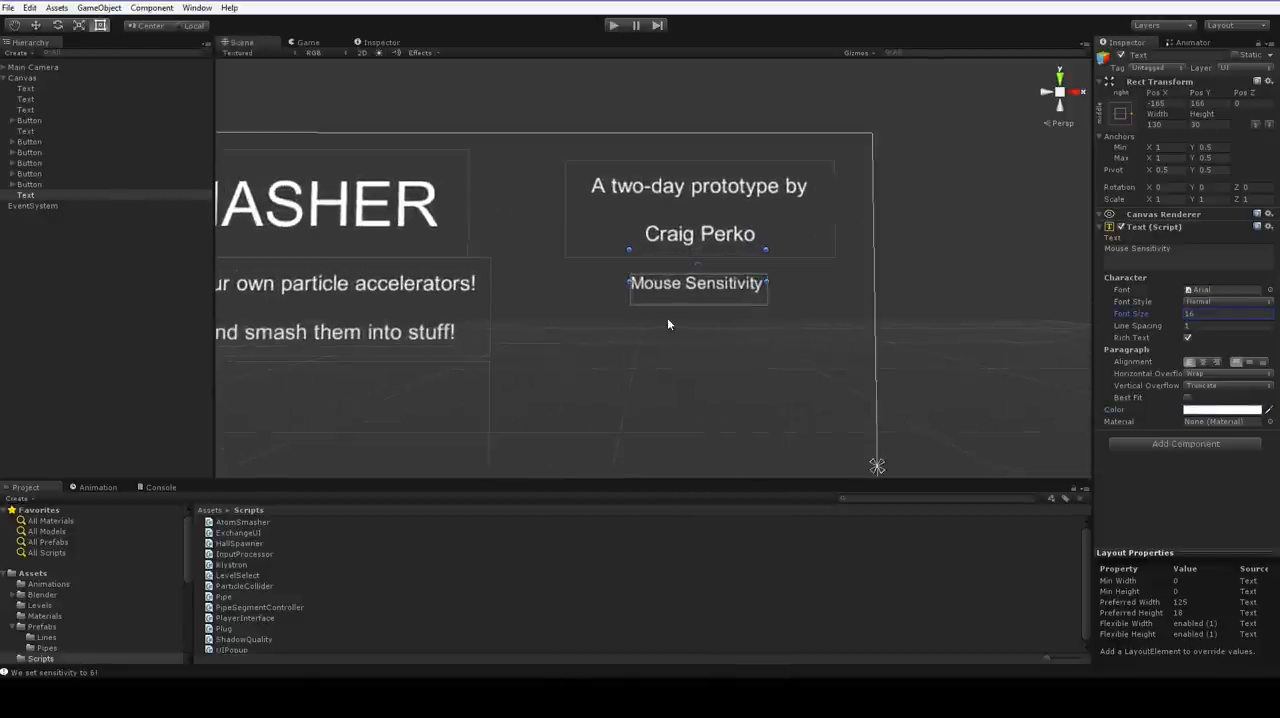
{"action": "left_click_drag", "start_coordinate": [697, 283], "coordinate": [697, 391]}
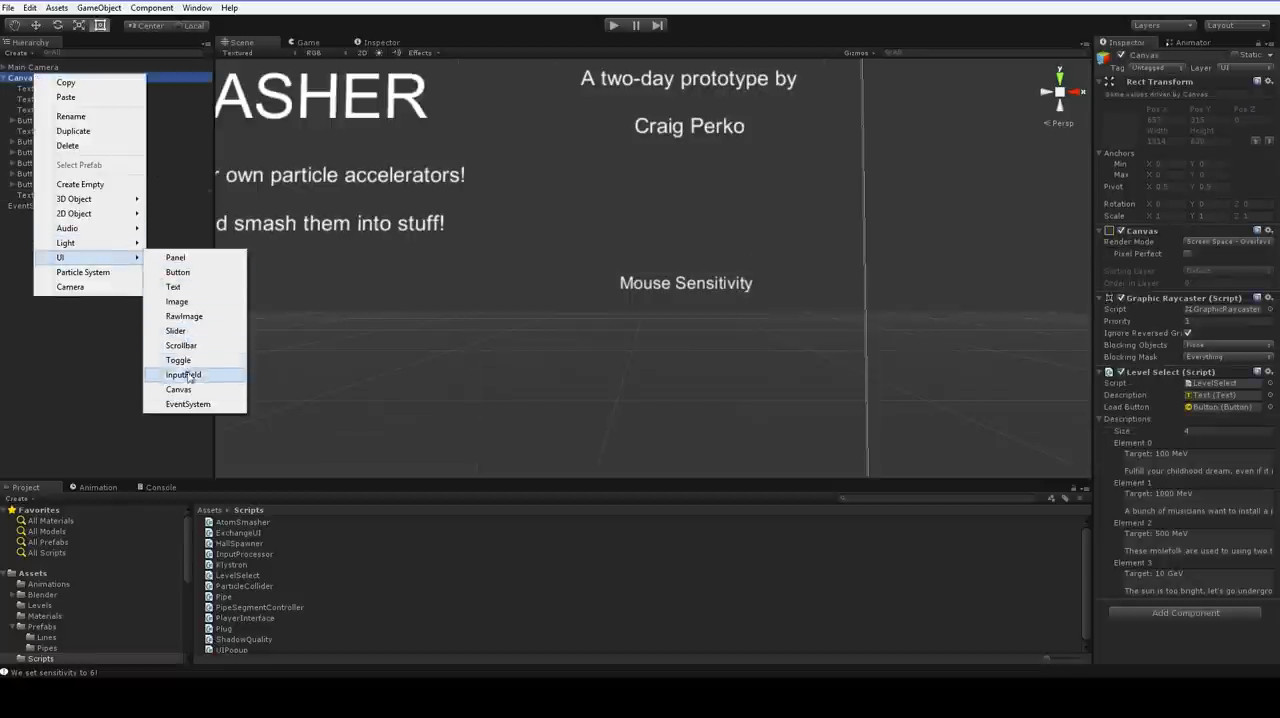
Add a Slider ranging 0.1 to 20 under the Mouse Sensitivity label.
{"action": "left_click", "coordinate": [175, 330]}
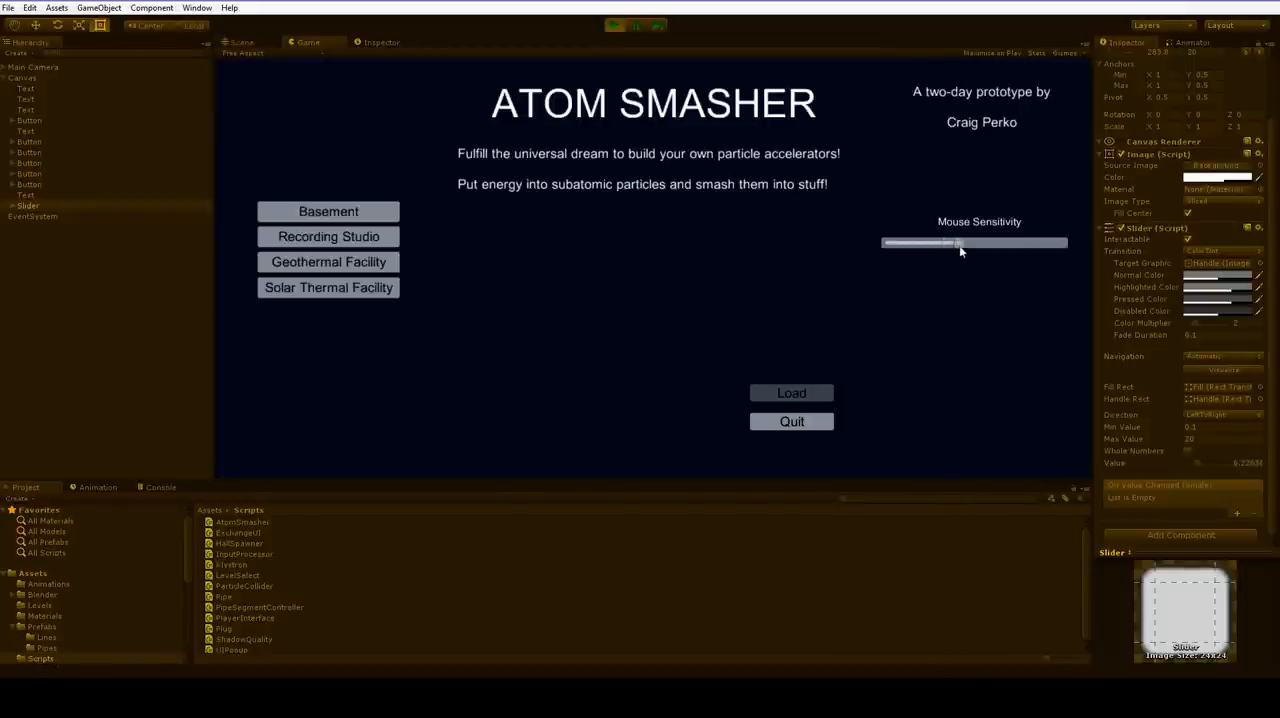
Create an OptionsMenuController C# script in Scripts and open it in MonoDevelop.
{"action": "left_click_drag", "start_coordinate": [958, 243], "coordinate": [1023, 243]}
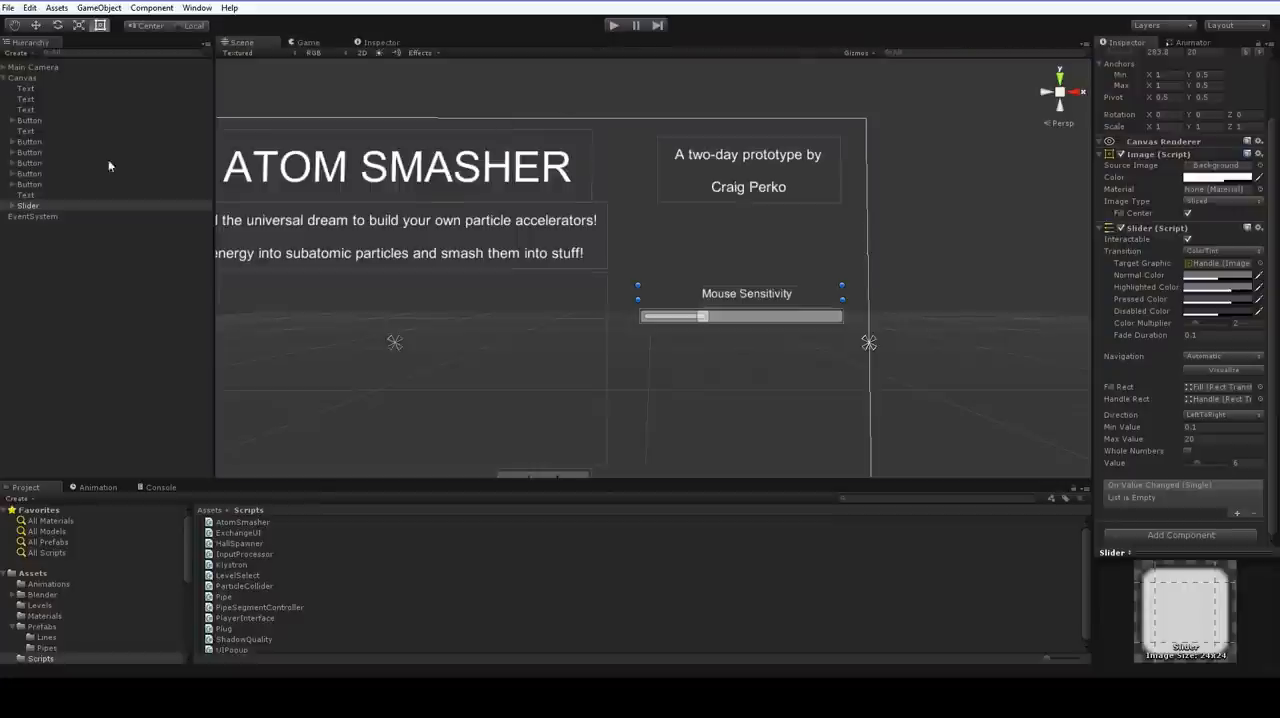
{"action": "right_click", "coordinate": [227, 596]}
{"action": "type", "text": "OptionsMenuController"}
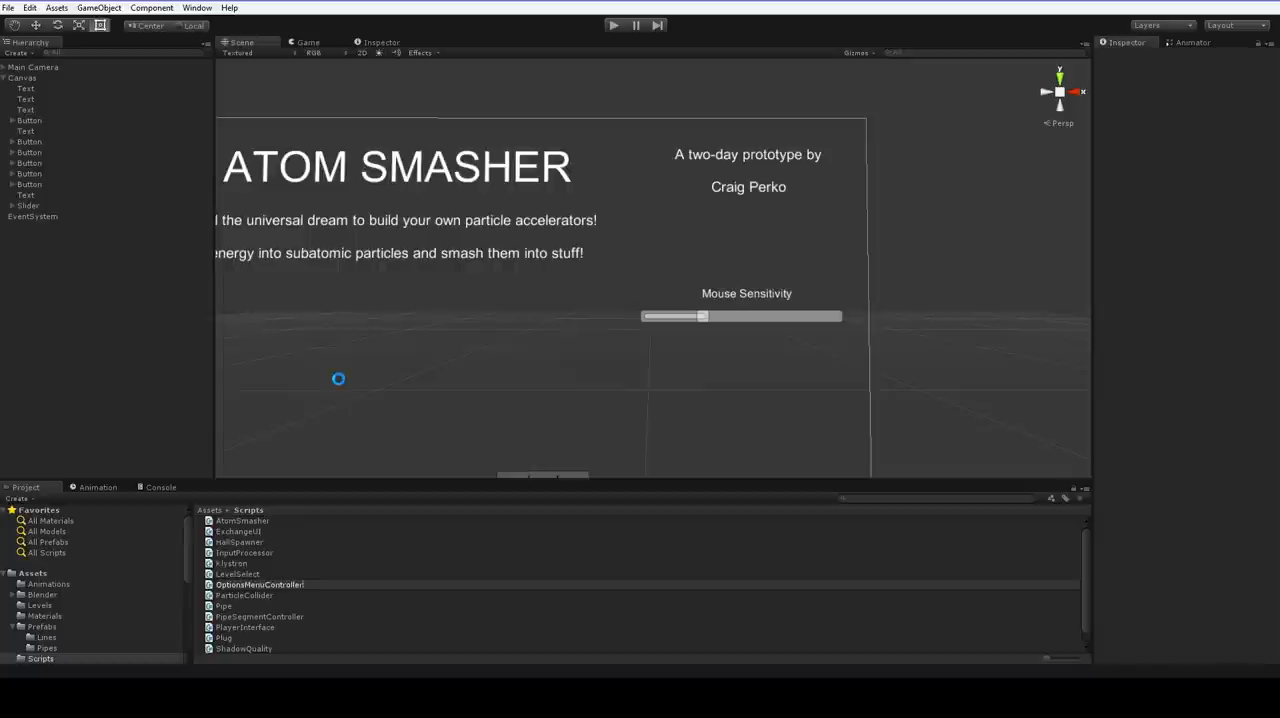
{"action": "left_click", "coordinate": [258, 584]}
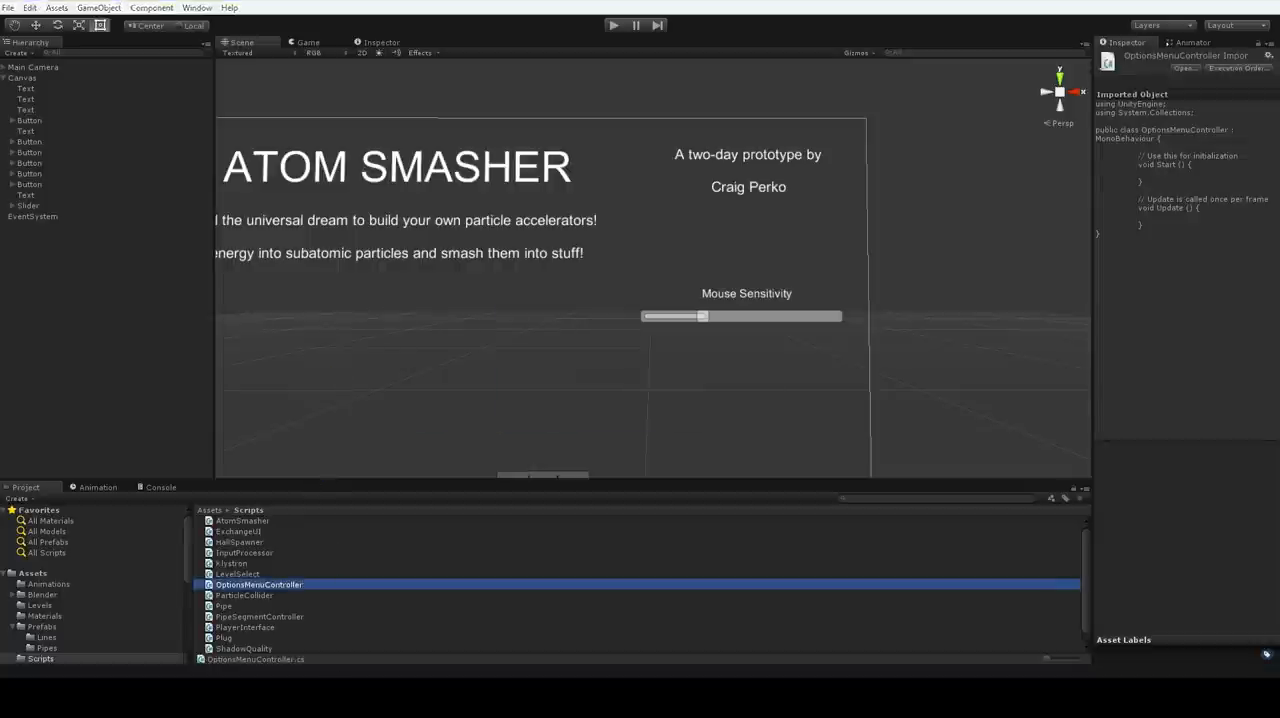
{"action": "double_click", "coordinate": [255, 584]}
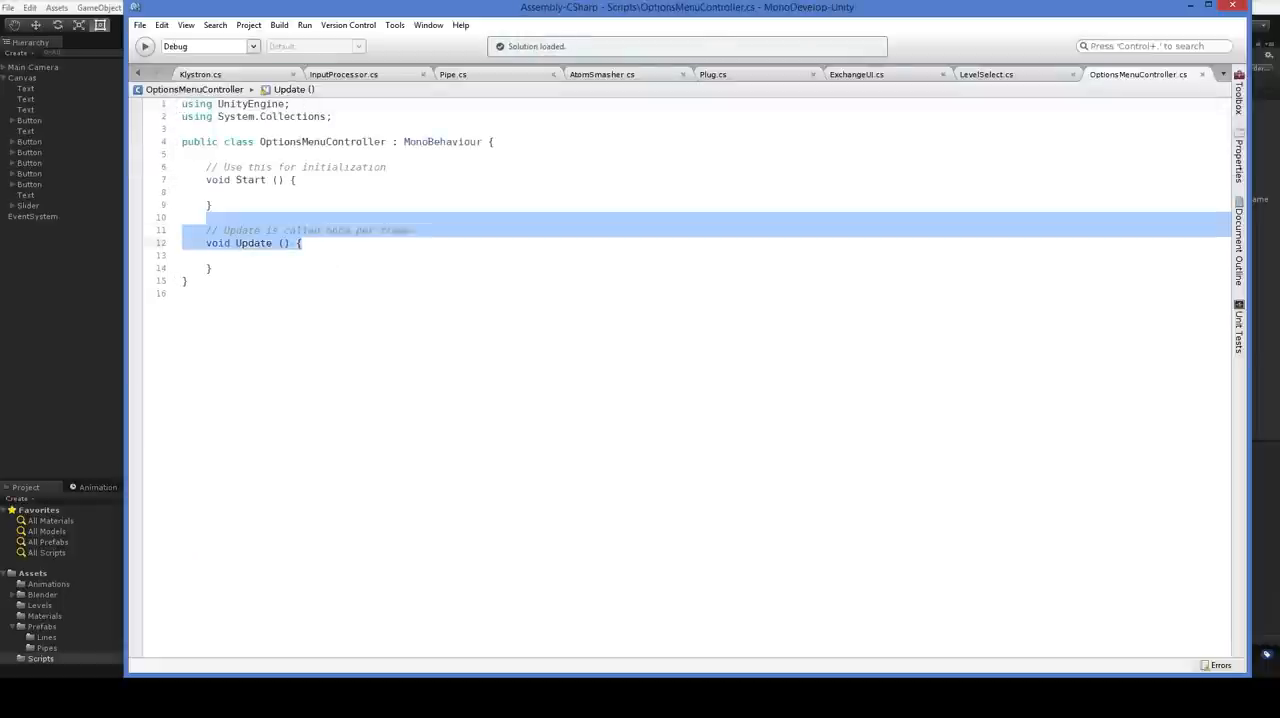
Declare a public void SetMouseSensitivity(float) method.
{"action": "type", "text": "public void Set"}
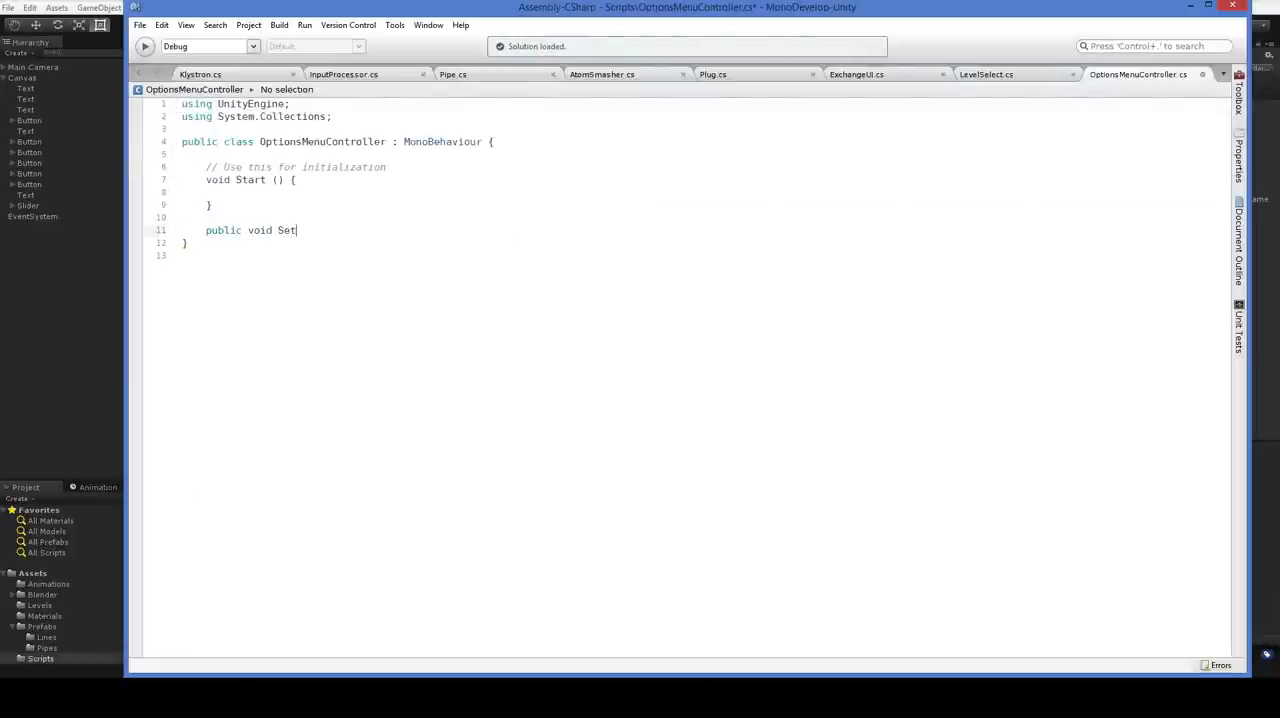
{"action": "type", "text": "MouseSensitiv"}
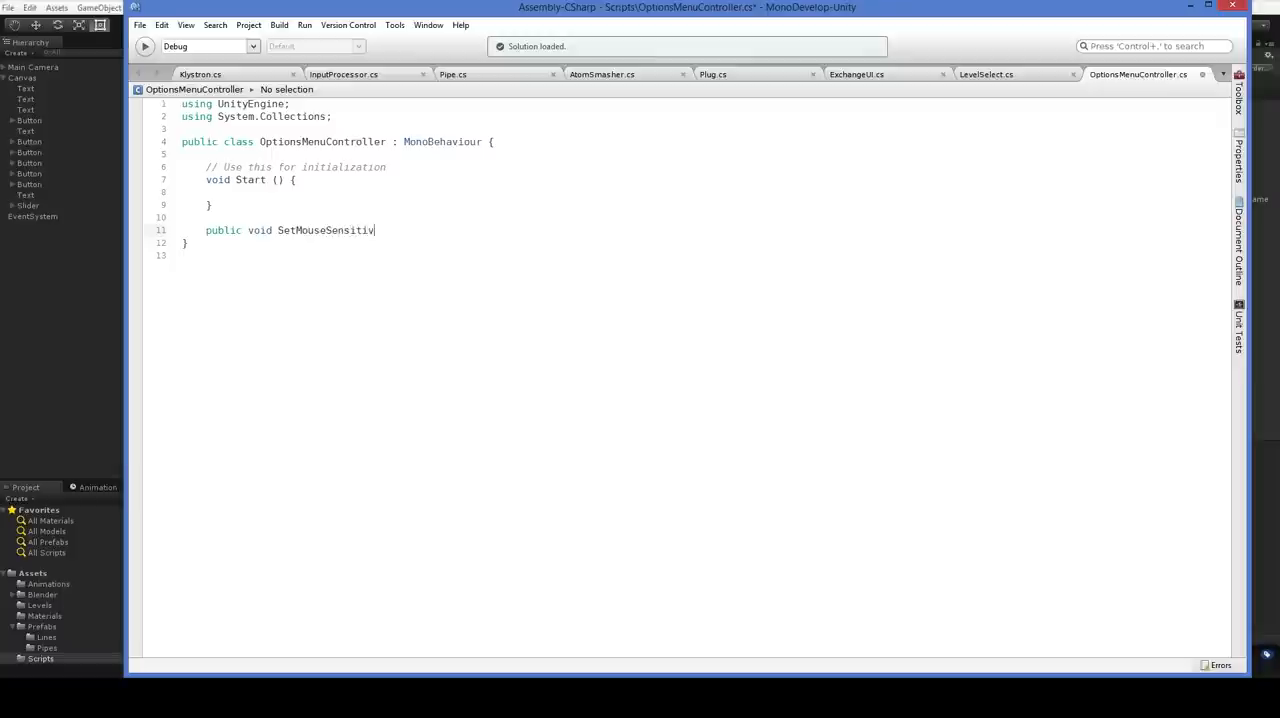
{"action": "type", "text": "ity(float val"}
{"action": "type", "text": "{"}
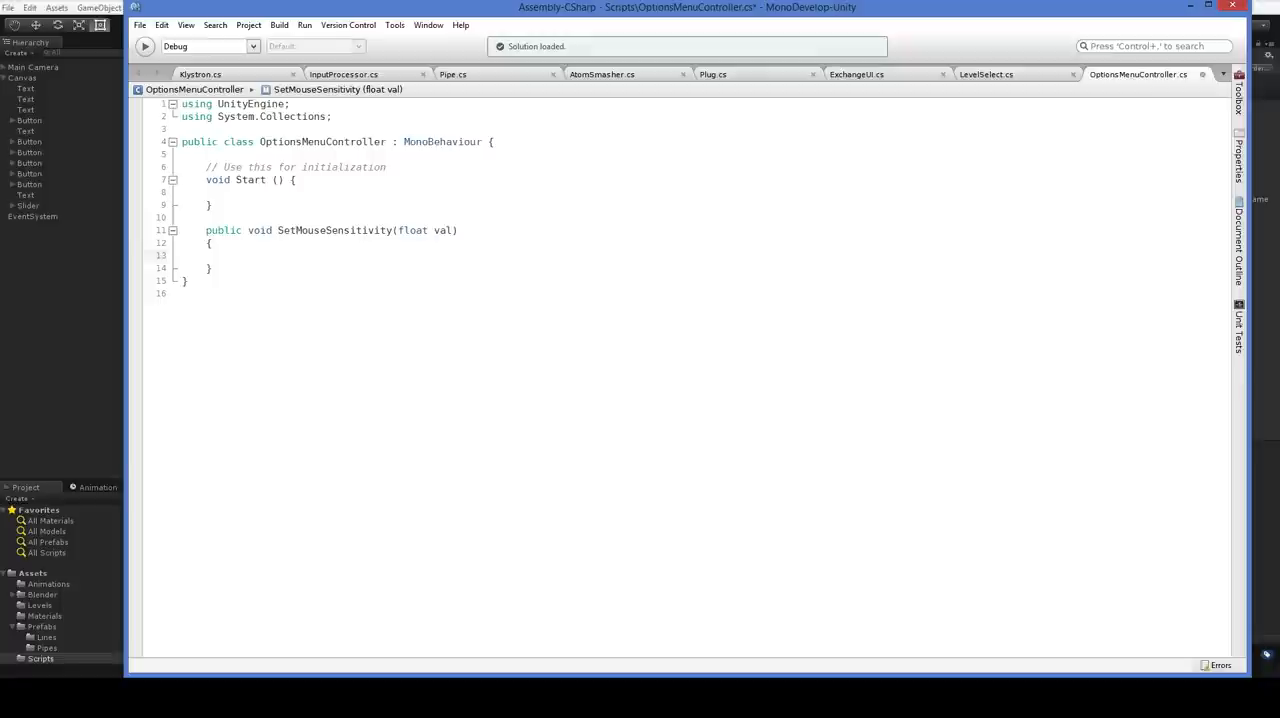
Save the value to PlayerPrefs and log 'Set sensitivity to' plus the value.
{"action": "left_click", "coordinate": [230, 255]}
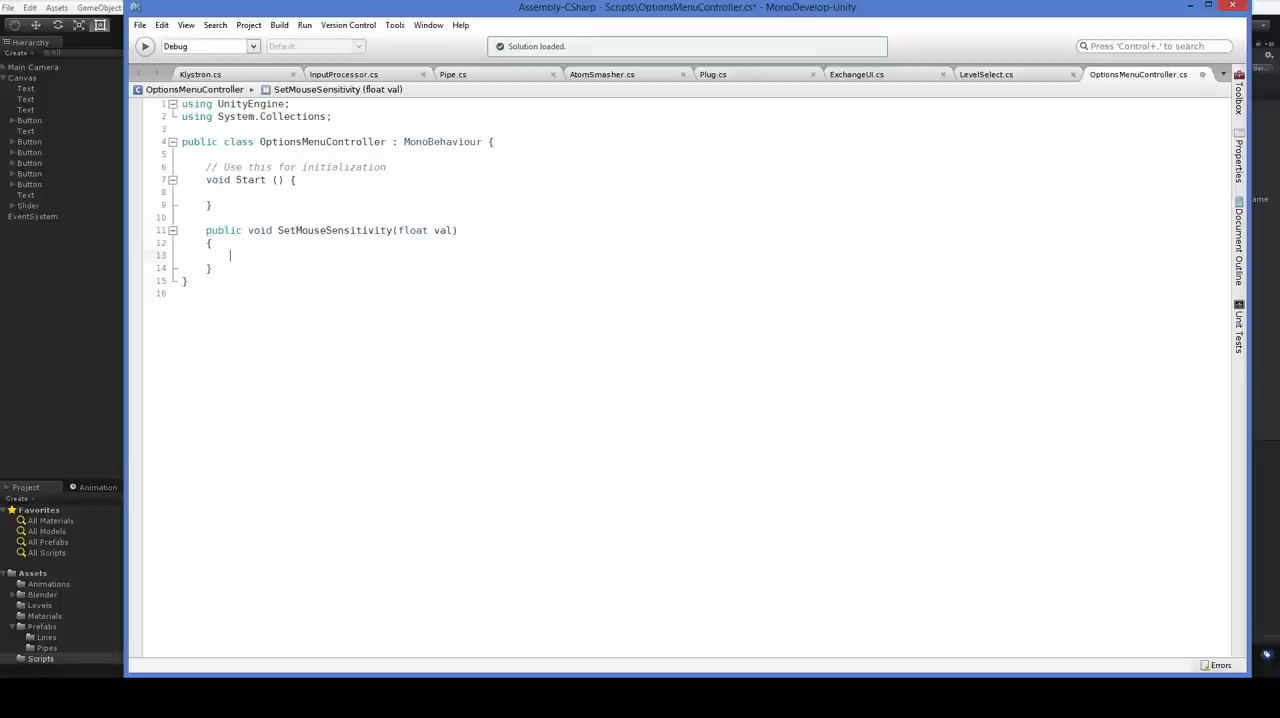
{"action": "type", "text": "PlayerPrefs.SetFloat(\"Sensitiviyt"}
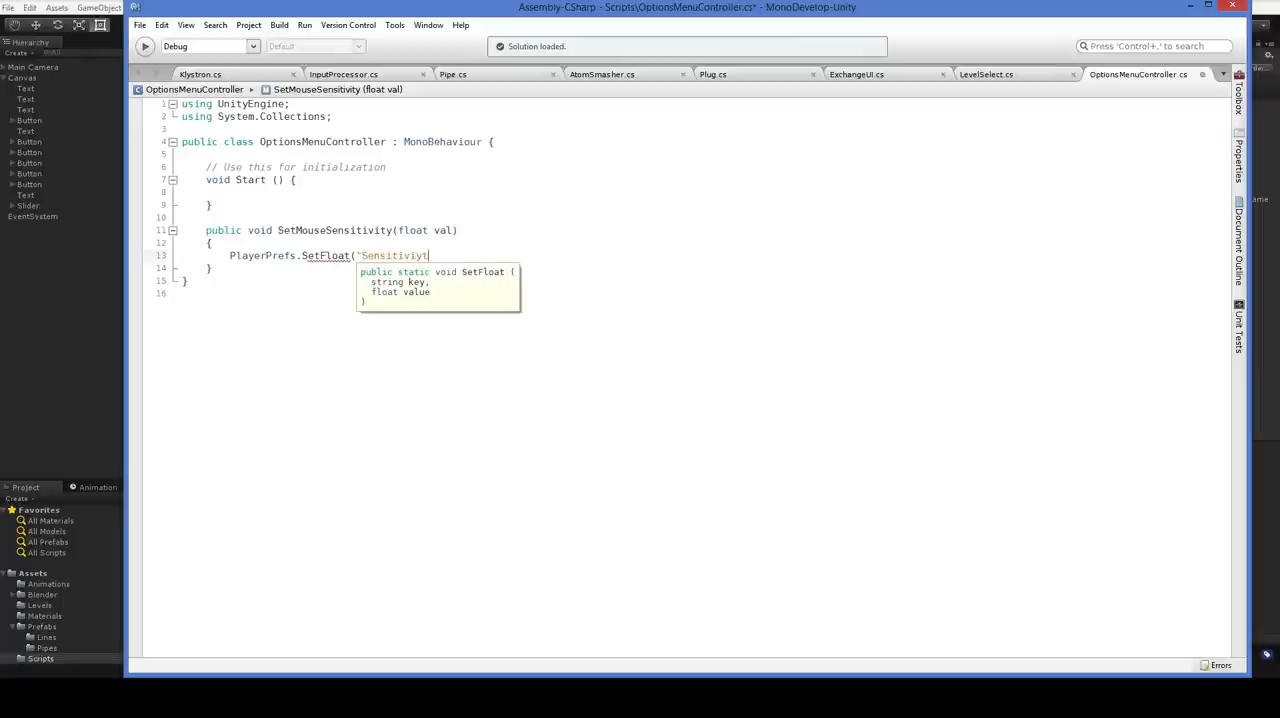
{"action": "type", "text": "\", val);"}
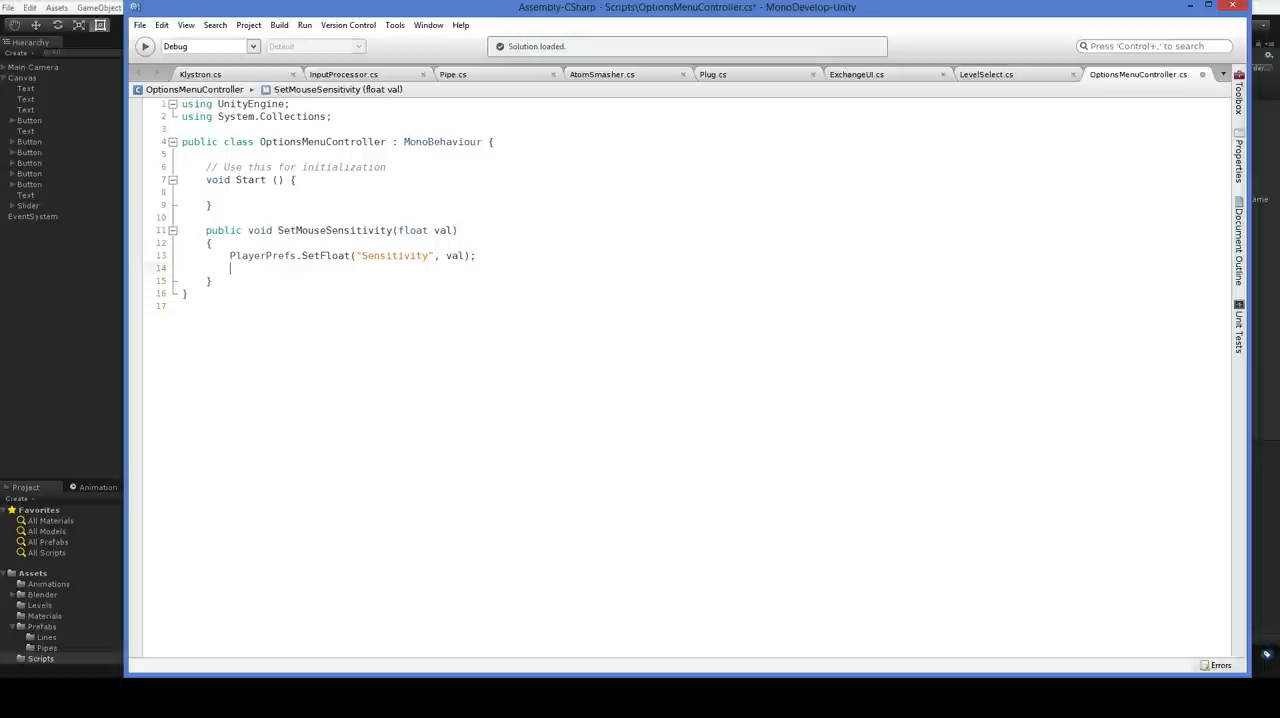
{"action": "type", "text": "Debug.Log"}
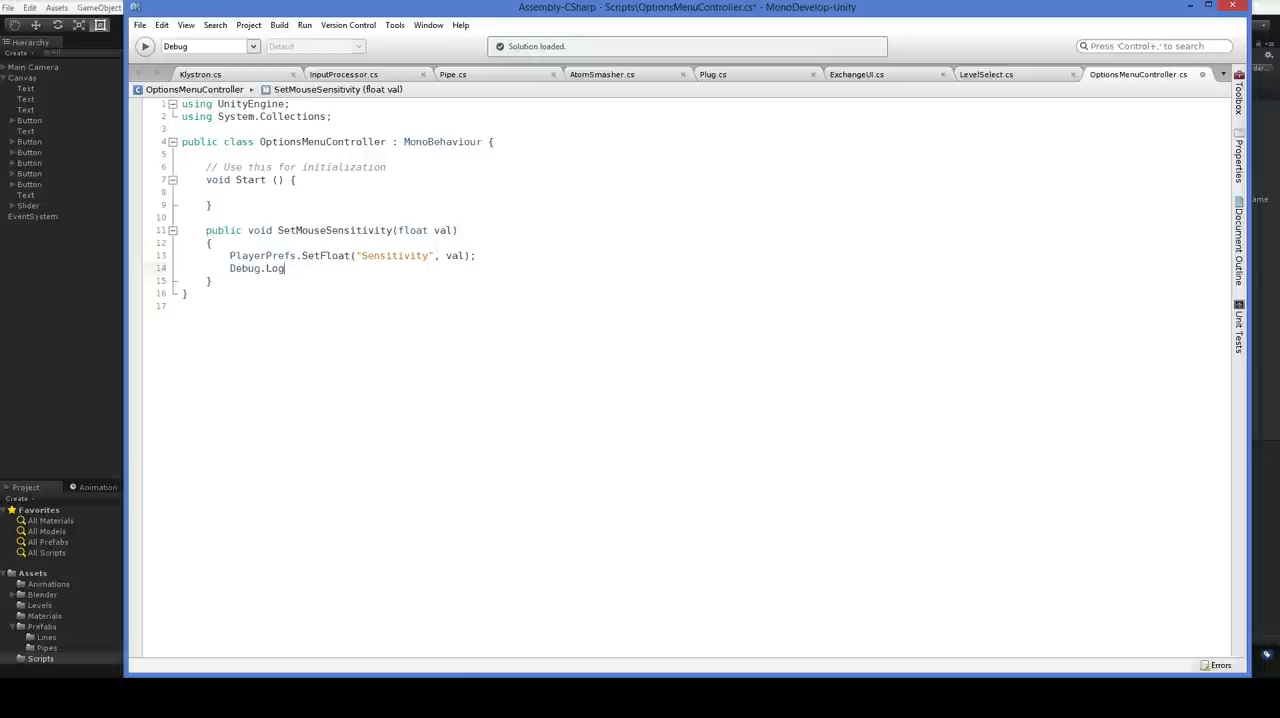
{"action": "type", "text": "(\""}
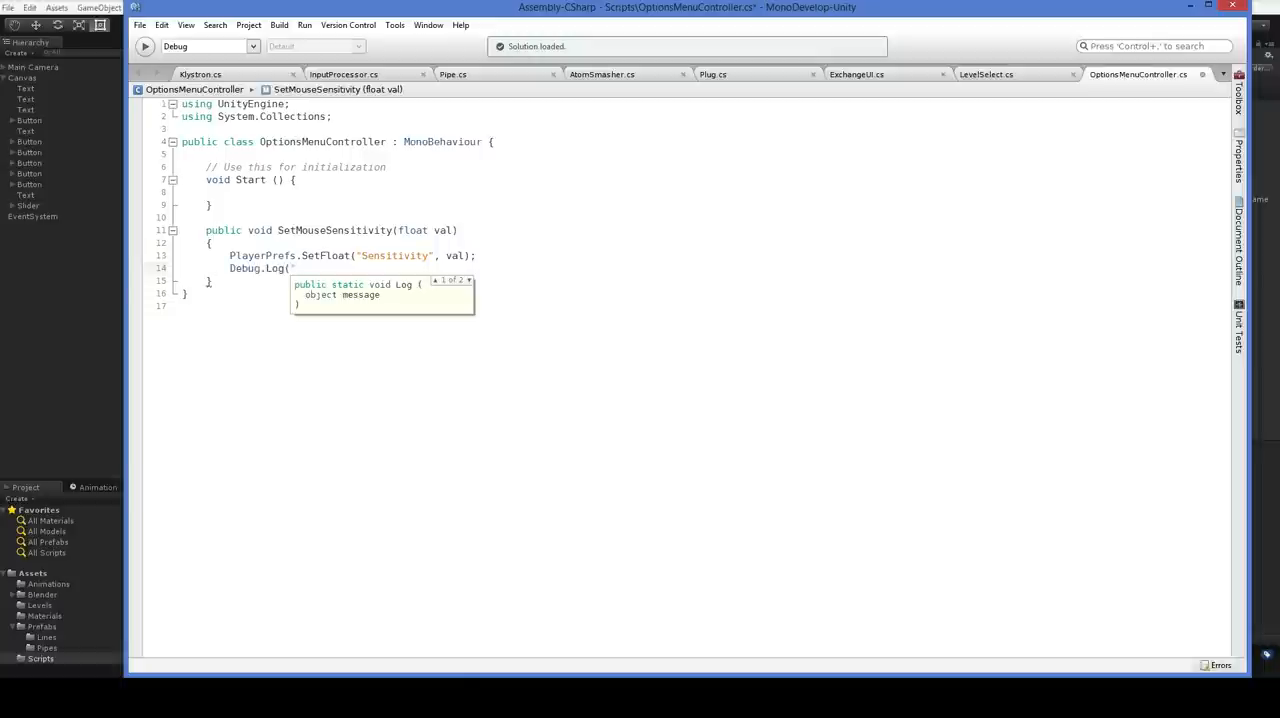
{"action": "type", "text": "\"Set sensitivity to"}
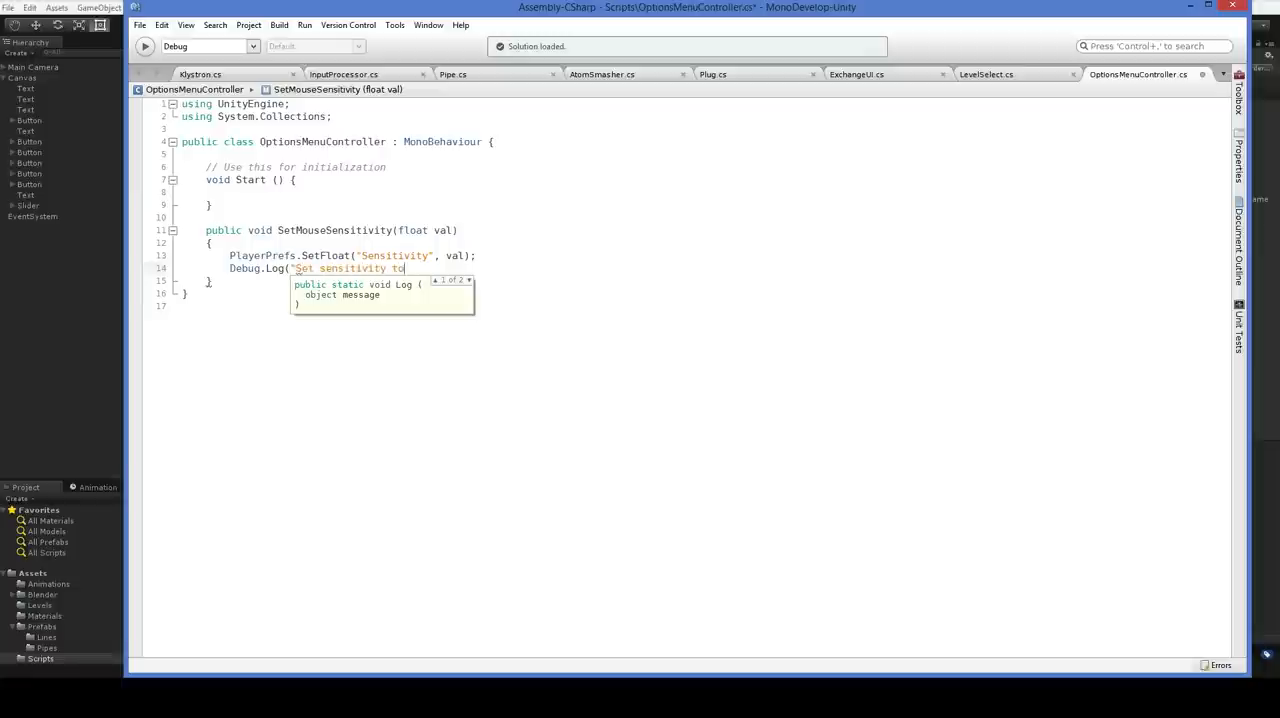
{"action": "type", "text": "\" + val);"}
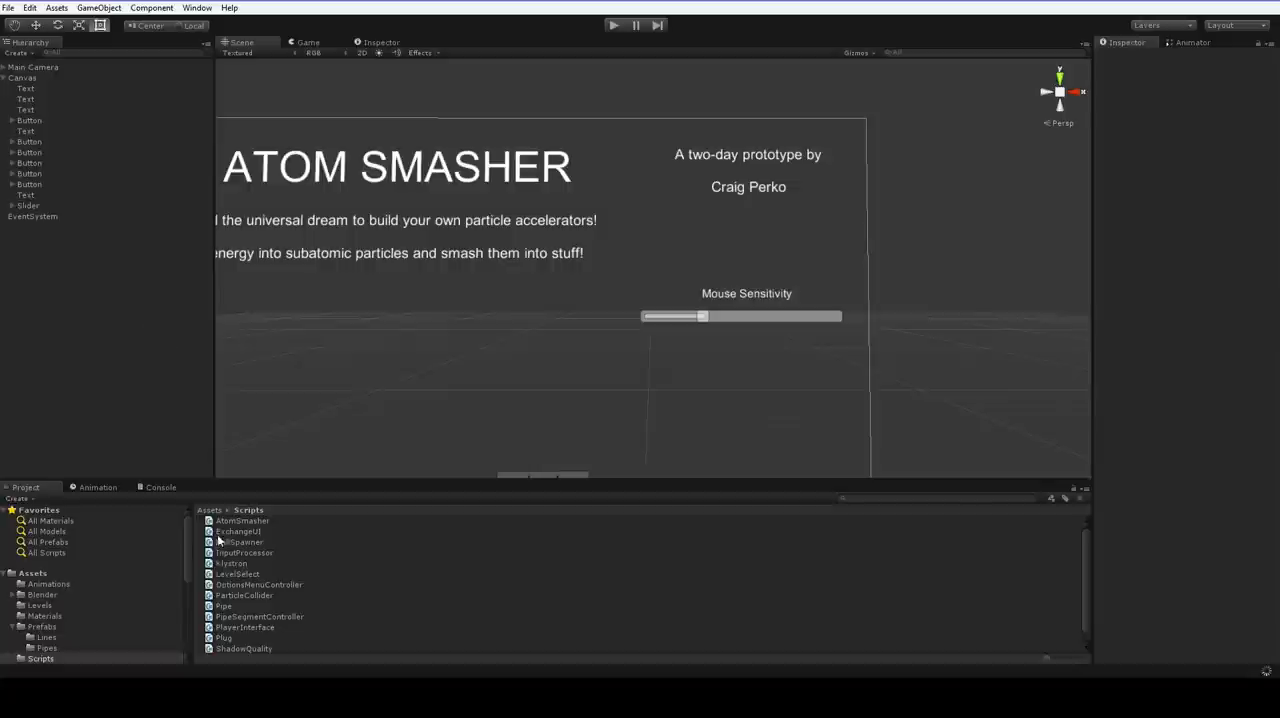
Wire the Slider's On Value Changed to OptionsMenuController.SetMouseSensitivity (dynamic float).
{"action": "left_click", "coordinate": [258, 584]}
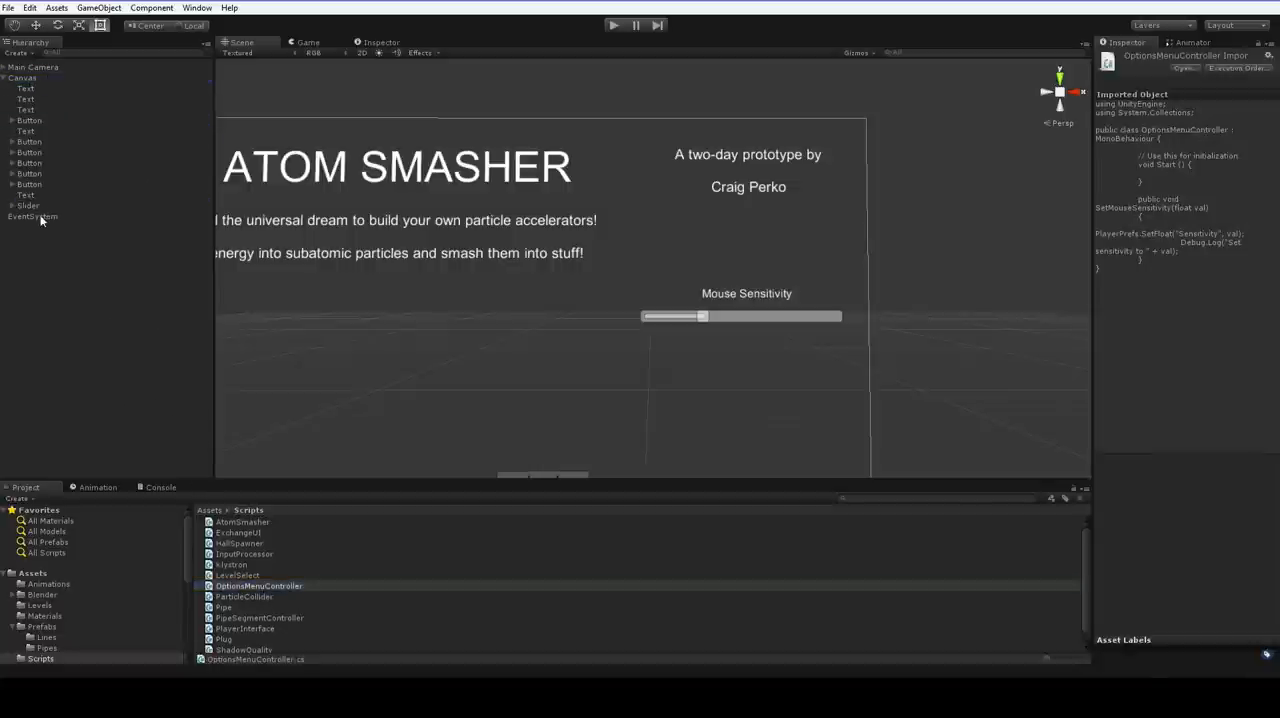
{"action": "left_click", "coordinate": [28, 205]}
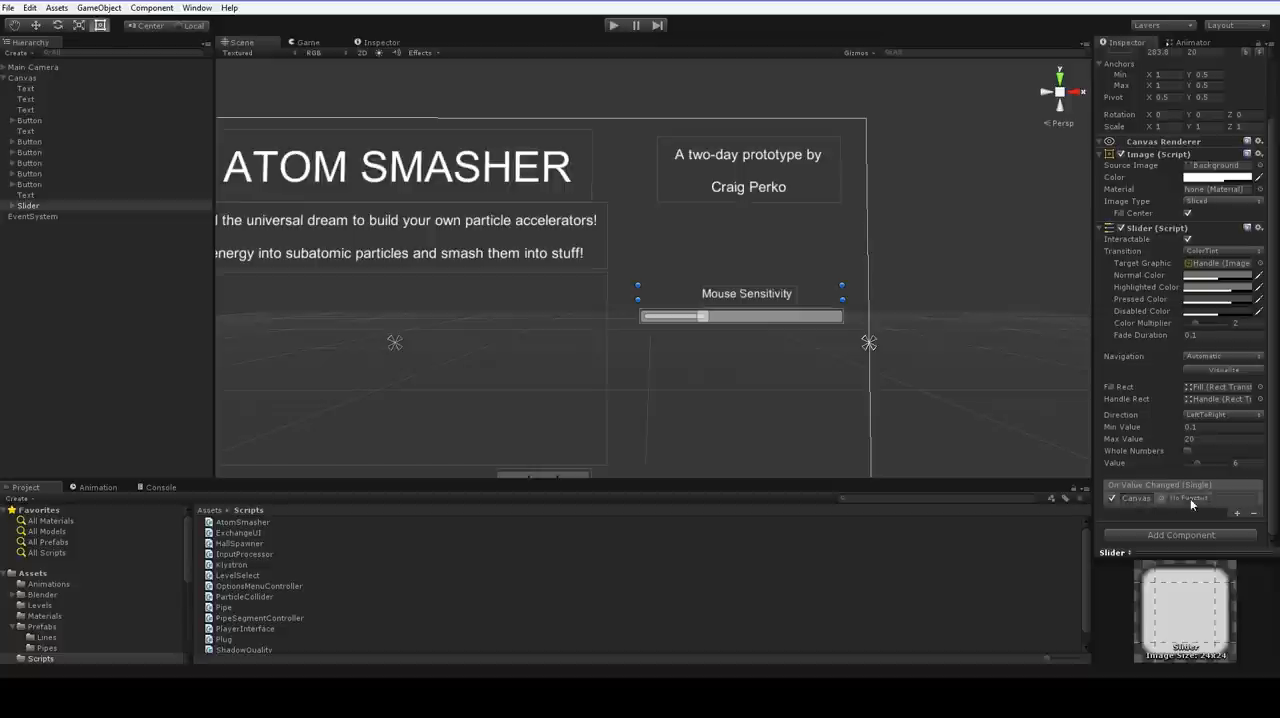
{"action": "left_click", "coordinate": [1226, 624]}
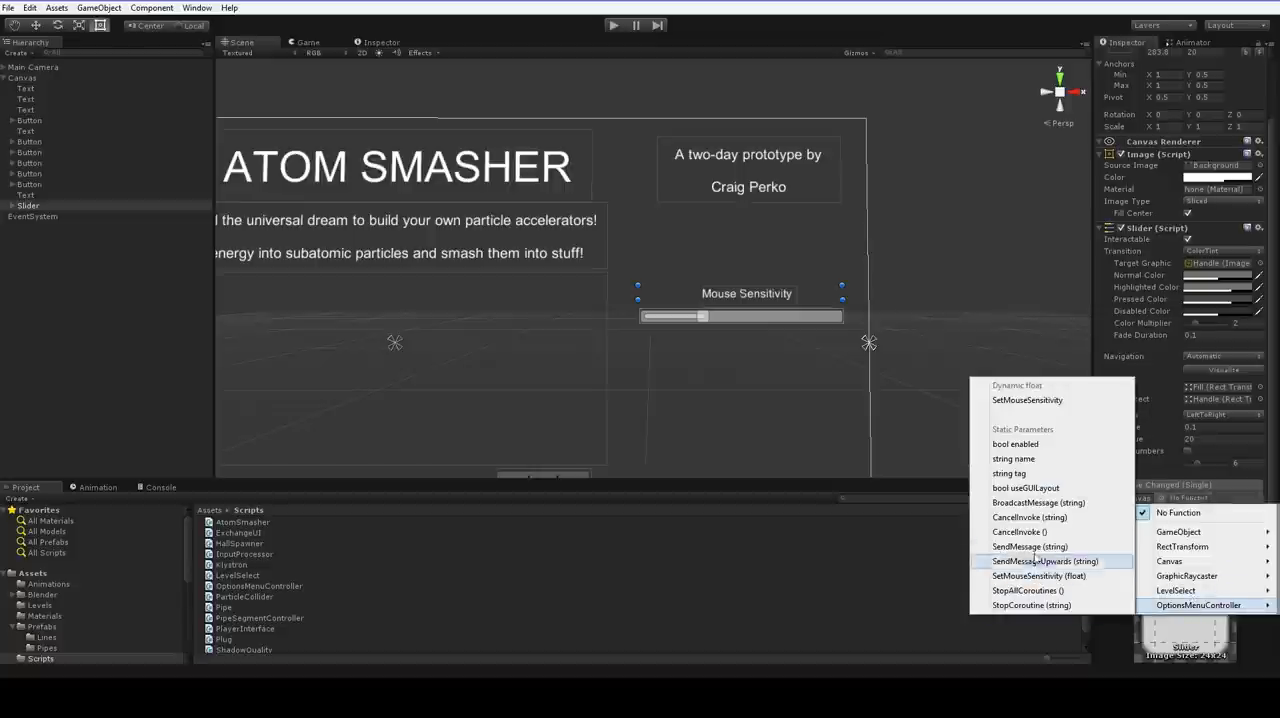
{"action": "left_click", "coordinate": [1056, 590]}
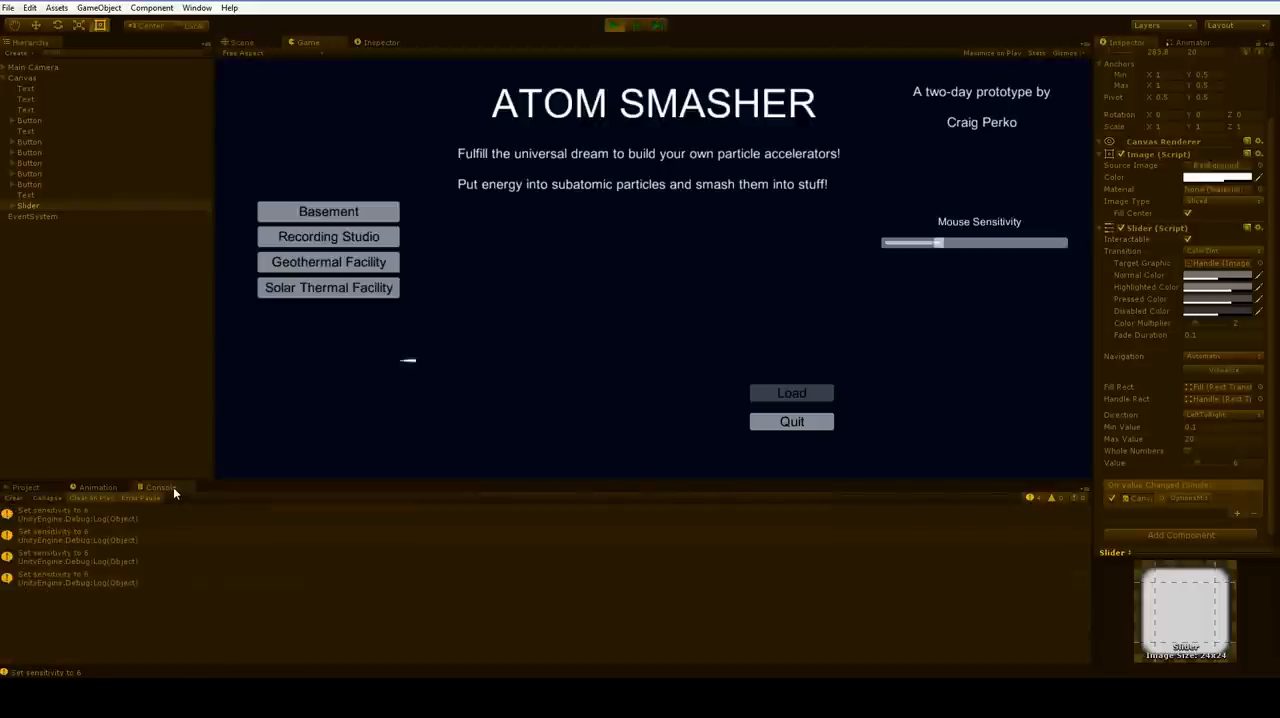
{"action": "mouse_move", "coordinate": [143, 551]}
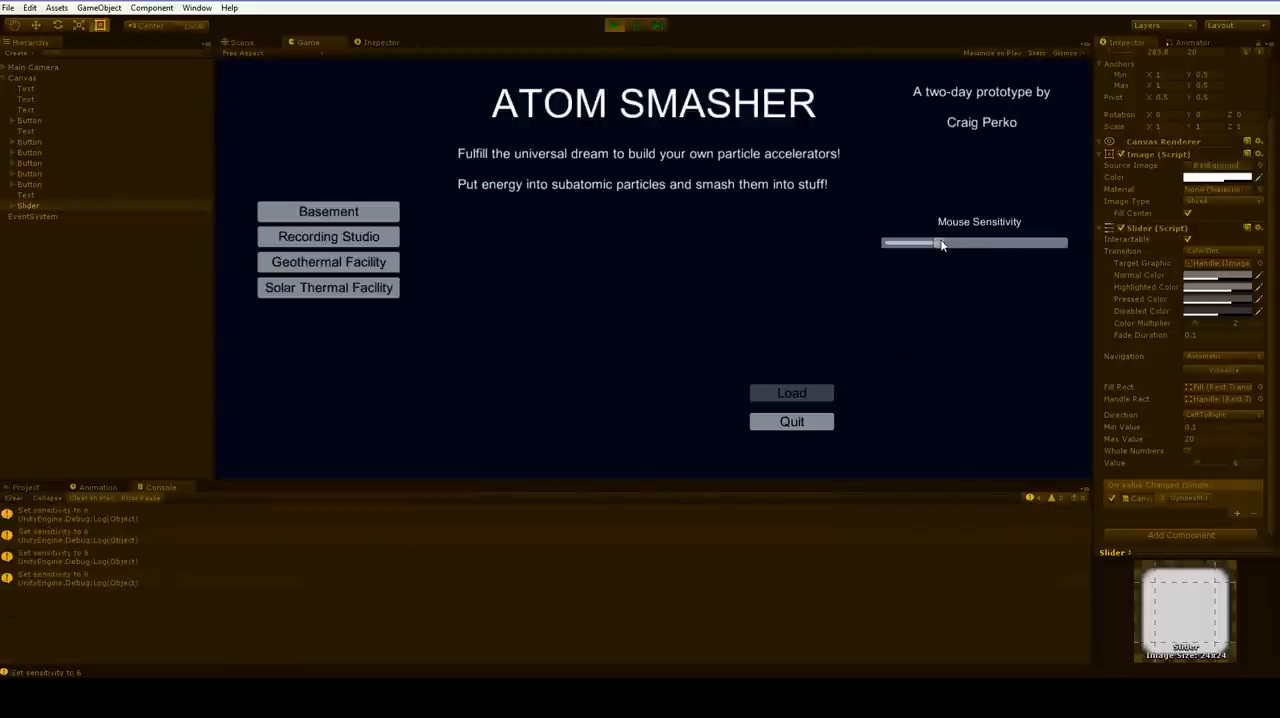
Drag the sensitivity slider to about 11.9, then about 18.
{"action": "left_click_drag", "start_coordinate": [938, 242], "coordinate": [990, 242]}
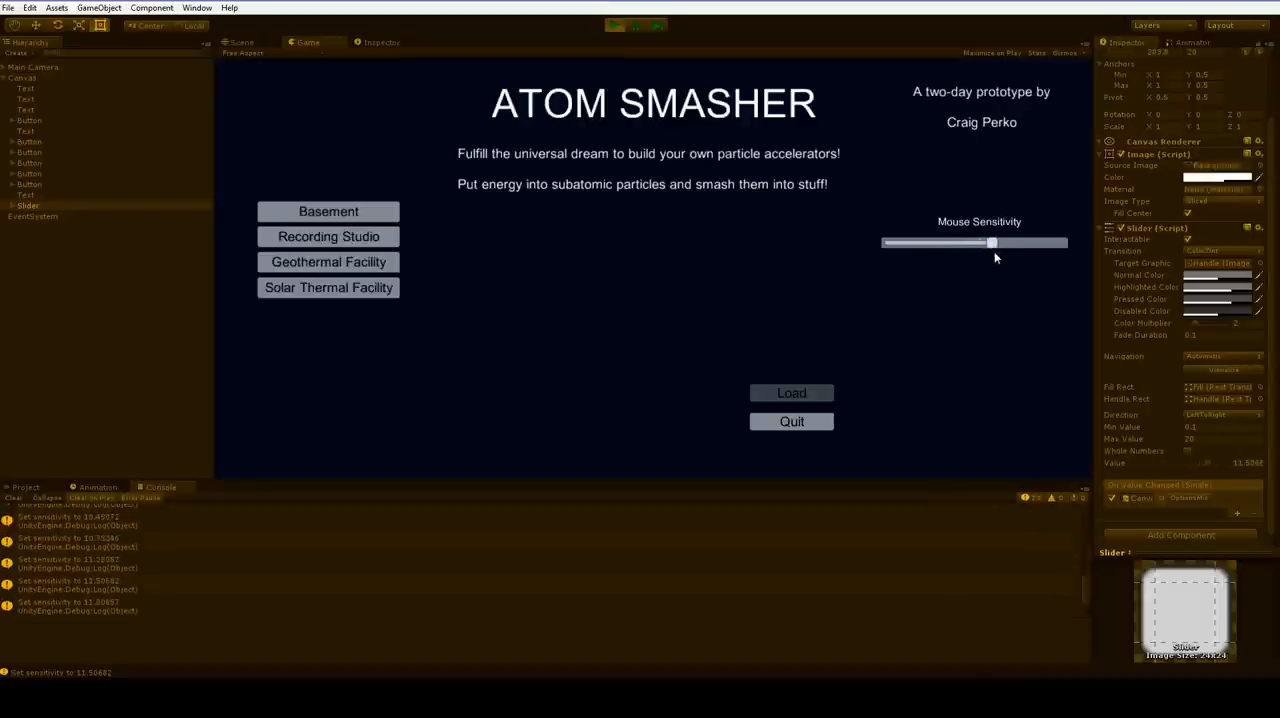
{"action": "left_click_drag", "start_coordinate": [991, 242], "coordinate": [1047, 242]}
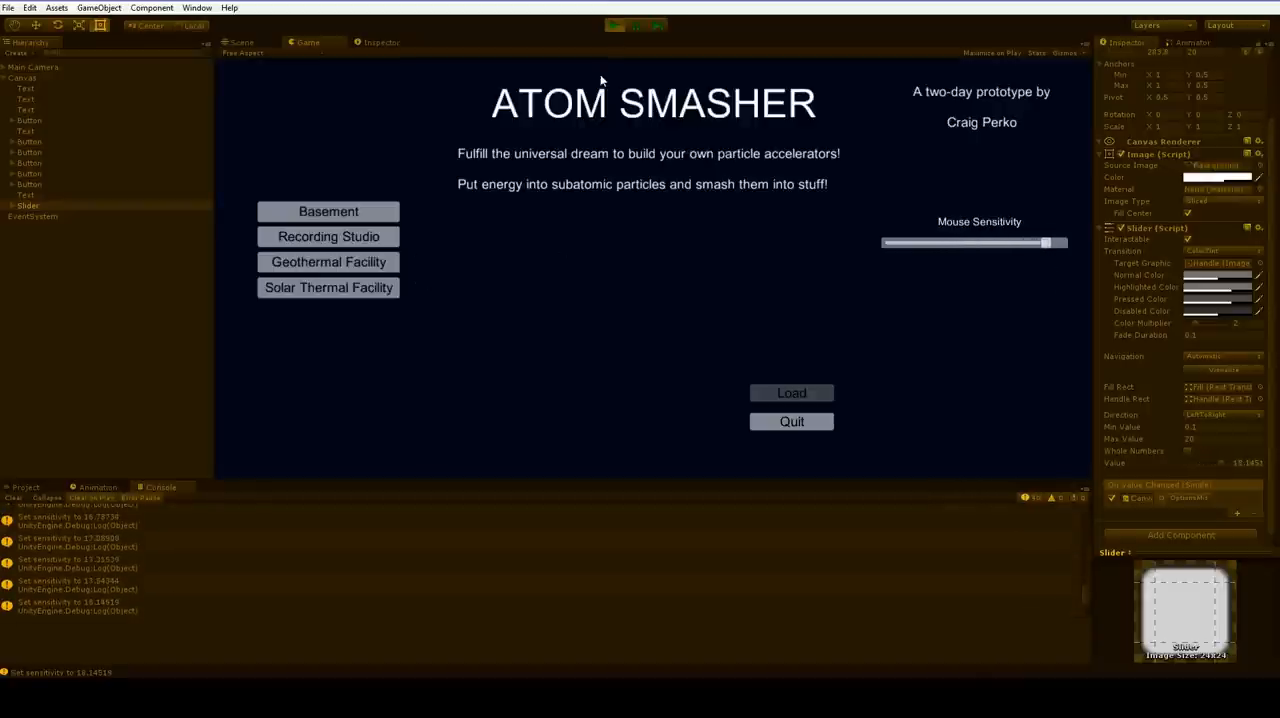
{"action": "mouse_move", "coordinate": [615, 34]}
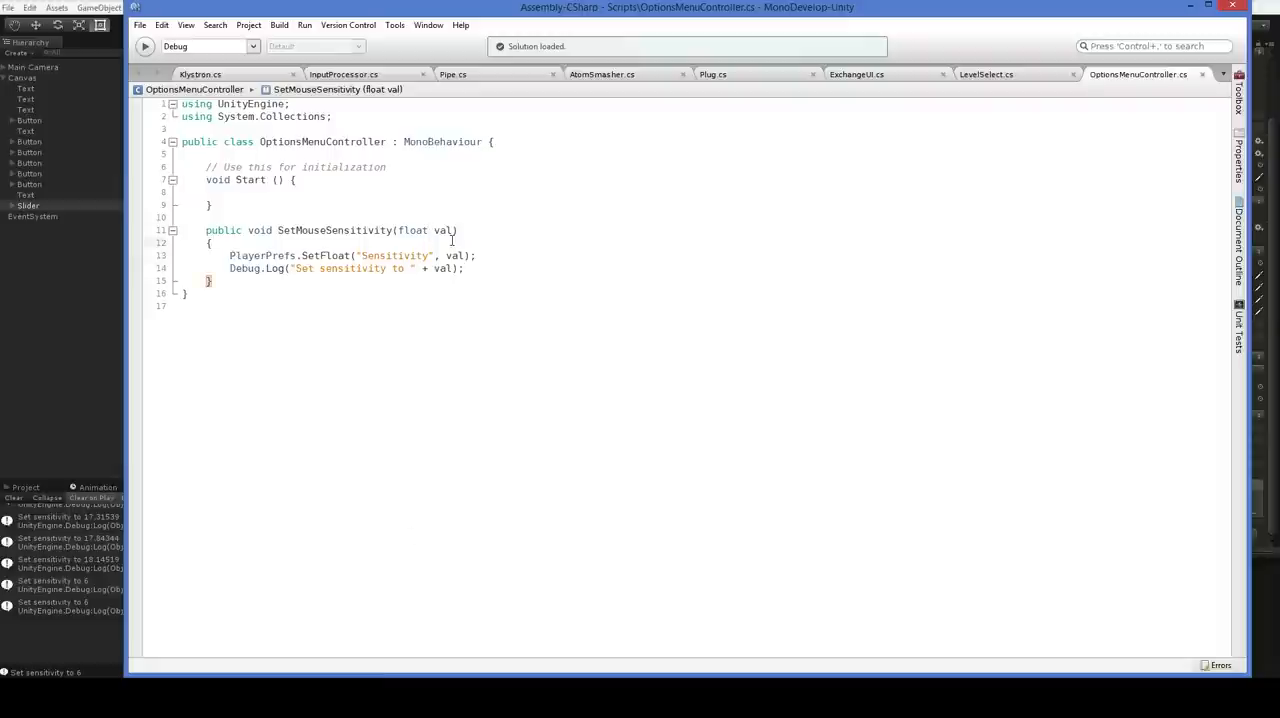
Make SetMouseSensitivity return early when Application.isPlaying is false.
{"action": "type", "text": "A"}
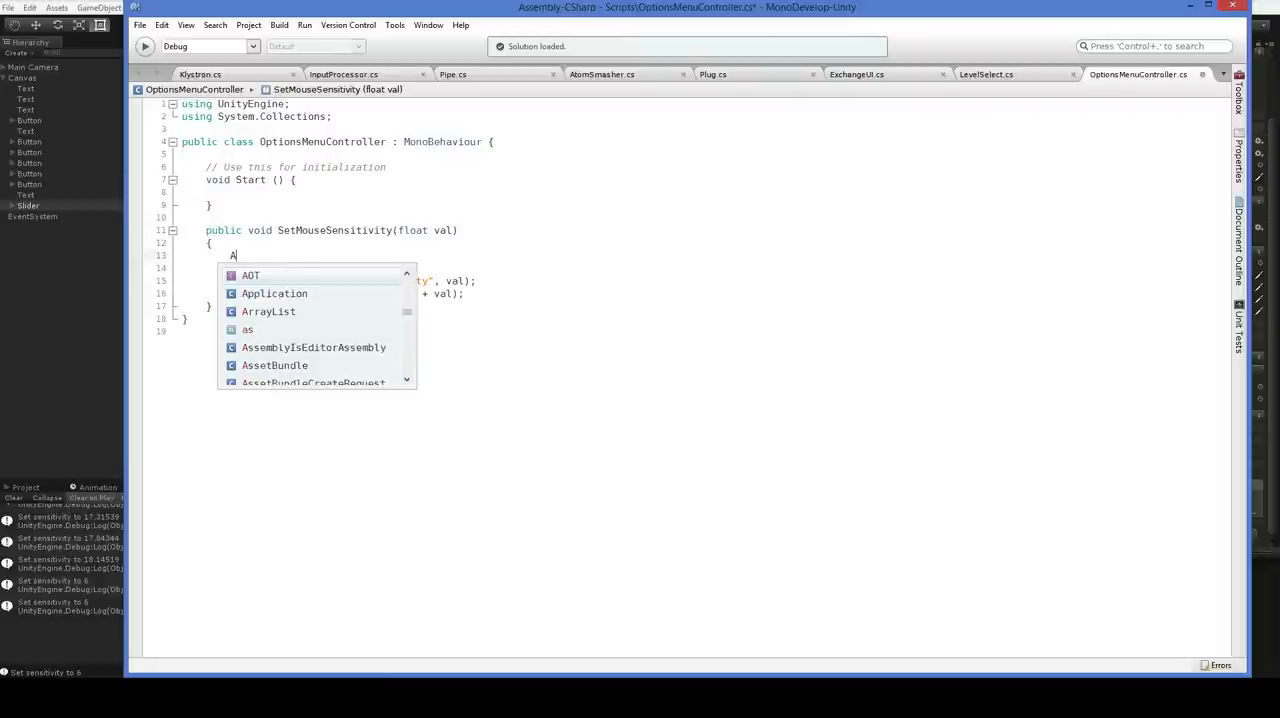
{"action": "type", "text": "if (Applicatio"}
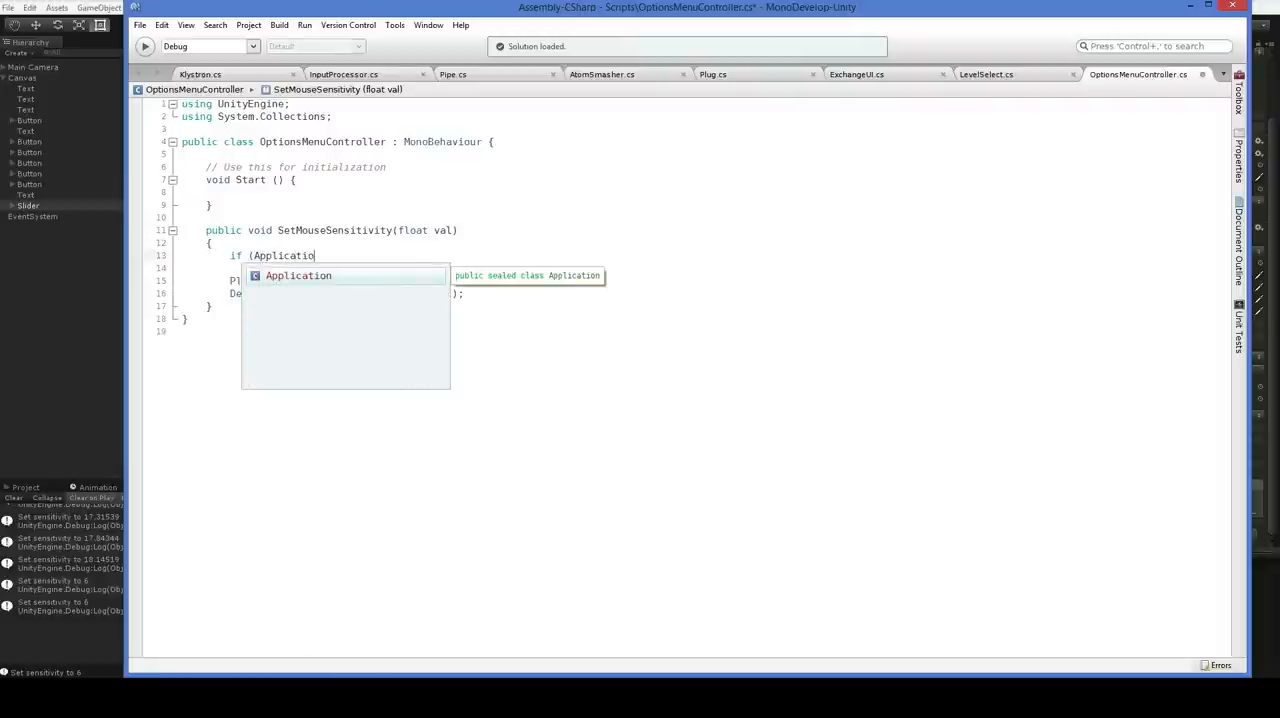
{"action": "type", "text": "."}
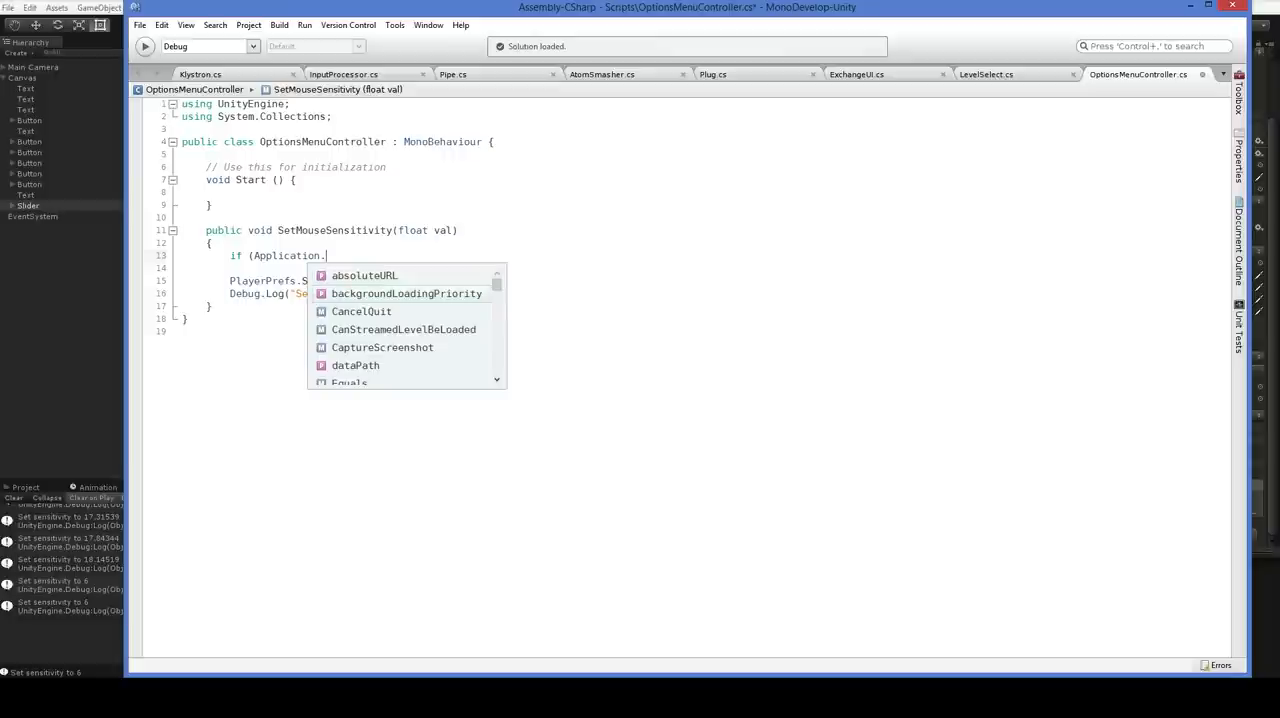
{"action": "scroll", "scroll_direction": "down", "scroll_amount": 3}
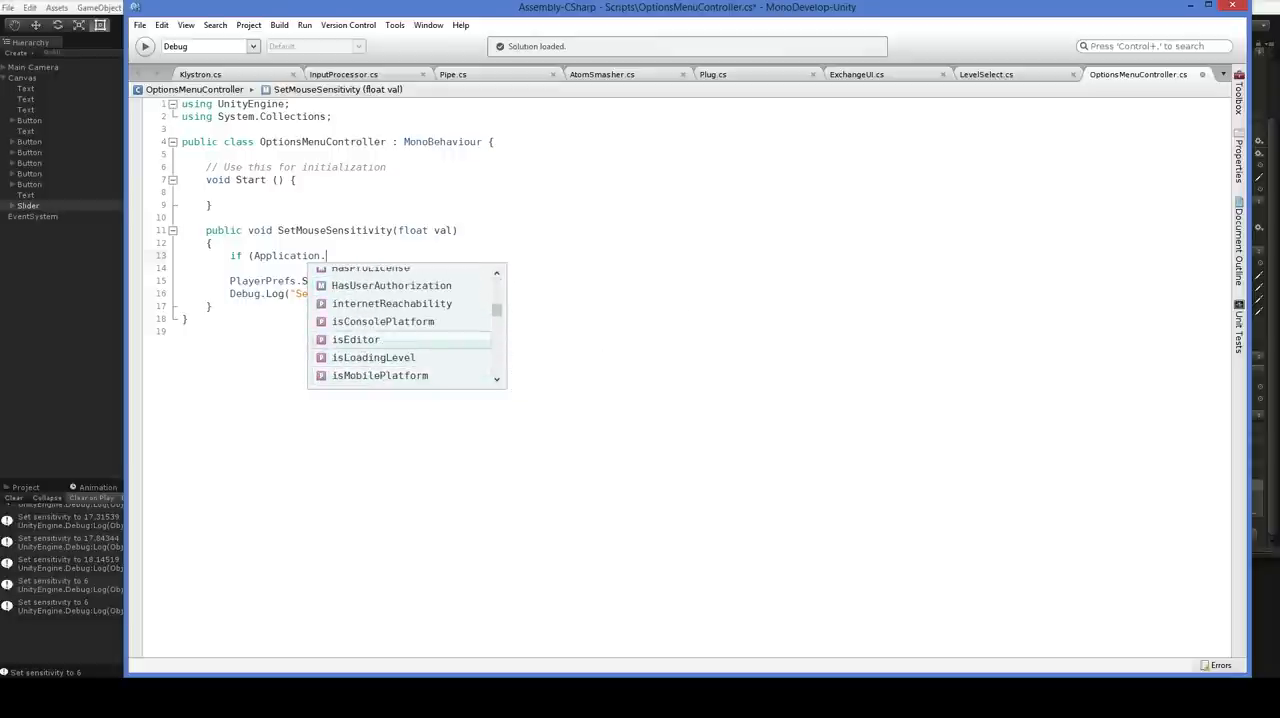
{"action": "type", "text": "isPlaying"}
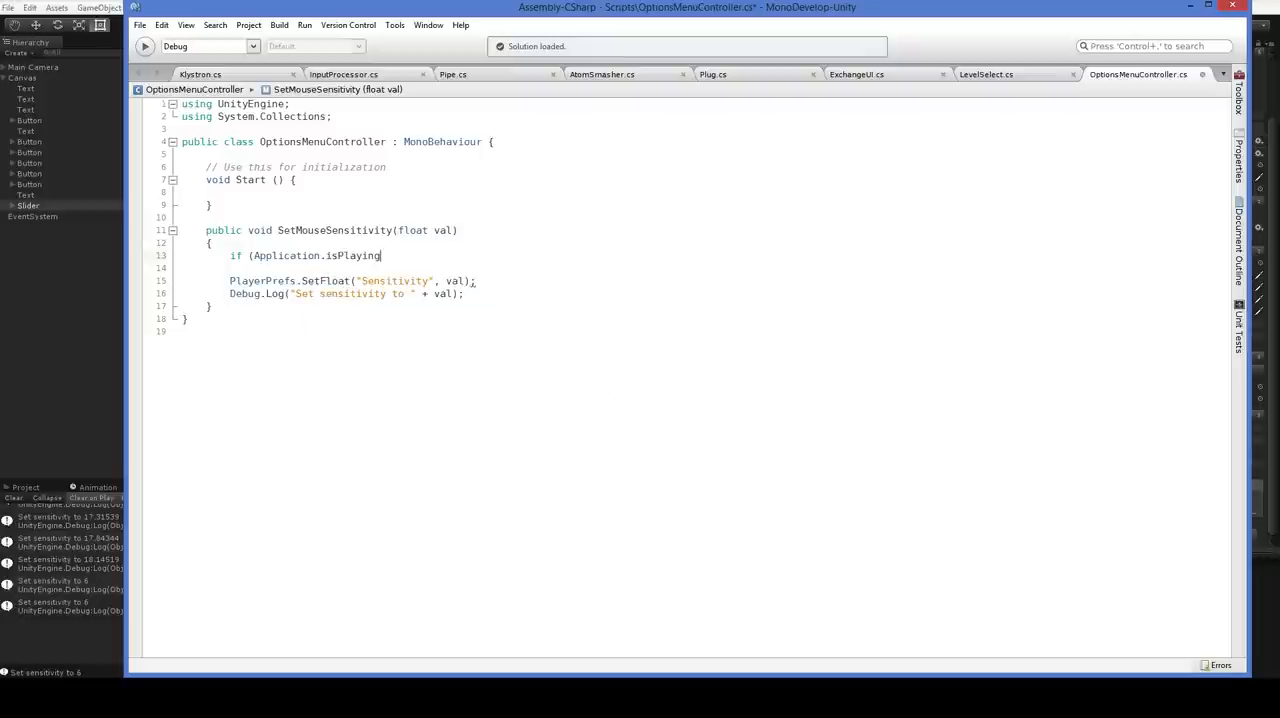
{"action": "type", "text": ")"}
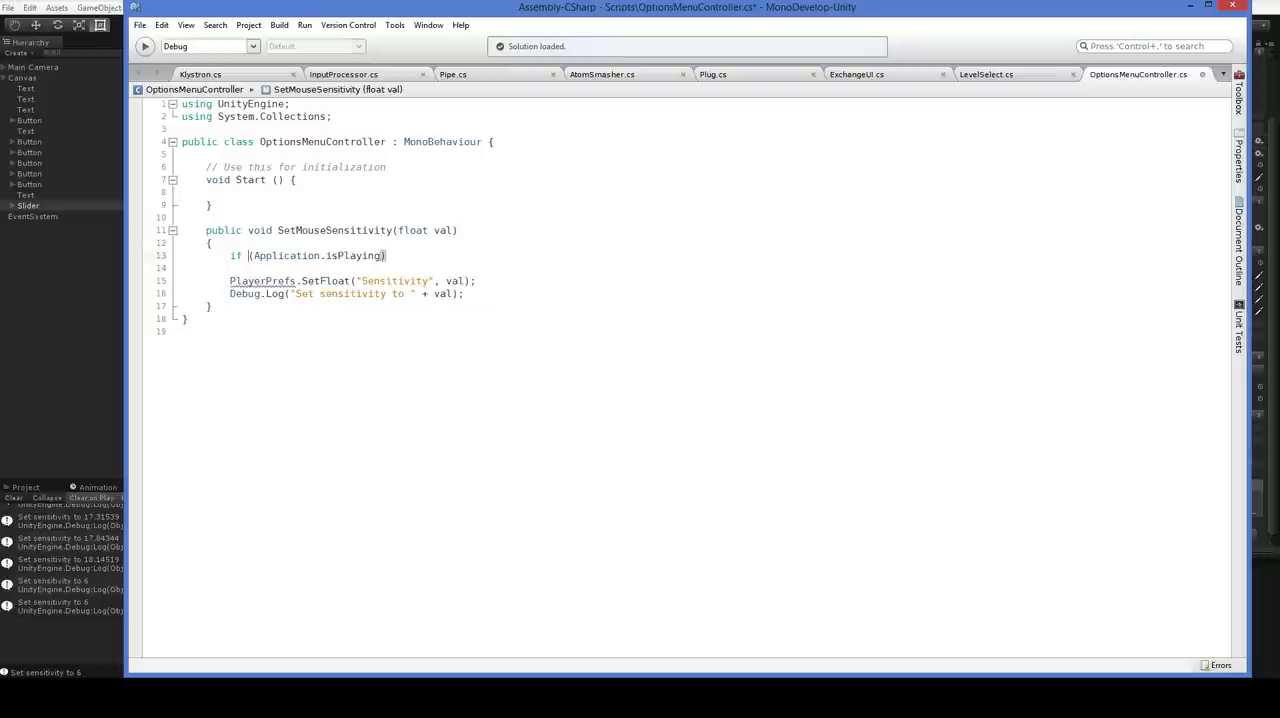
{"action": "type", "text": "! Application.isPlaying) reut"}
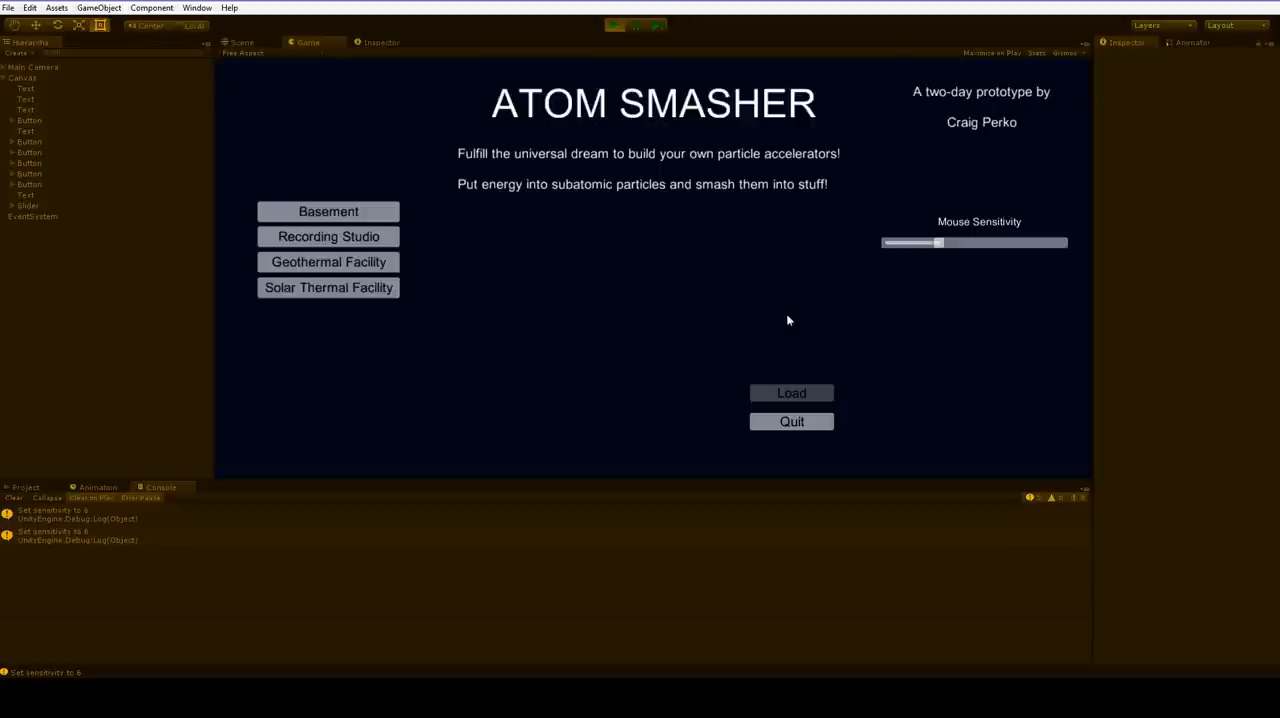
Drag the Mouse Sensitivity slider to about 15.4 in play mode.
{"action": "left_click_drag", "start_coordinate": [938, 242], "coordinate": [1022, 244]}
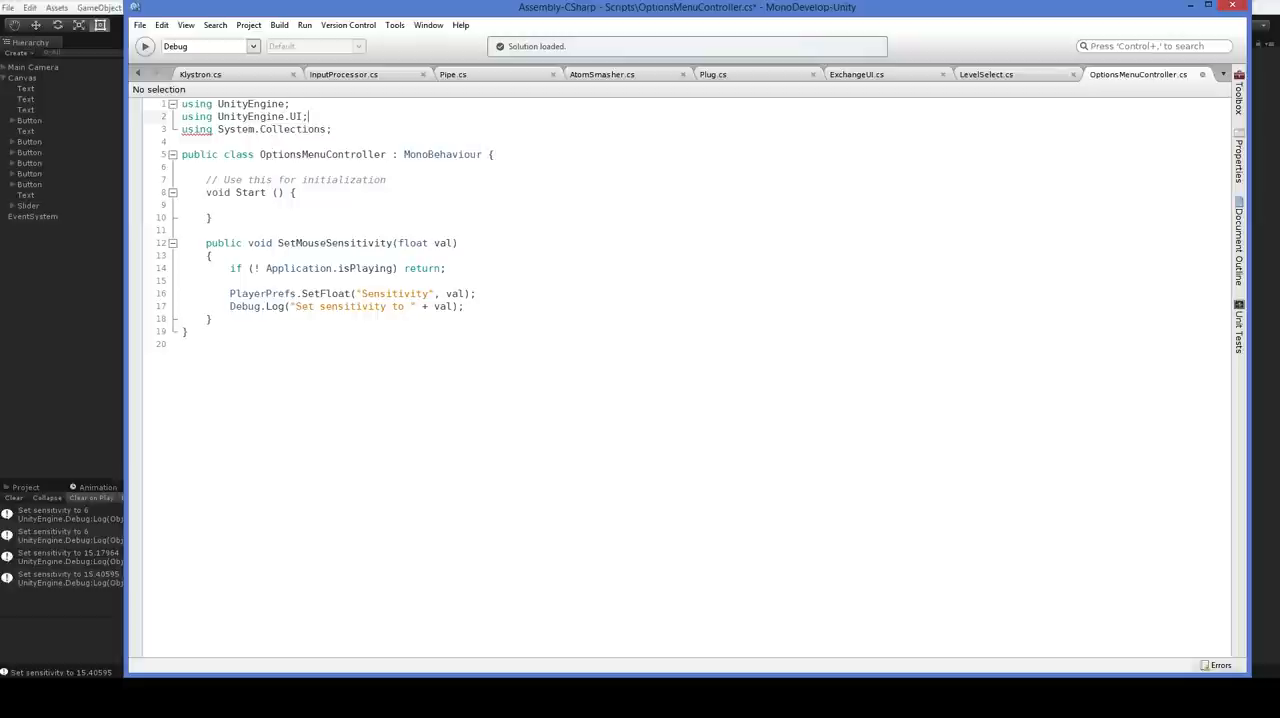
Declare a public Slider mouseSensitivitySlider field in OptionsMenuController.
{"action": "type", "text": "public Slider"}
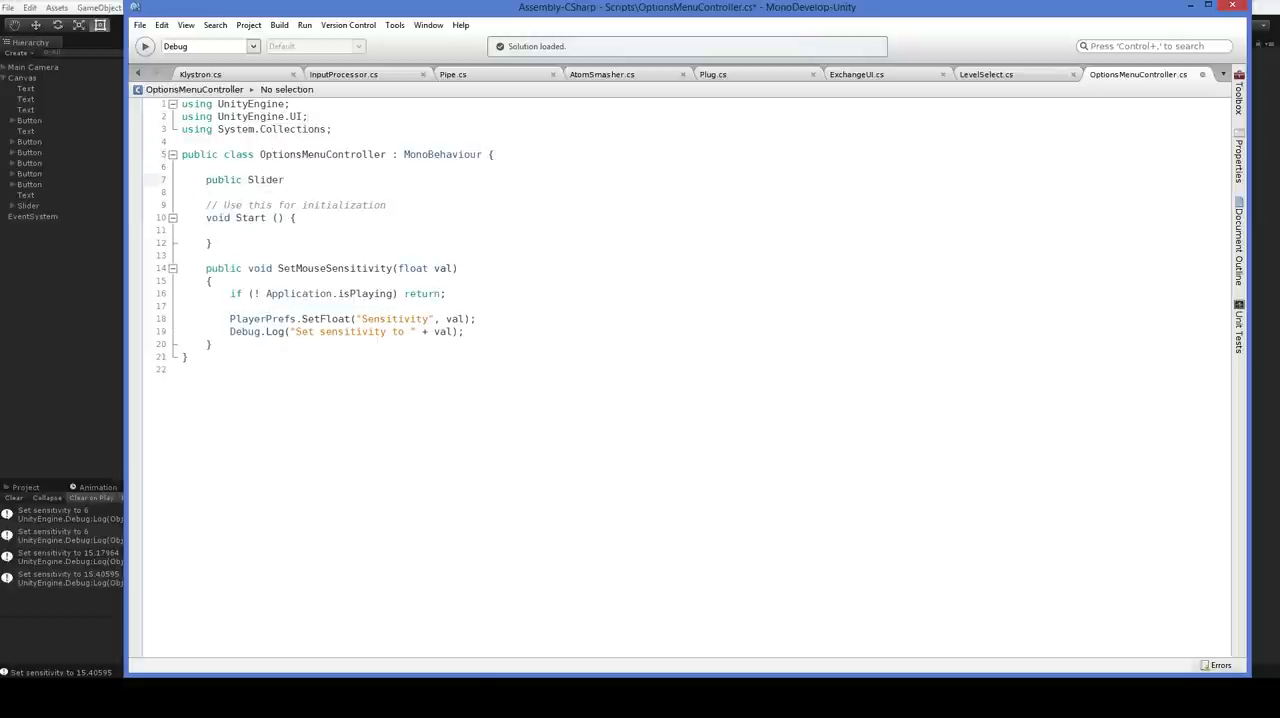
{"action": "type", "text": "mouseSensit"}
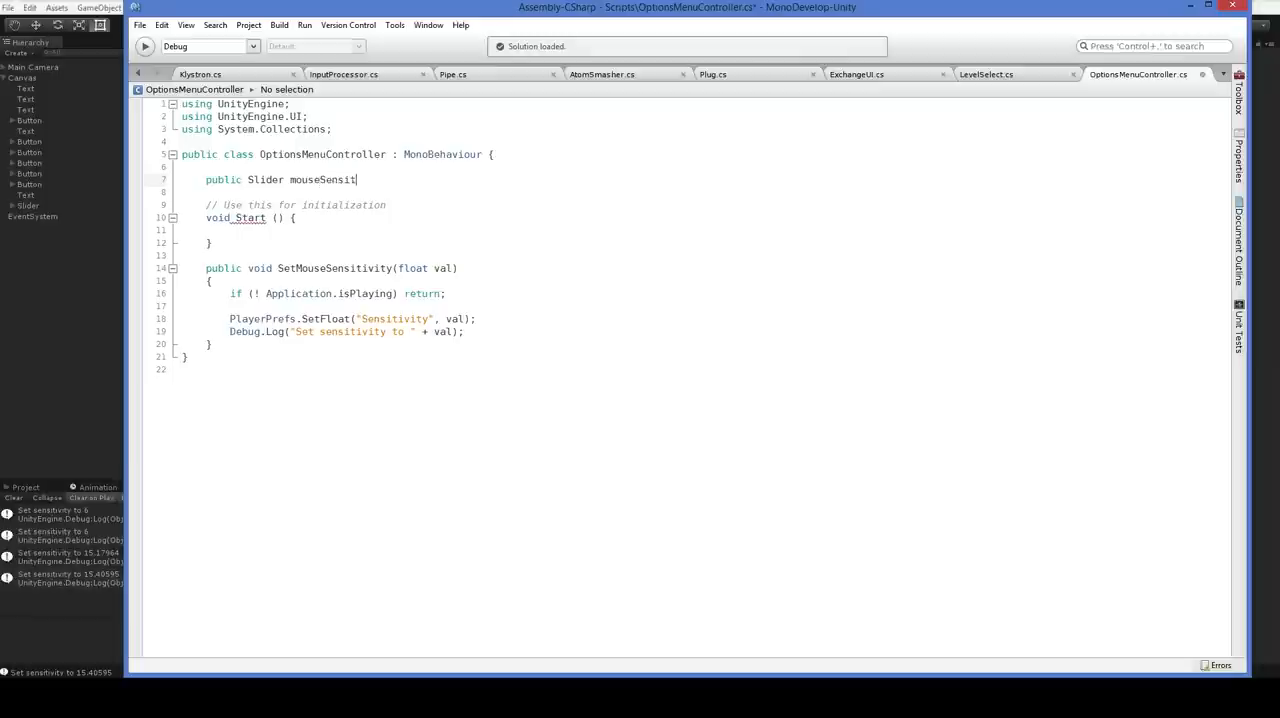
{"action": "type", "text": "ivitySli"}
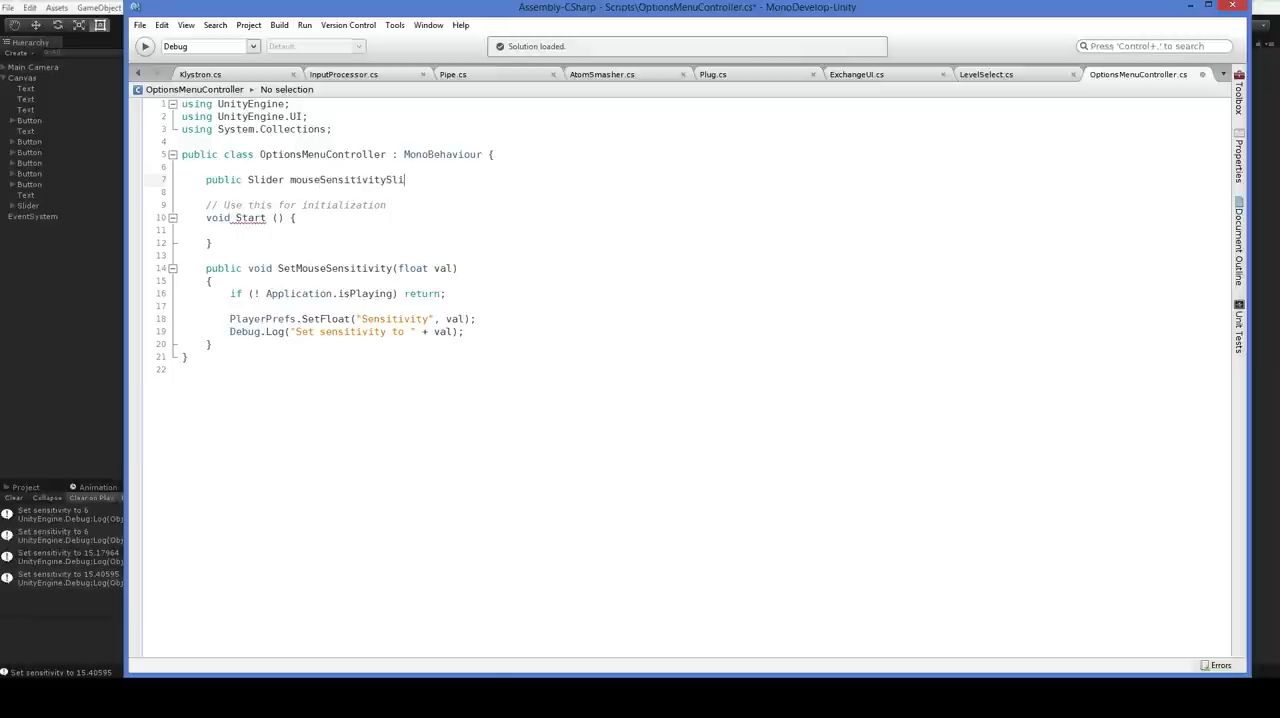
{"action": "type", "text": "der;"}
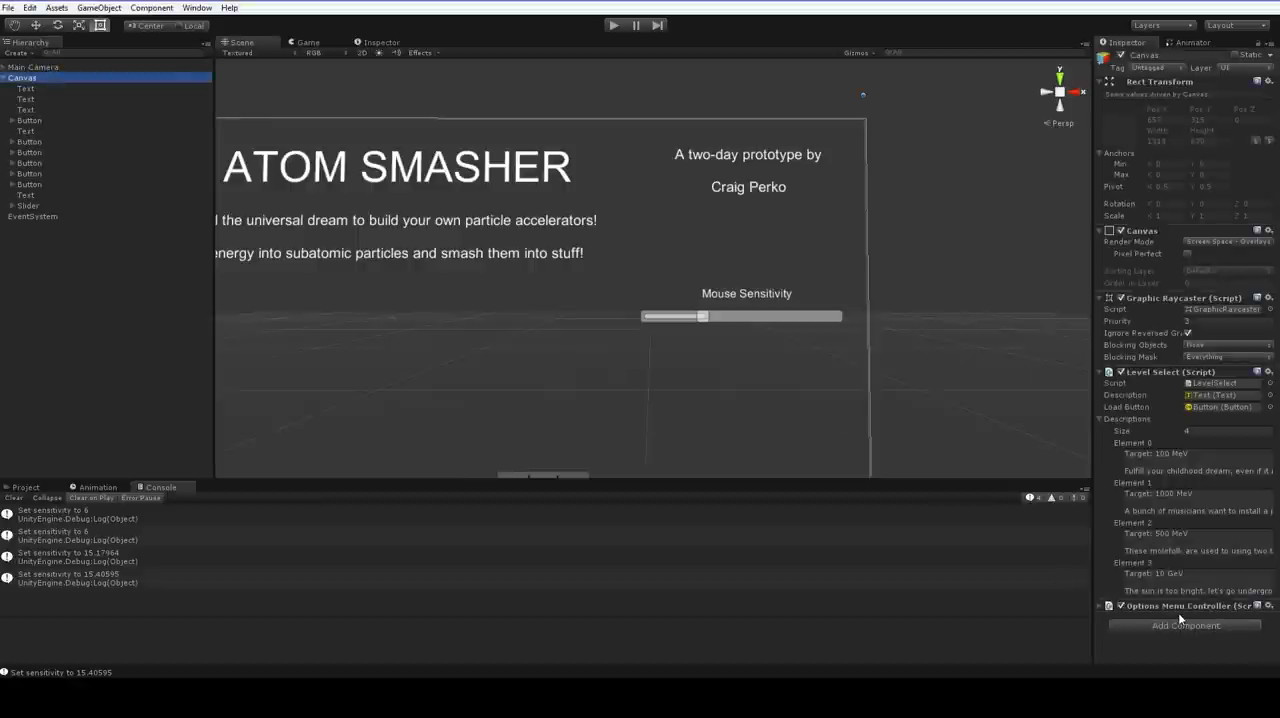
Select Canvas to show its Options Menu Controller (Script) component in the Inspector.
{"action": "left_click", "coordinate": [1100, 604]}
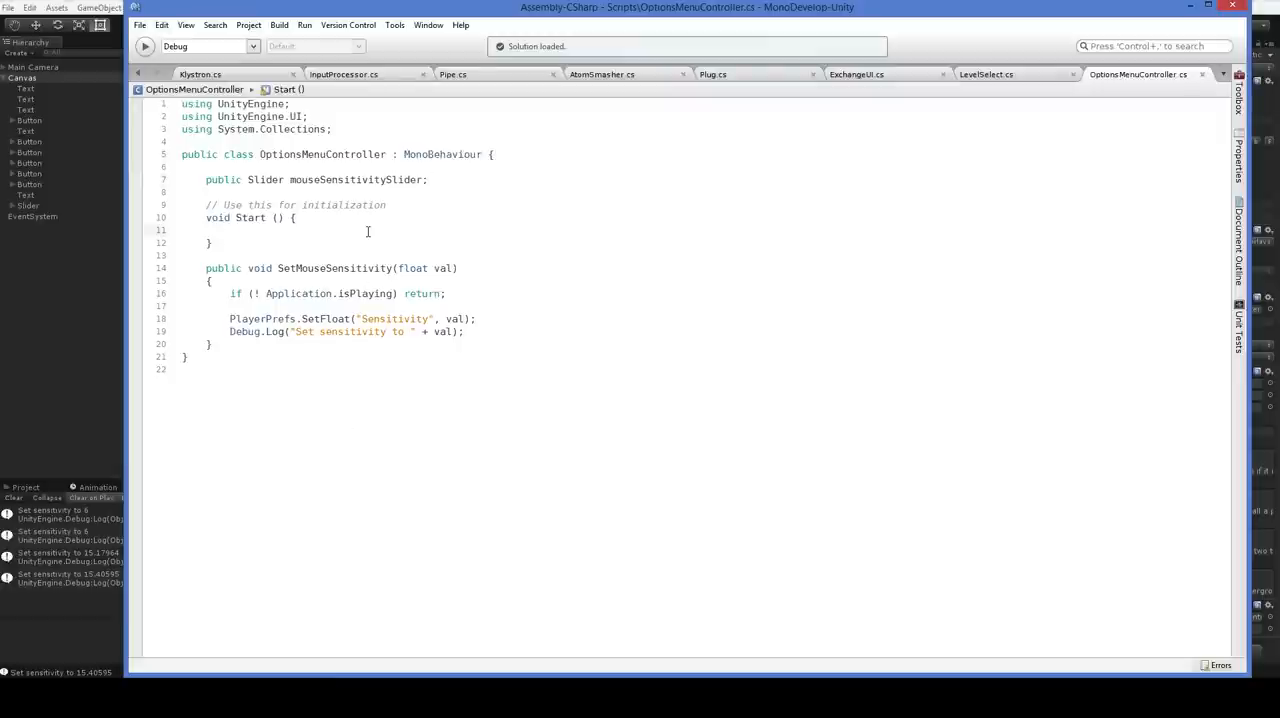
In Start, set mouseSensitivitySlider.value from the saved value when PlayerPrefs has 'Sensitivity'.
{"action": "type", "text": "if"}
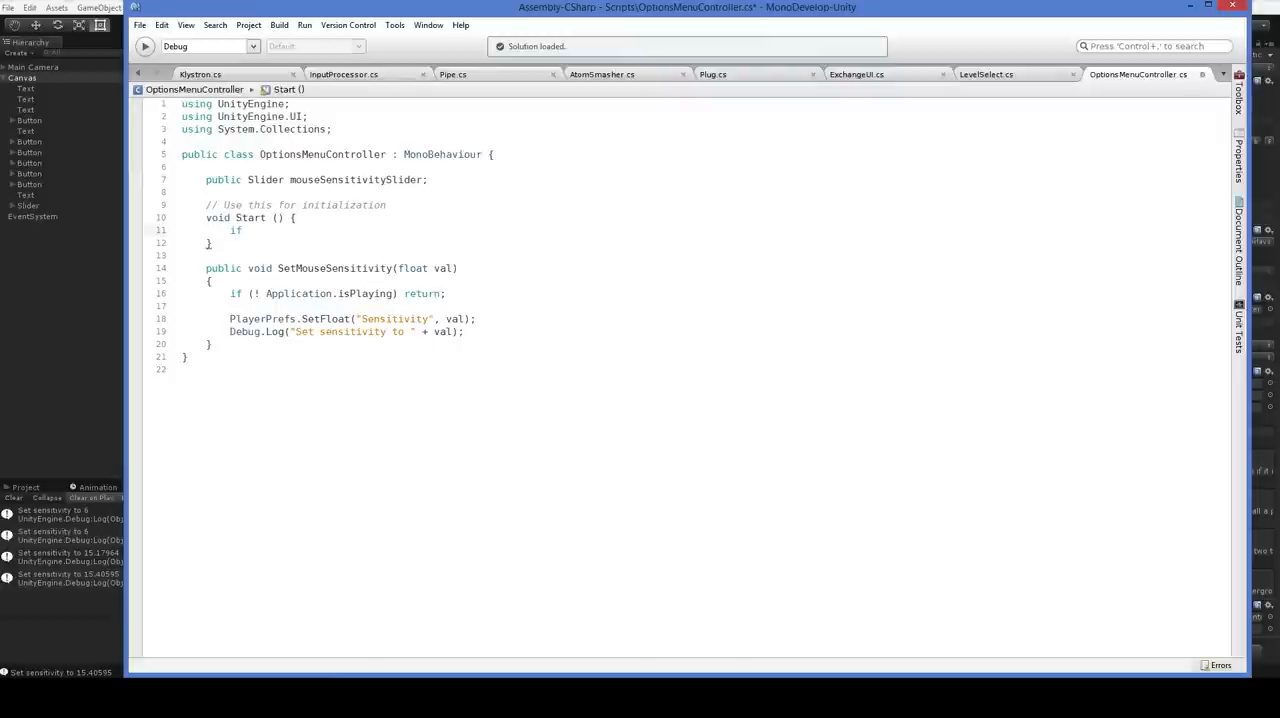
{"action": "type", "text": "("}
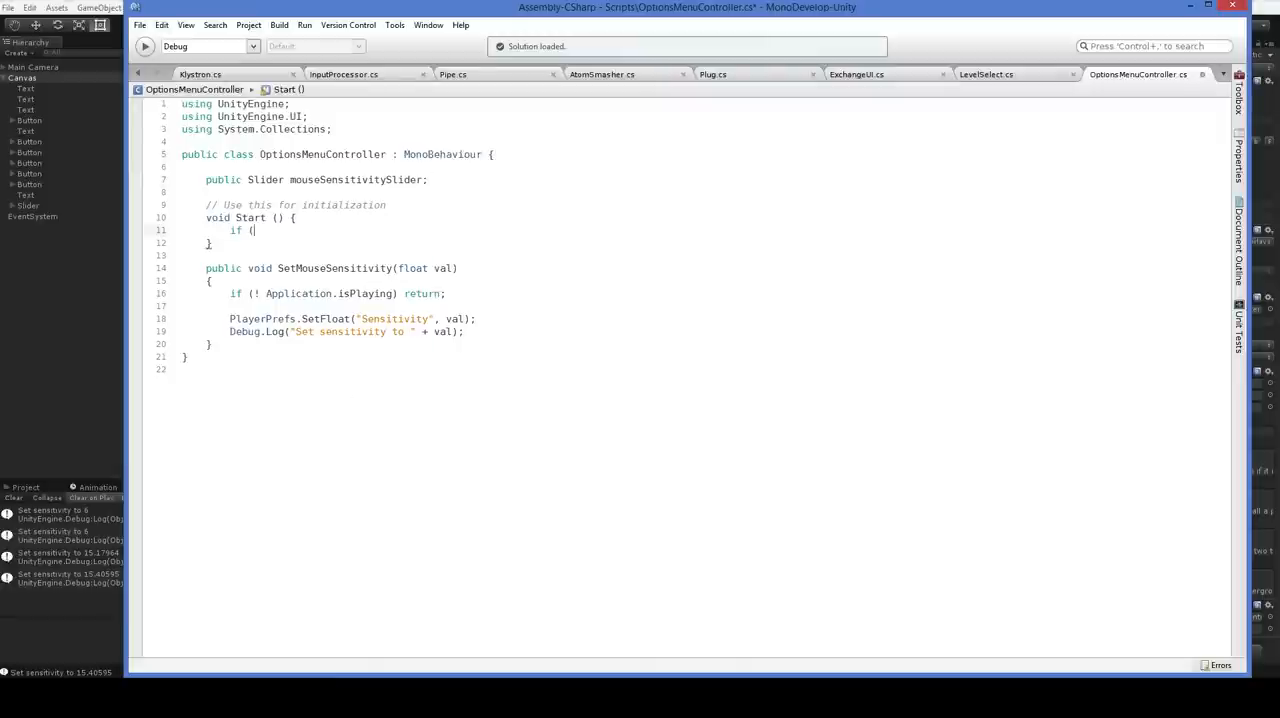
{"action": "type", "text": "PlayerPrefs."}
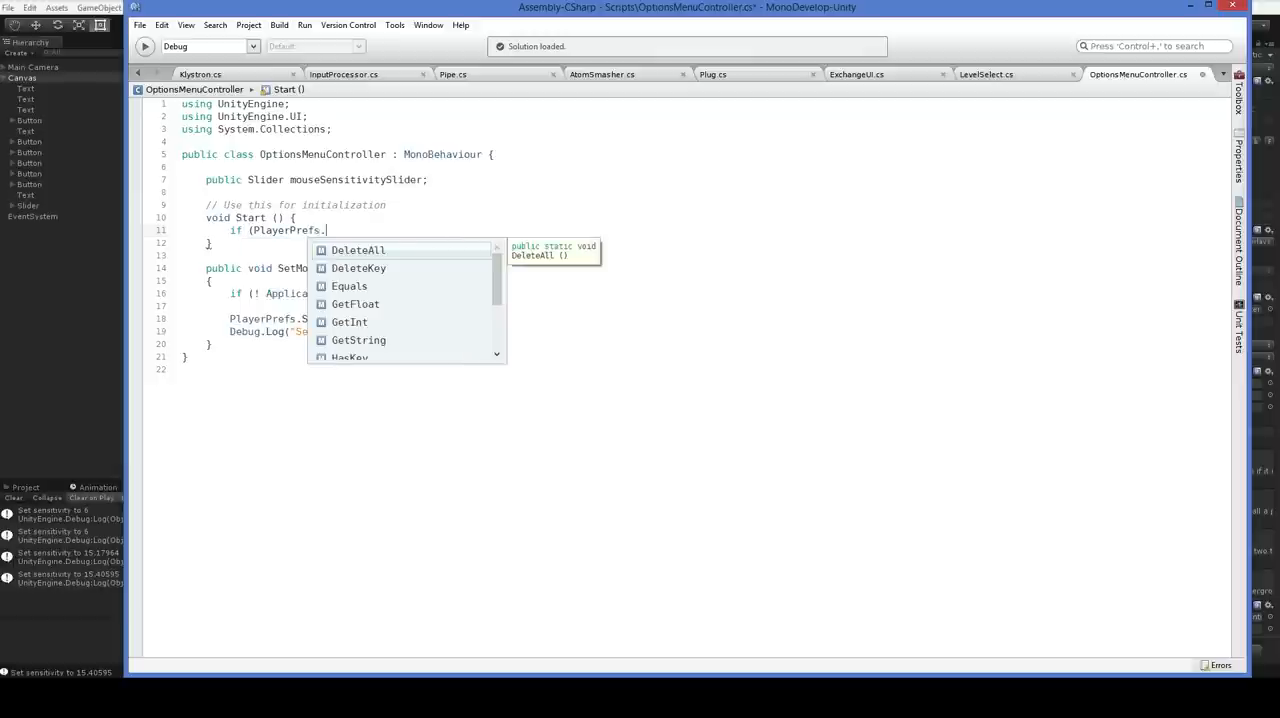
{"action": "type", "text": "HasKey(\"Sensitivity"}
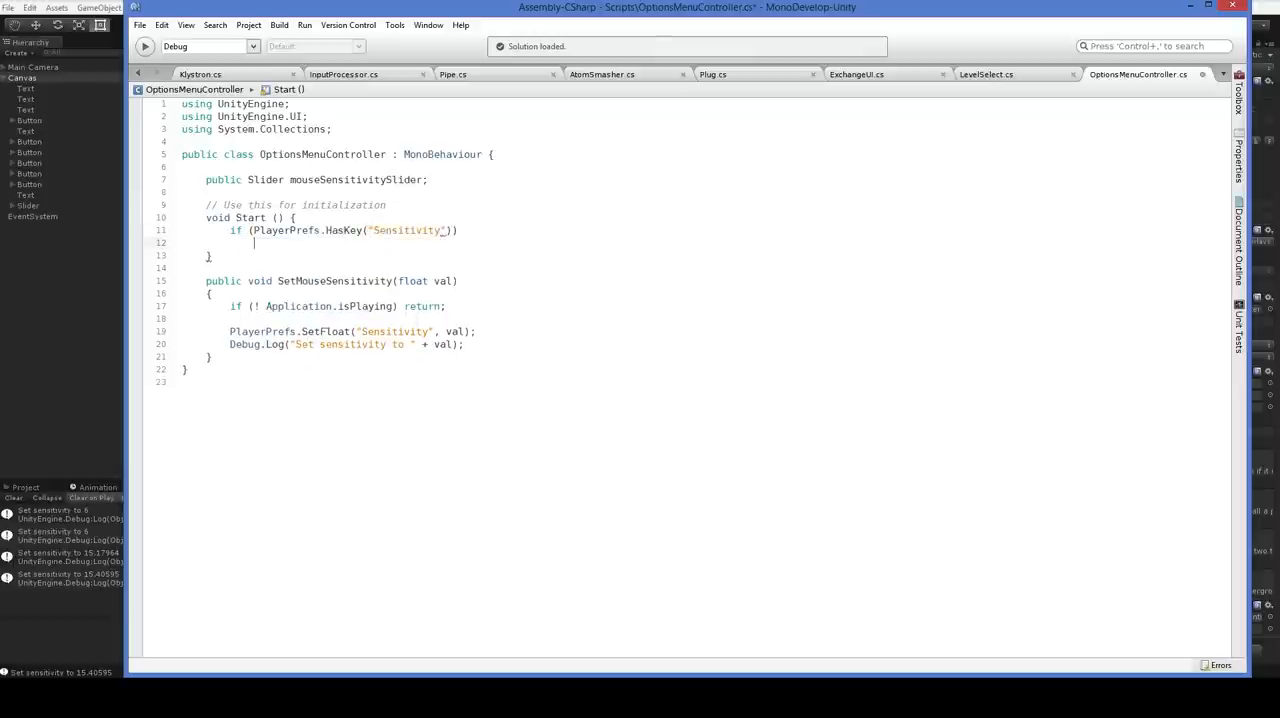
{"action": "type", "text": "Slide"}
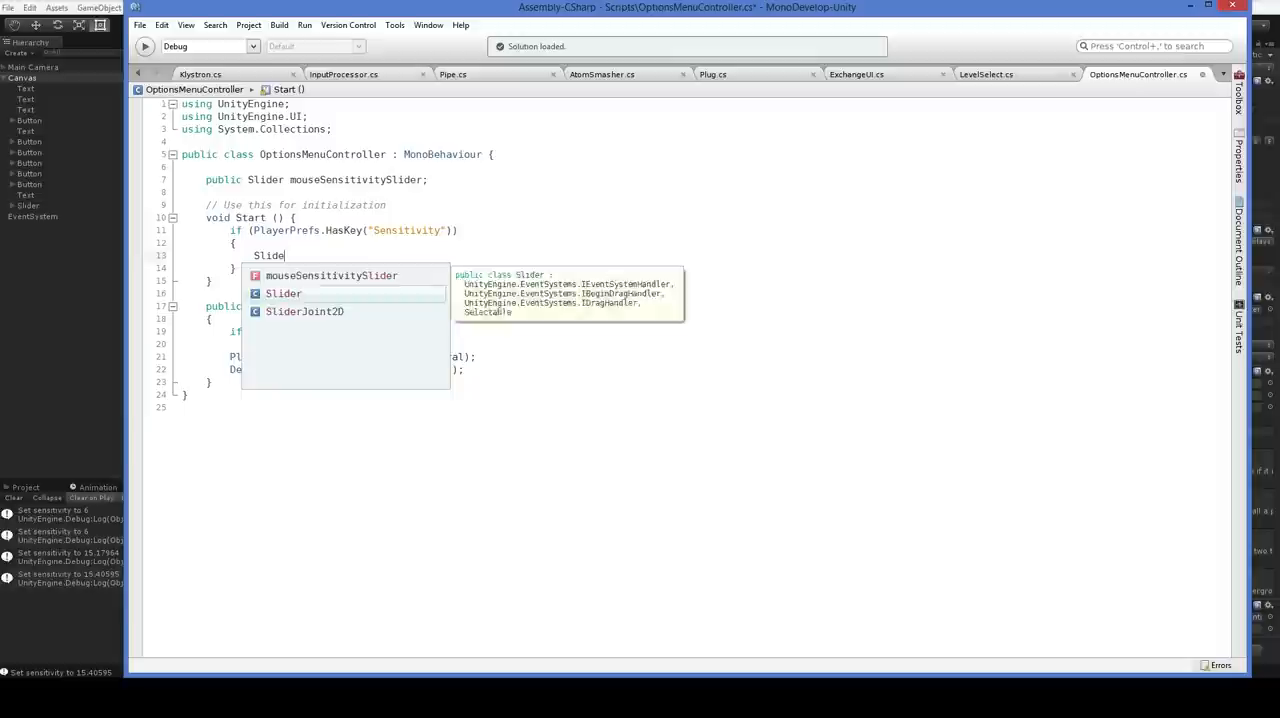
{"action": "type", "text": "mouseSensitivitySlider.val"}
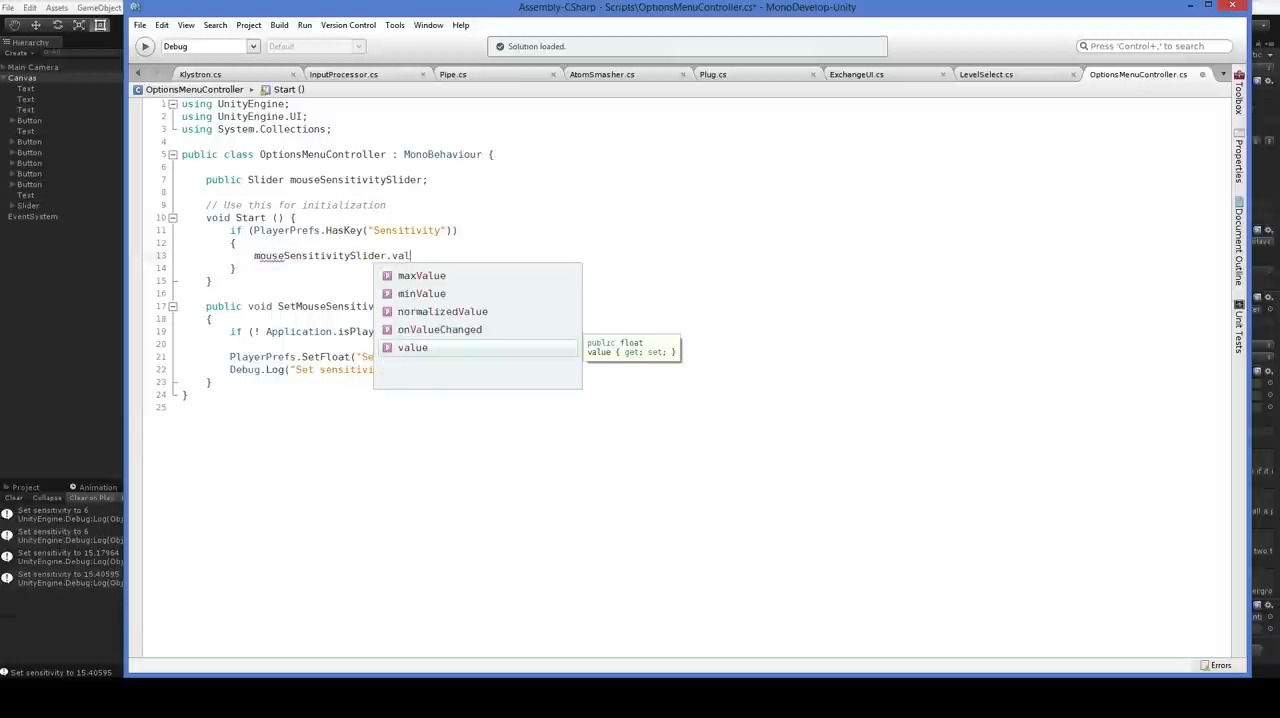
{"action": "type", "text": "ue = PlayerPrefs.Has"}
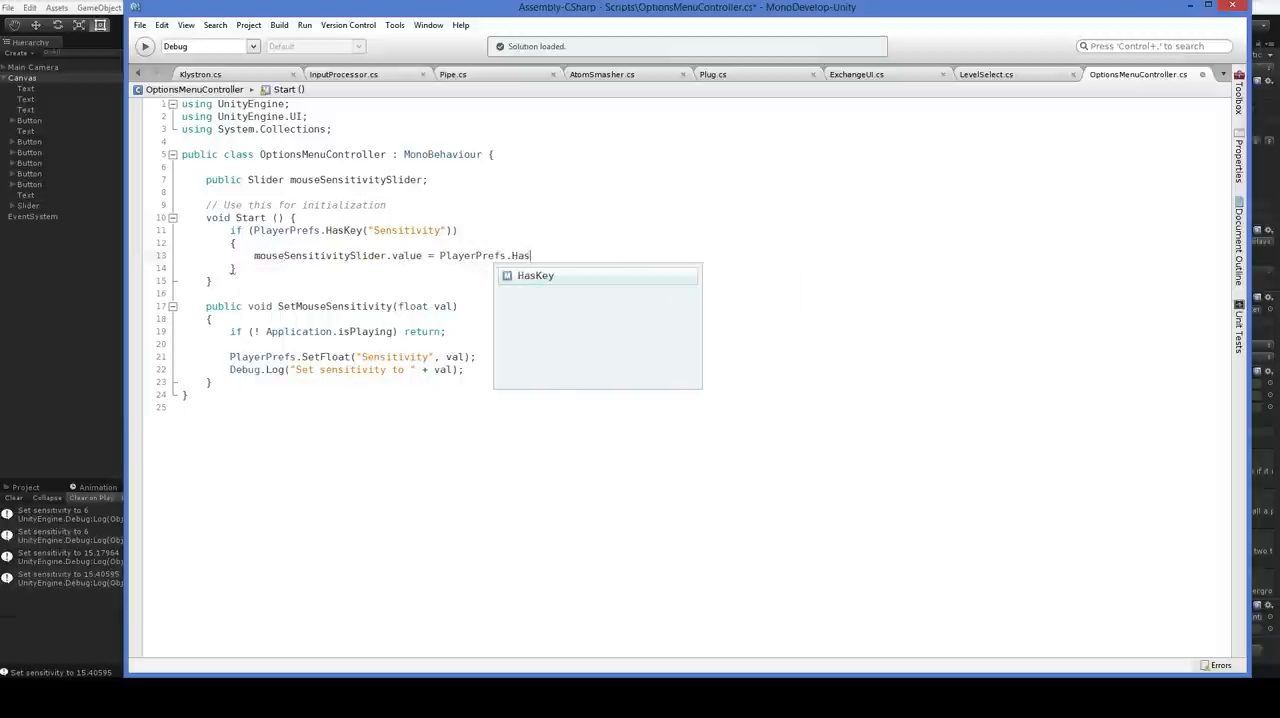
{"action": "type", "text": "Key (\"Sensitivity\");"}
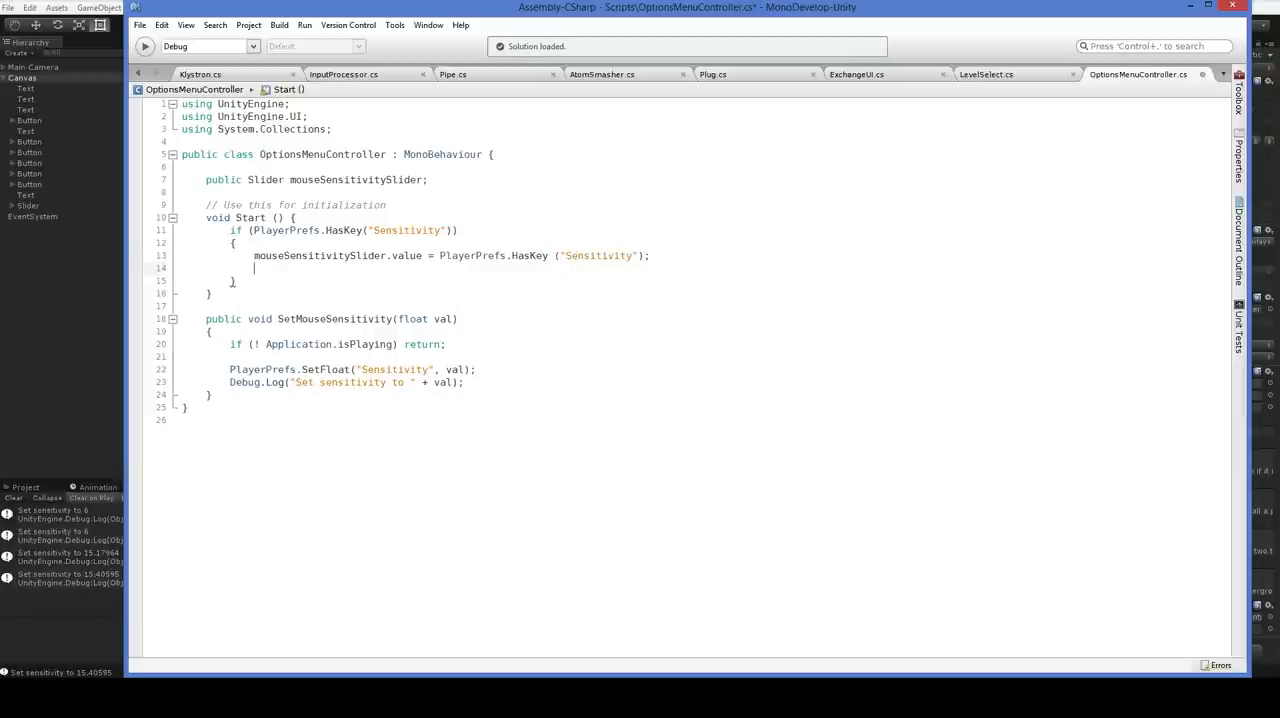
Log 'Loaded a sensitivity of' the slider value, and fix the error using PlayerPrefs.GetFloat.
{"action": "type", "text": "Debu"}
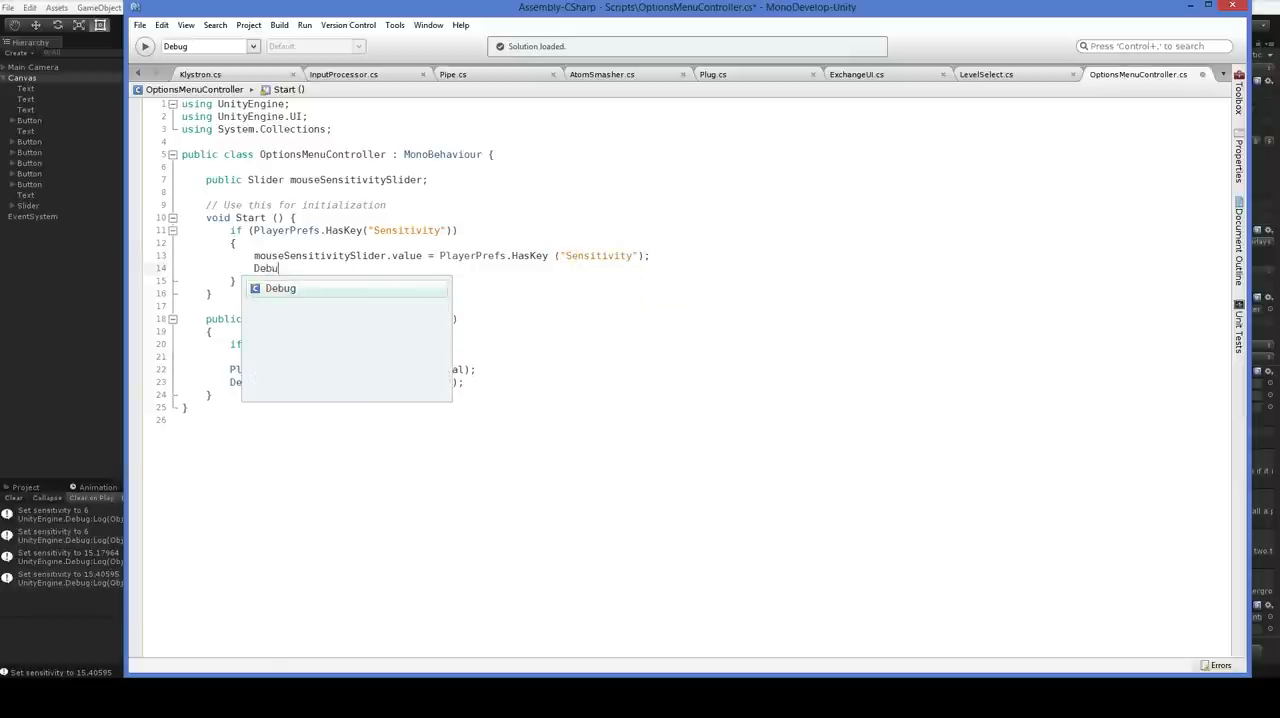
{"action": "type", "text": ".Log(\"Loaded"}
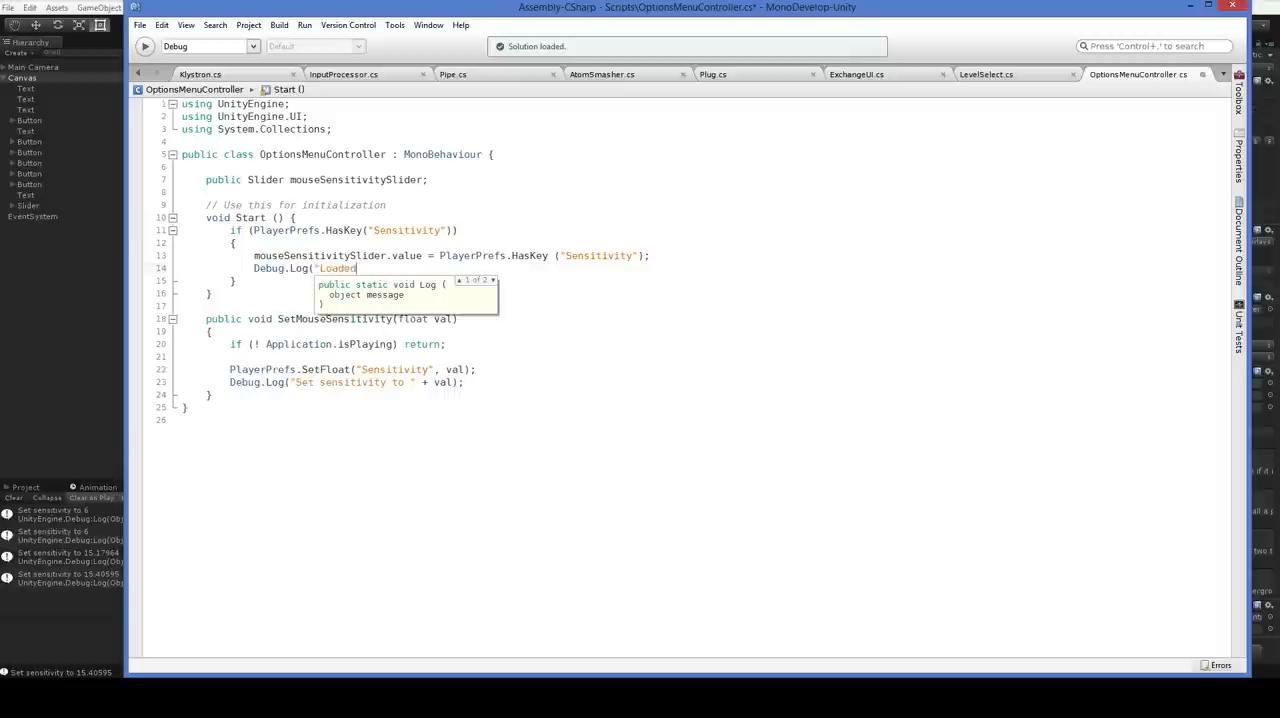
{"action": "type", "text": "a sensitivity of \" + mouseSensitivitySlider"}
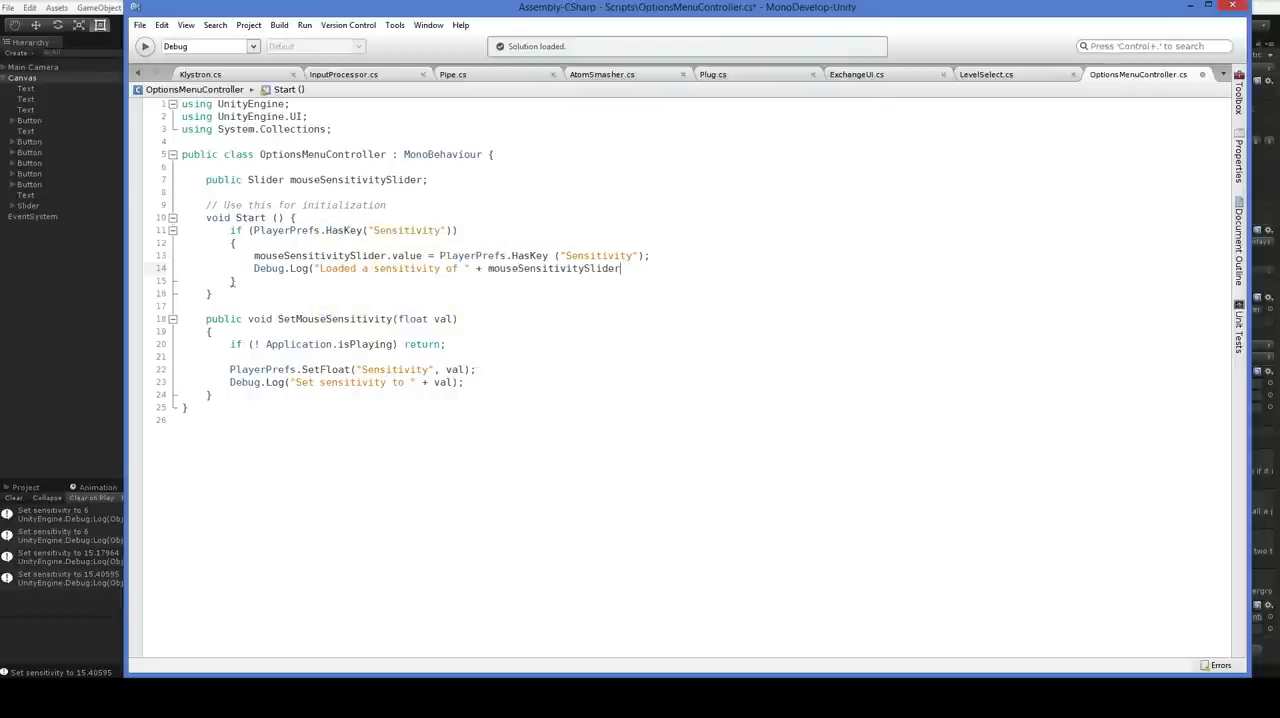
{"action": "type", "text": ".value);"}
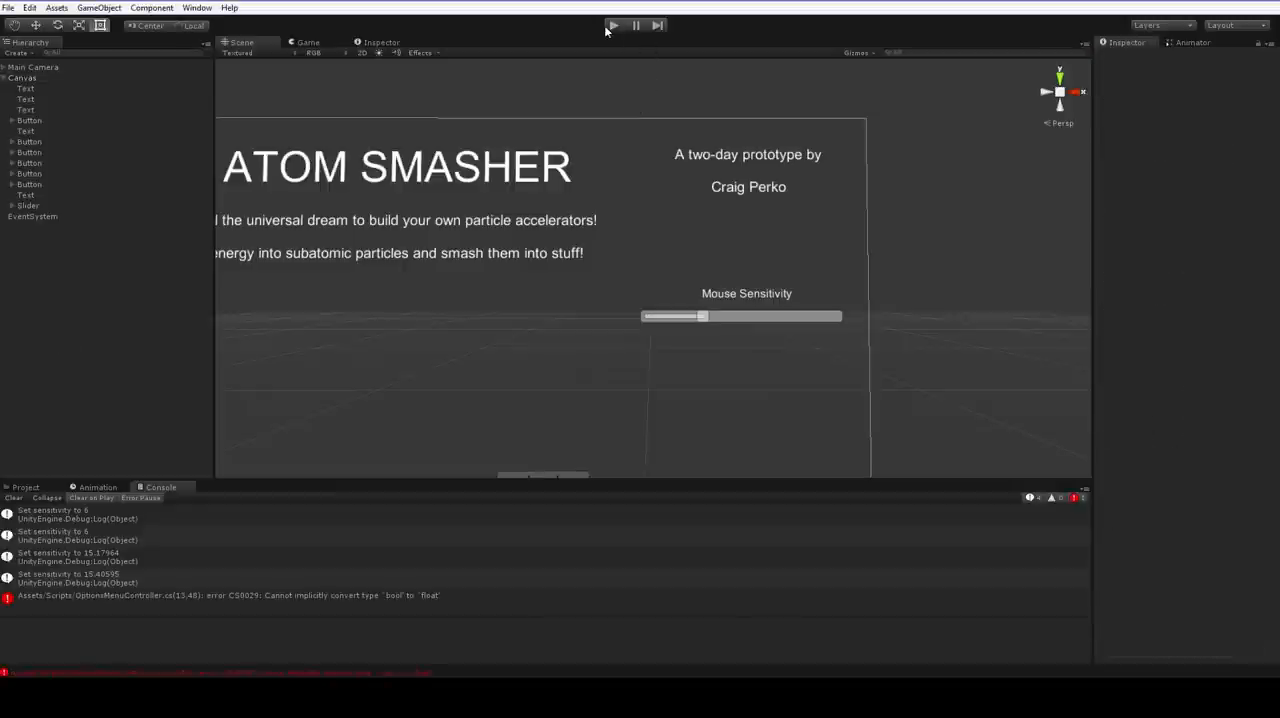
{"action": "left_click", "coordinate": [235, 598]}
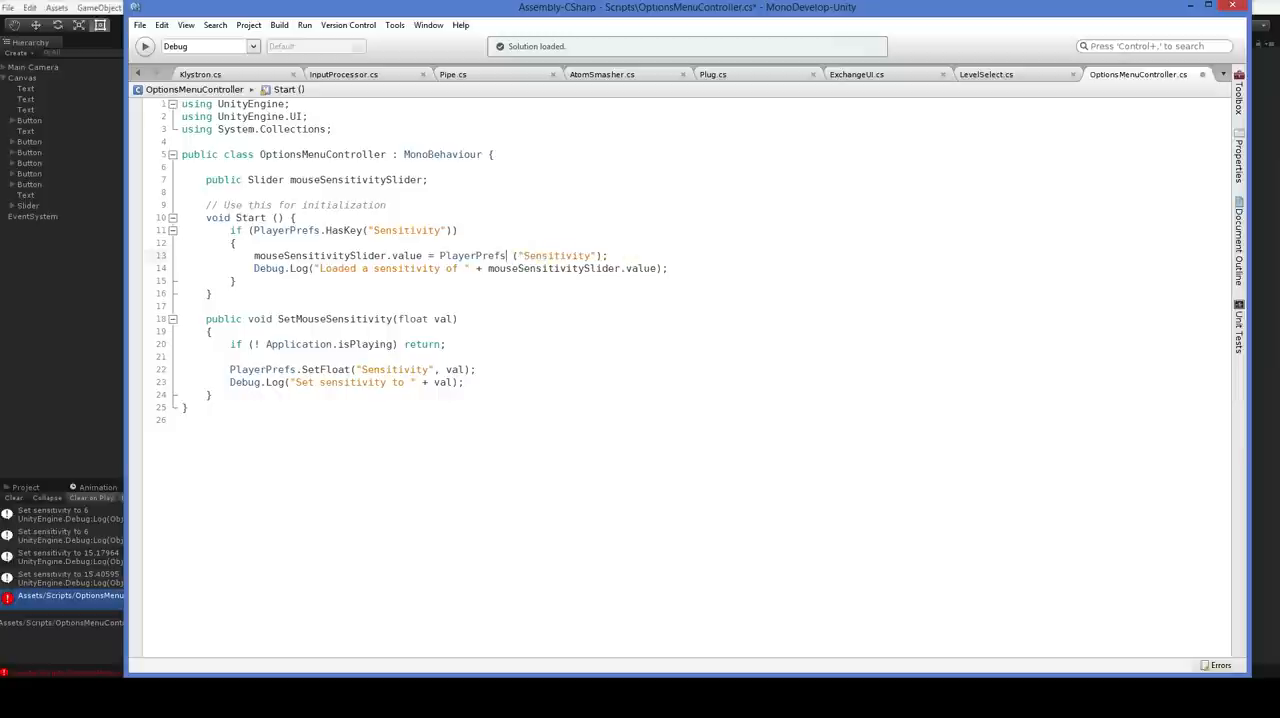
{"action": "type", "text": ".Get"}
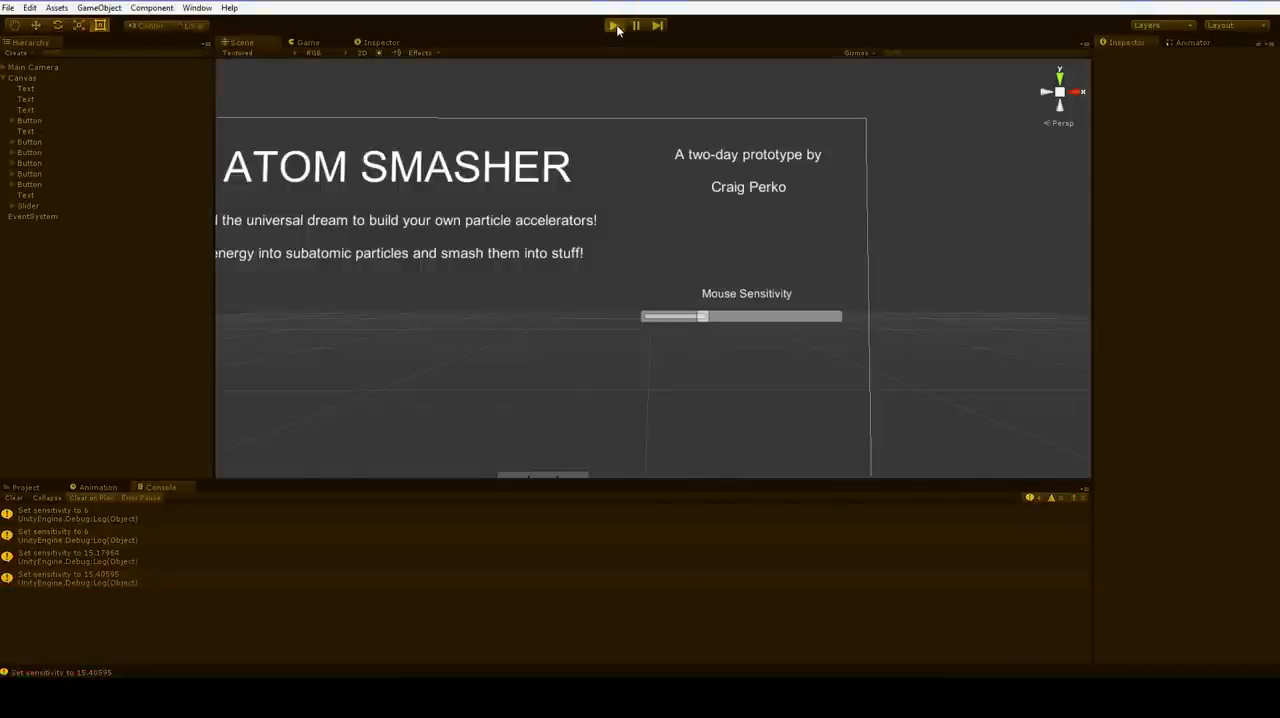
Play the menu scene and confirm the console logs 'Loaded a sensitivity of 6'.
{"action": "left_click", "coordinate": [614, 25]}
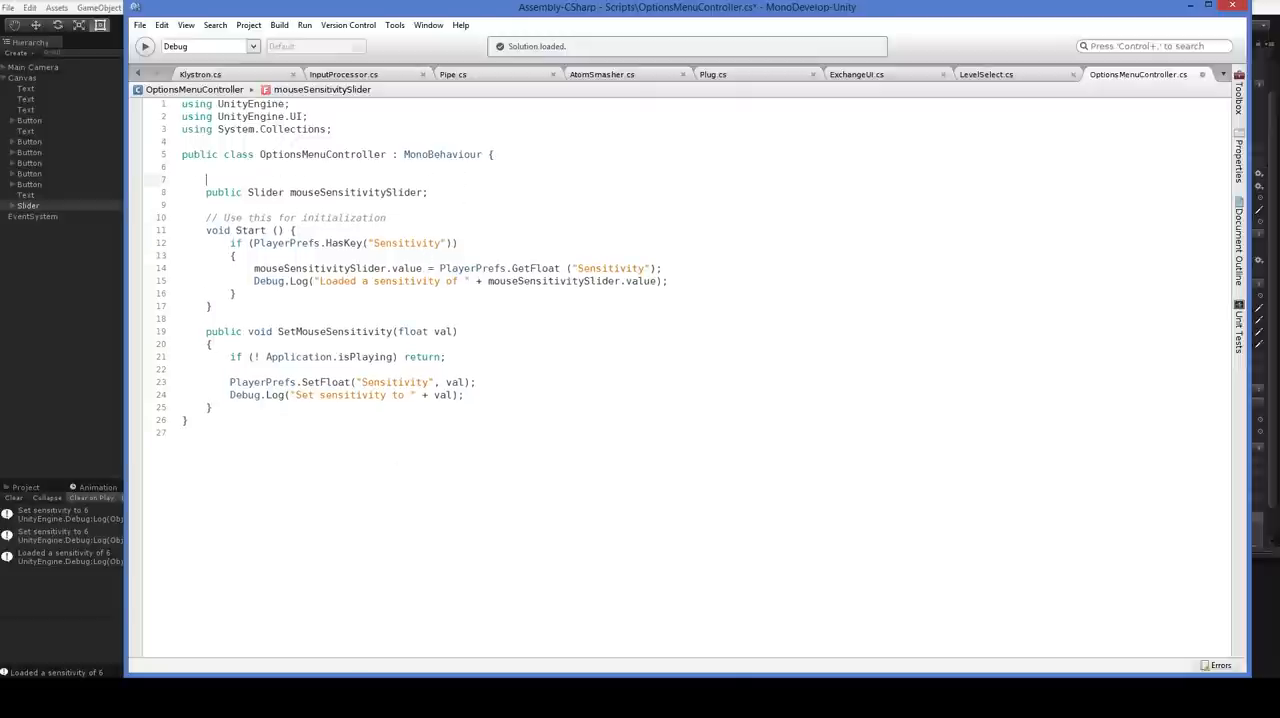
Add a public bool initialized, set it true in Start, and guard SetMouseSensitivity with it.
{"action": "type", "text": "public bool initialized = false;"}
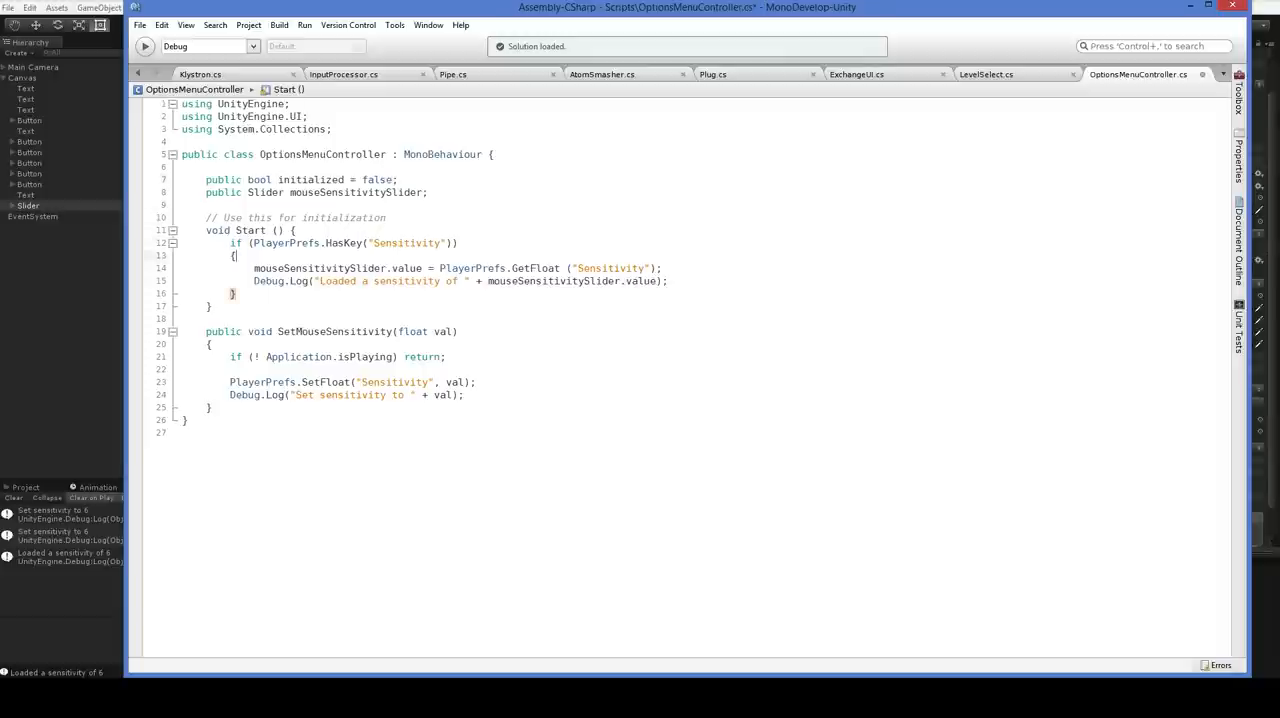
{"action": "type", "text": "initialized ="}
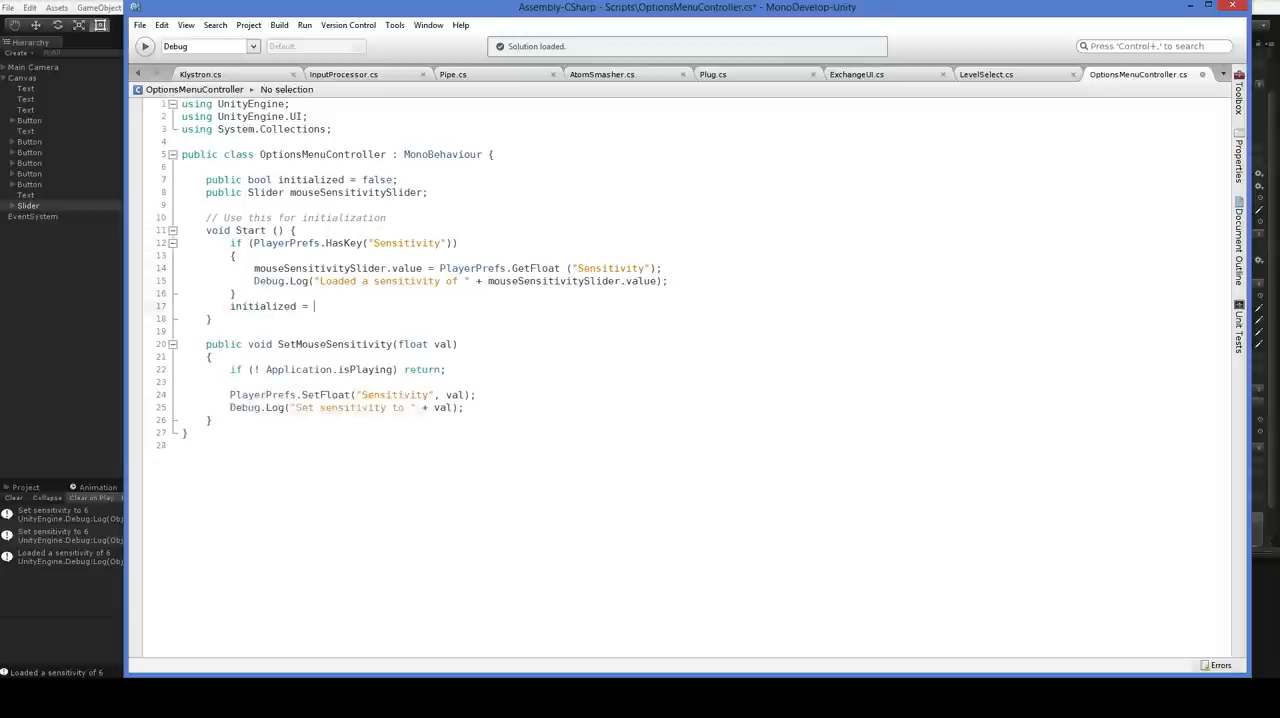
{"action": "type", "text": "true;"}
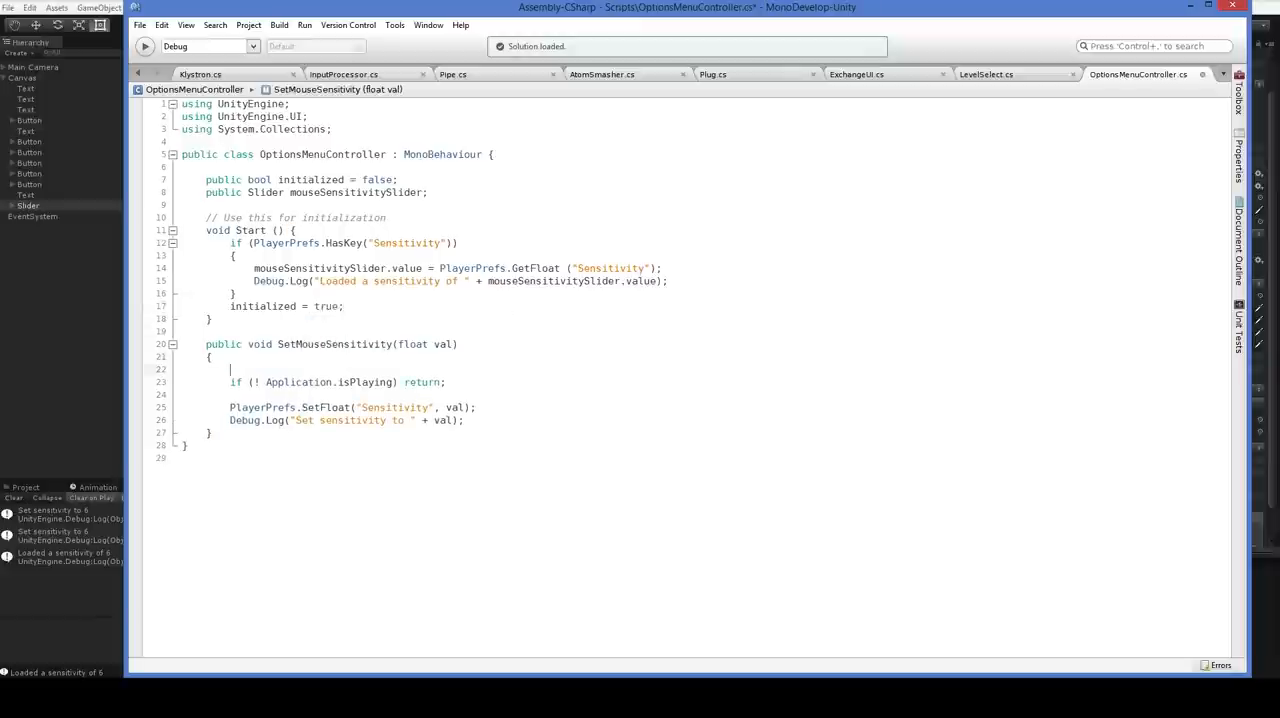
{"action": "type", "text": "if (! initialized"}
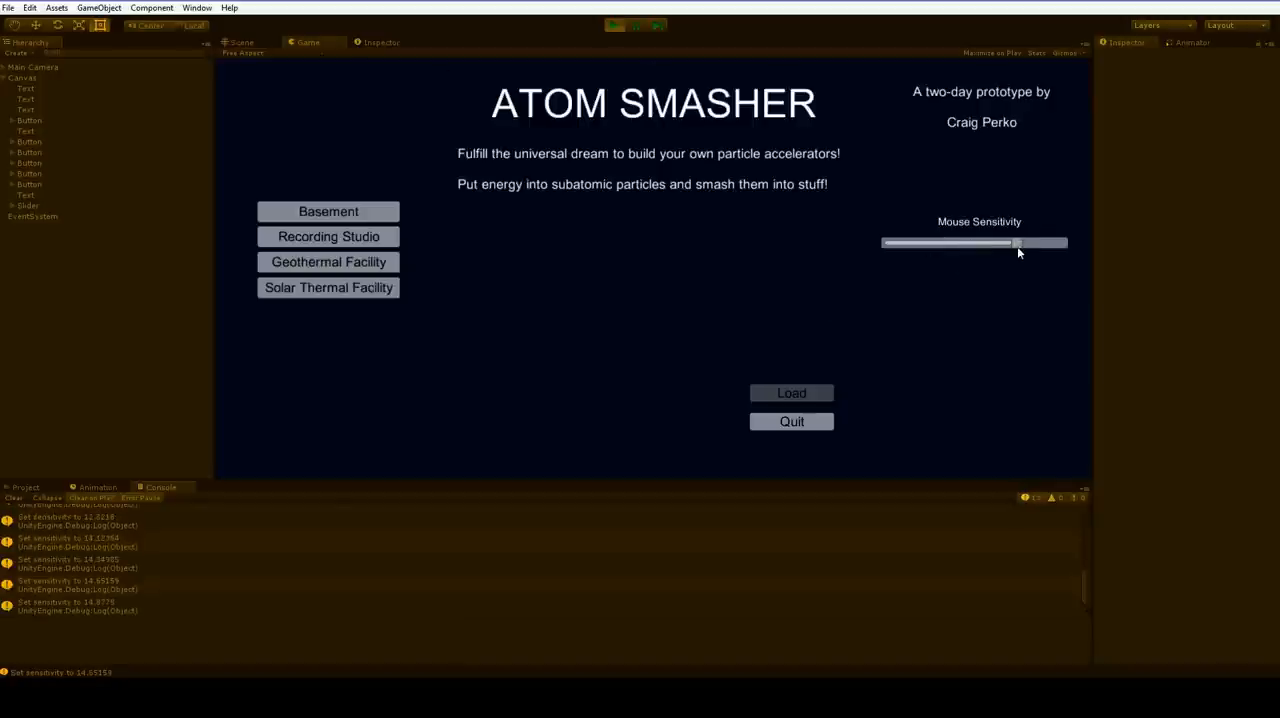
Verify sensitivity 20 reloads after restarting, then select the Slider and show Project assets.
{"action": "left_click", "coordinate": [618, 24]}
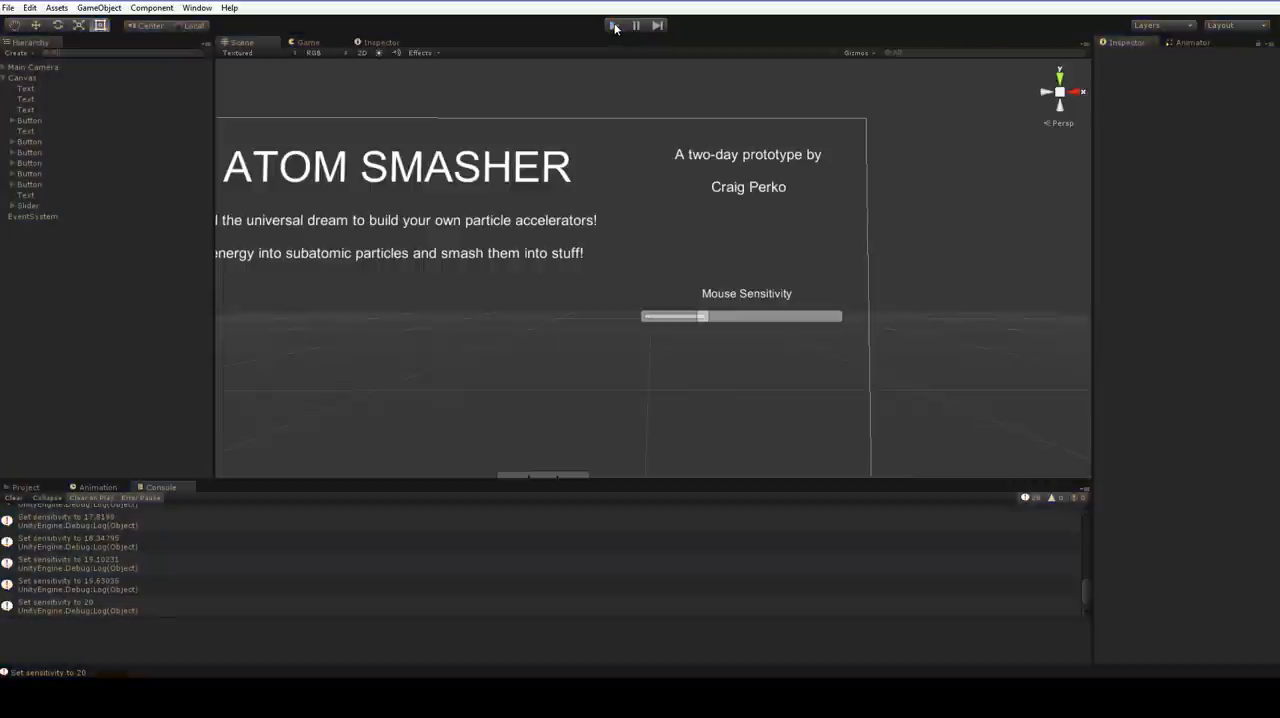
{"action": "left_click", "coordinate": [618, 26]}
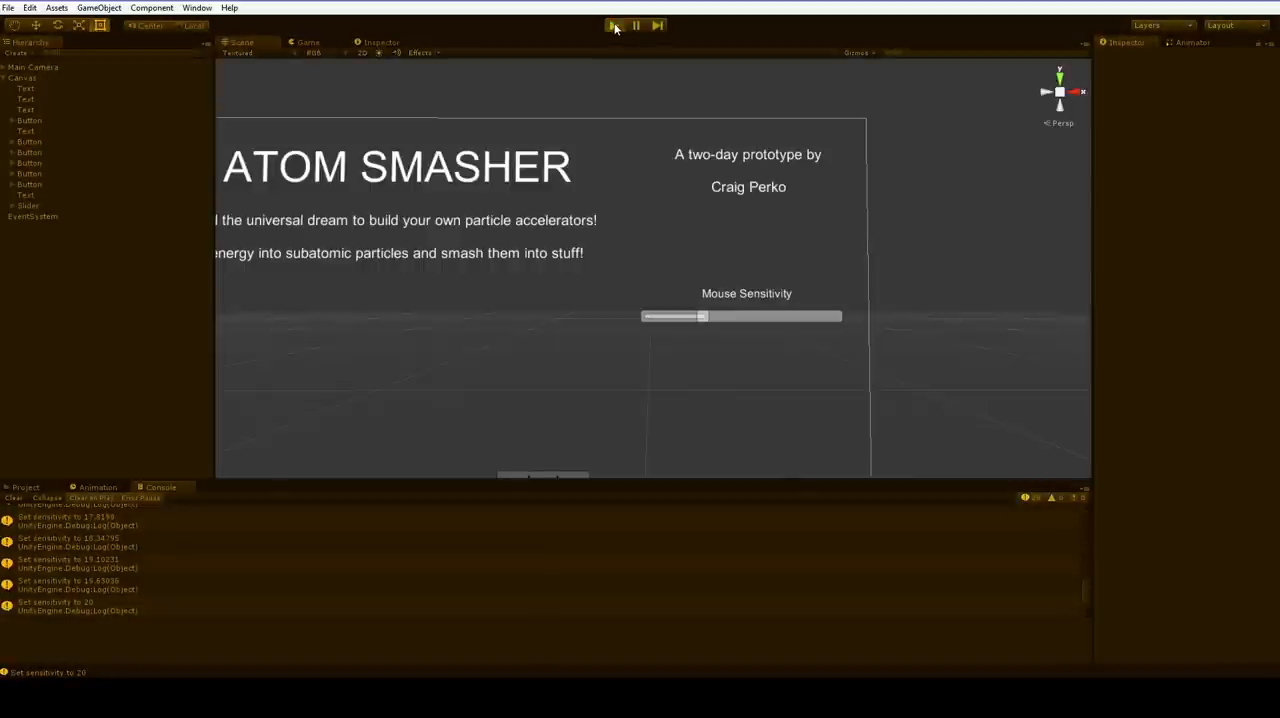
{"action": "left_click", "coordinate": [615, 25]}
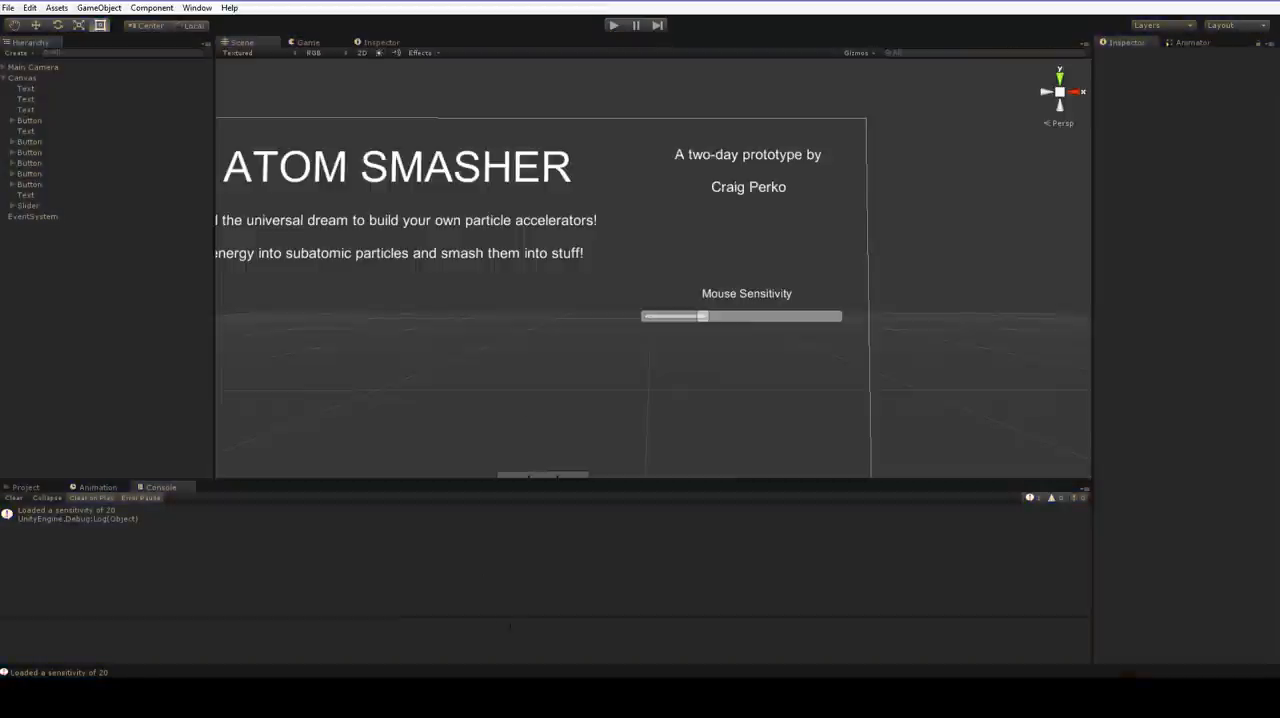
{"action": "left_click", "coordinate": [28, 205]}
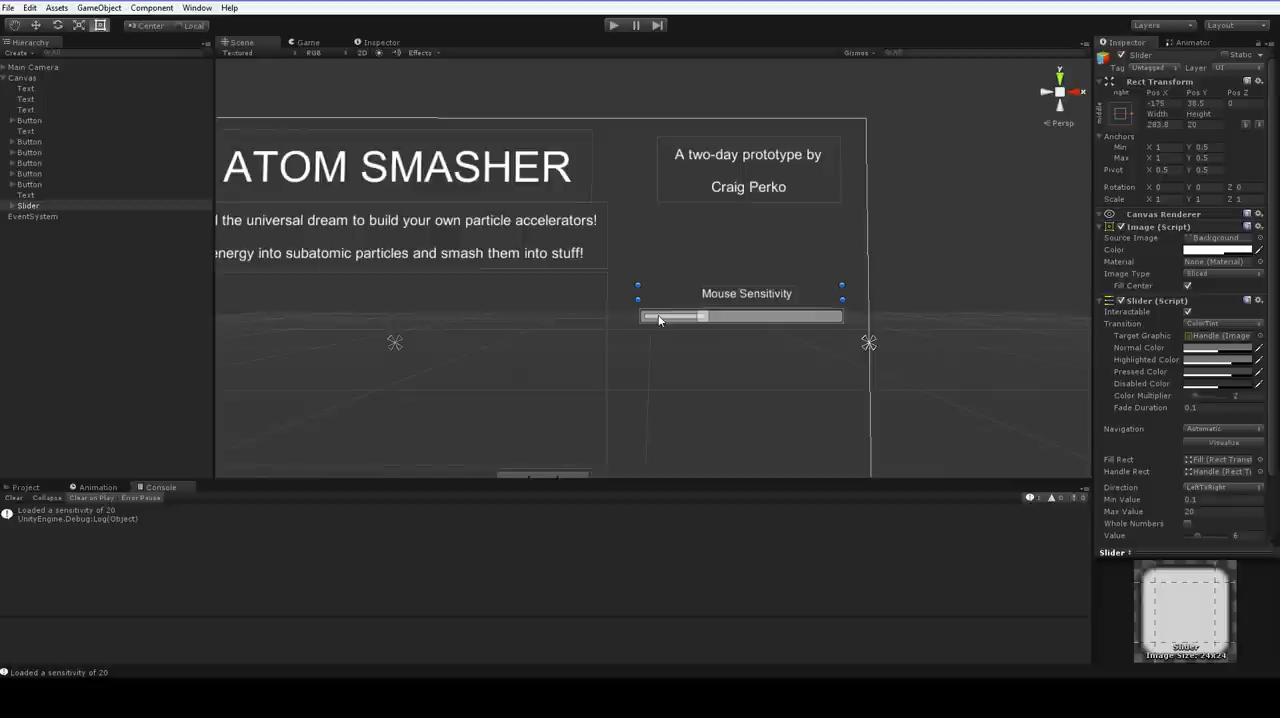
{"action": "left_click", "coordinate": [24, 486]}
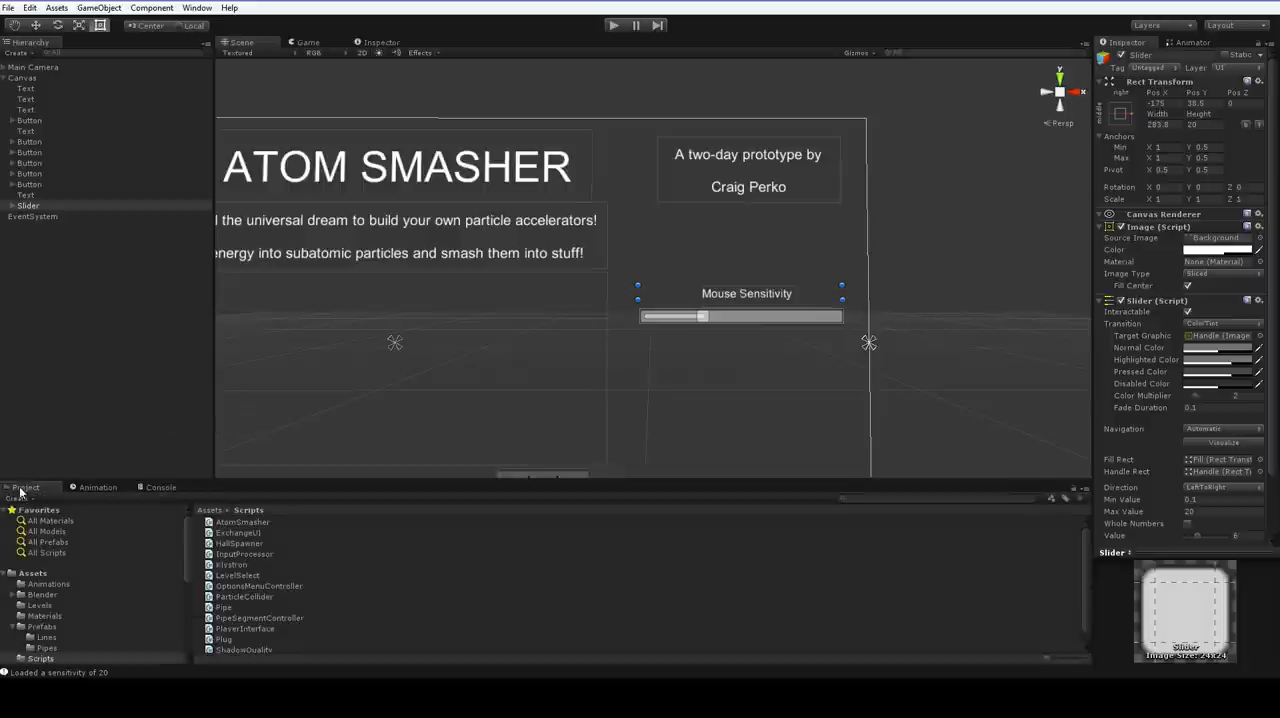
{"action": "mouse_move", "coordinate": [34, 573]}
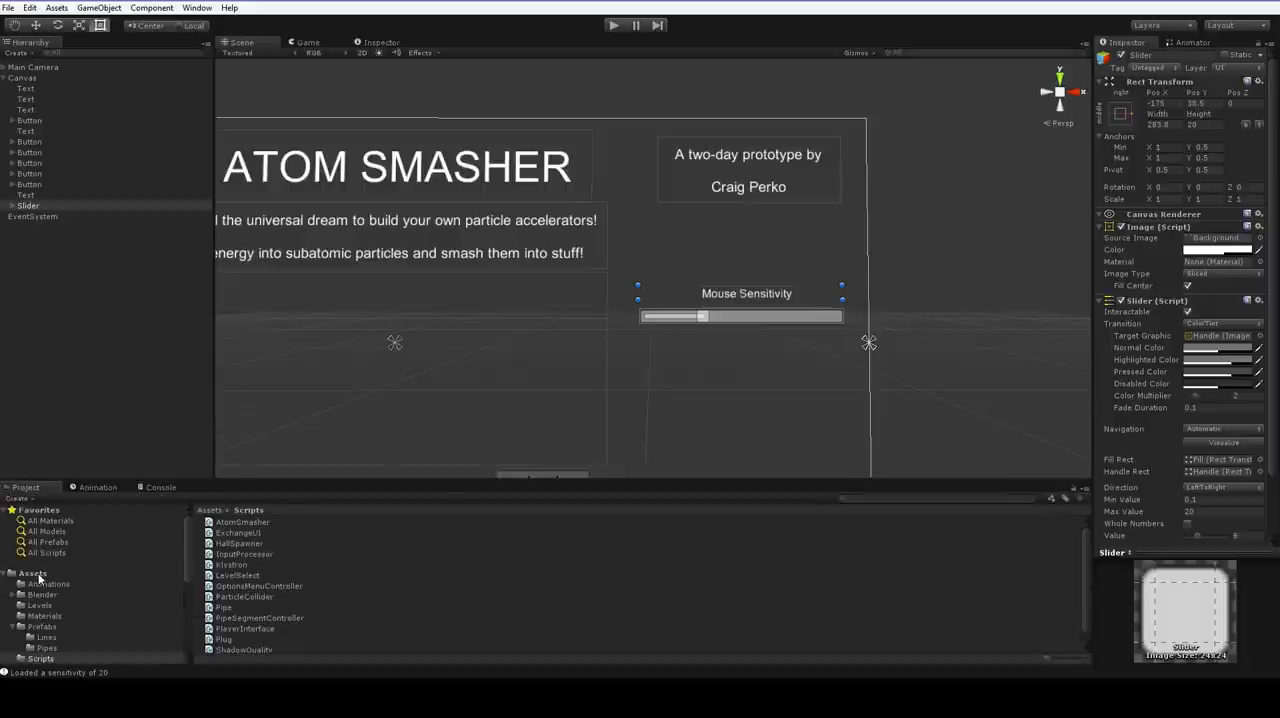
Open the Lvl0 scene from Assets/Levels, handle the menu.unity save prompt, and play it.
{"action": "left_click", "coordinate": [42, 602]}
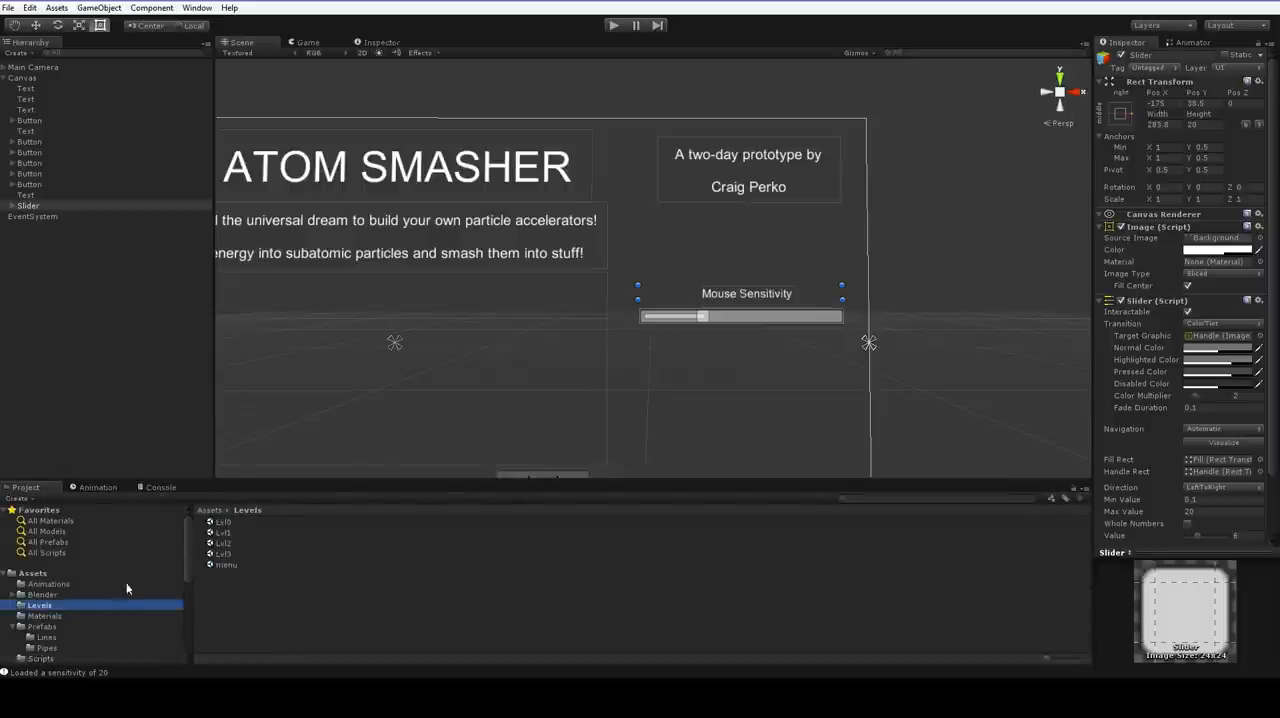
{"action": "double_click", "coordinate": [222, 520]}
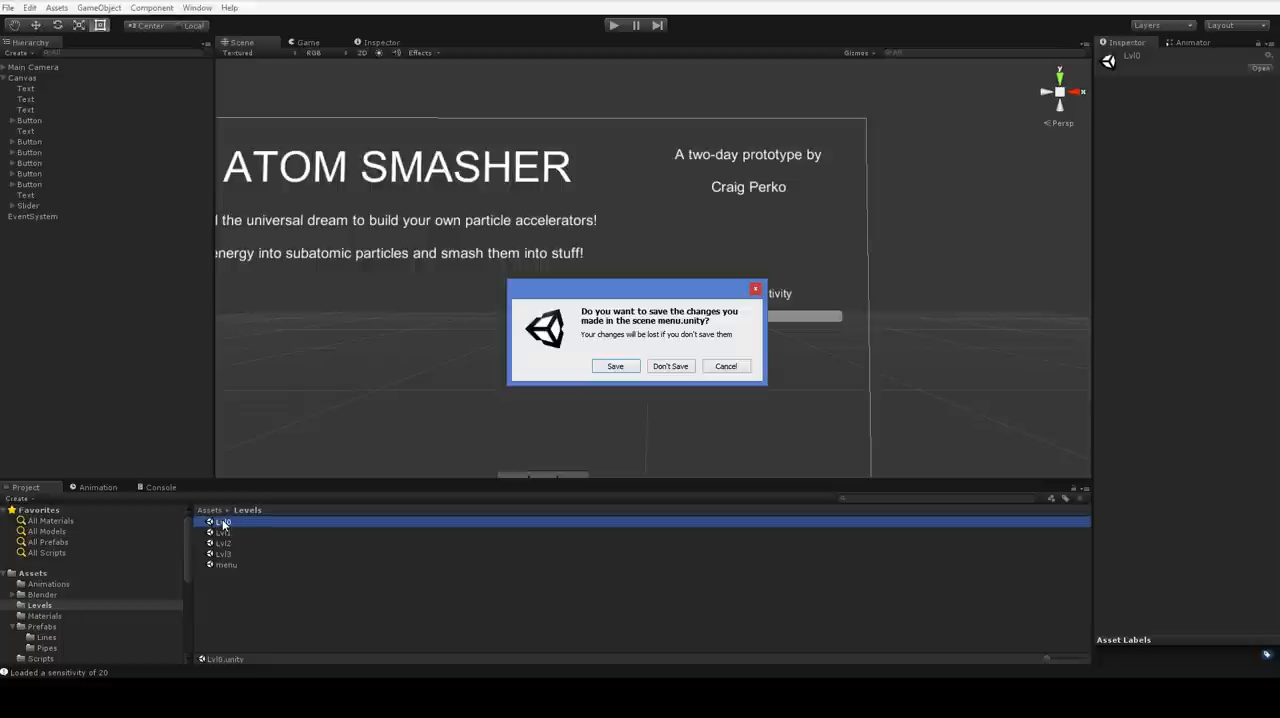
{"action": "left_click", "coordinate": [670, 365]}
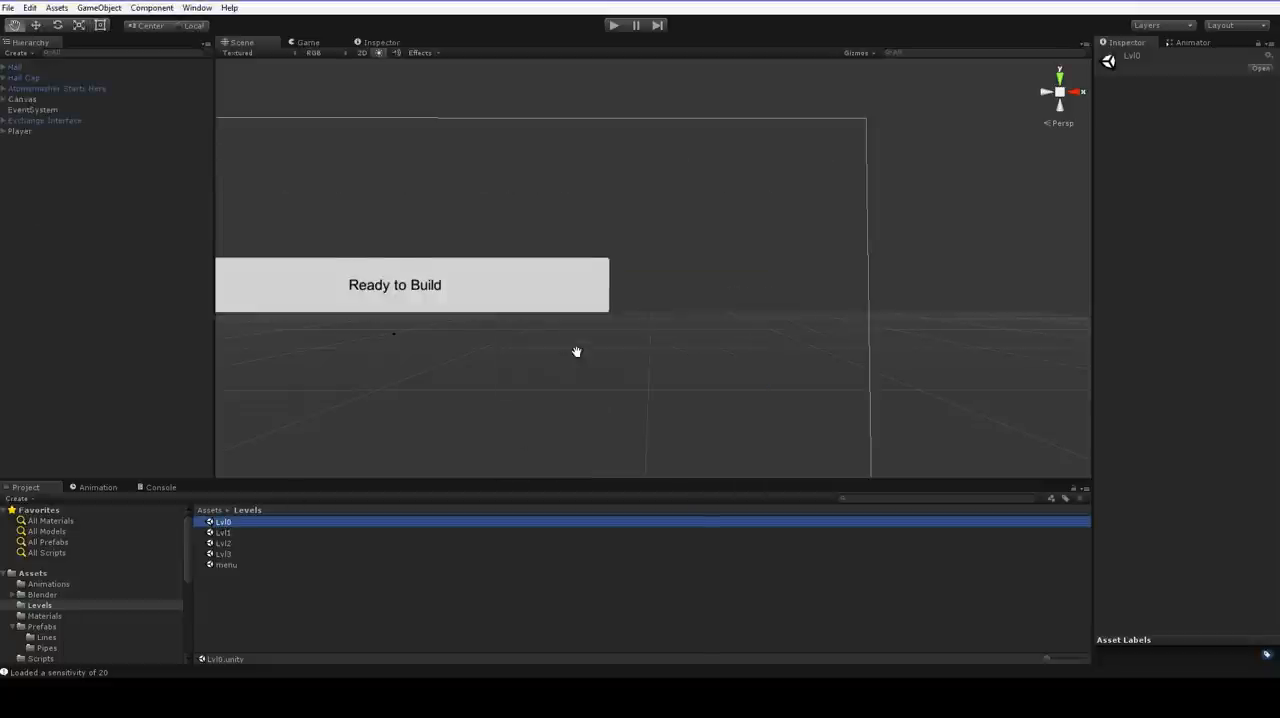
{"action": "left_click", "coordinate": [614, 26]}
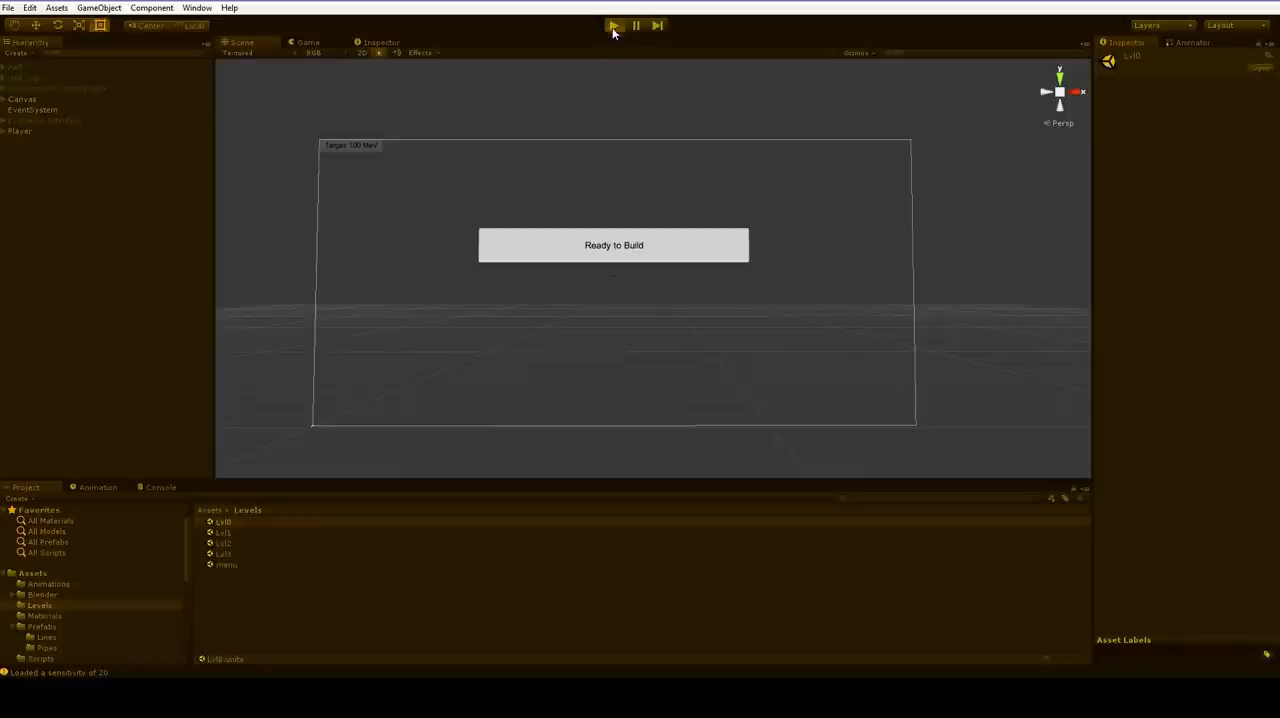
Stop Lvl0, inspect Player and Main Camera Mouse Look sensitivities, and locate PlayerInterface.
{"action": "left_click", "coordinate": [613, 25]}
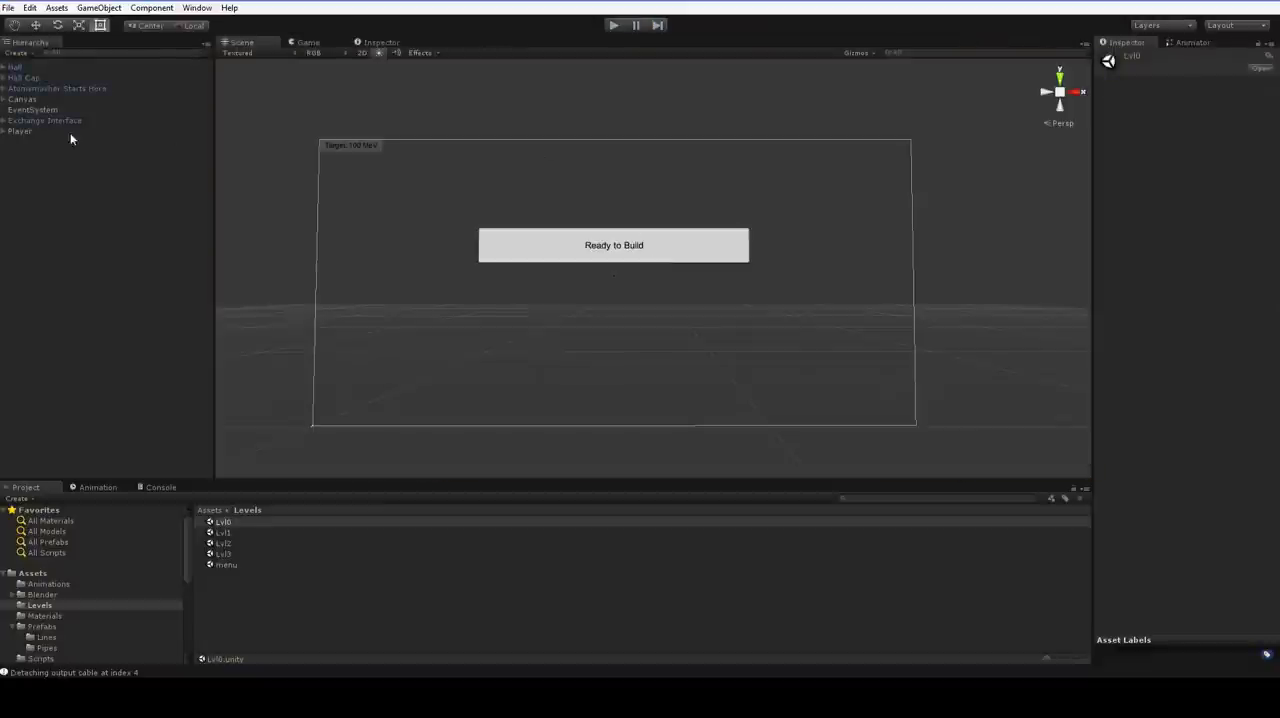
{"action": "left_click", "coordinate": [18, 131]}
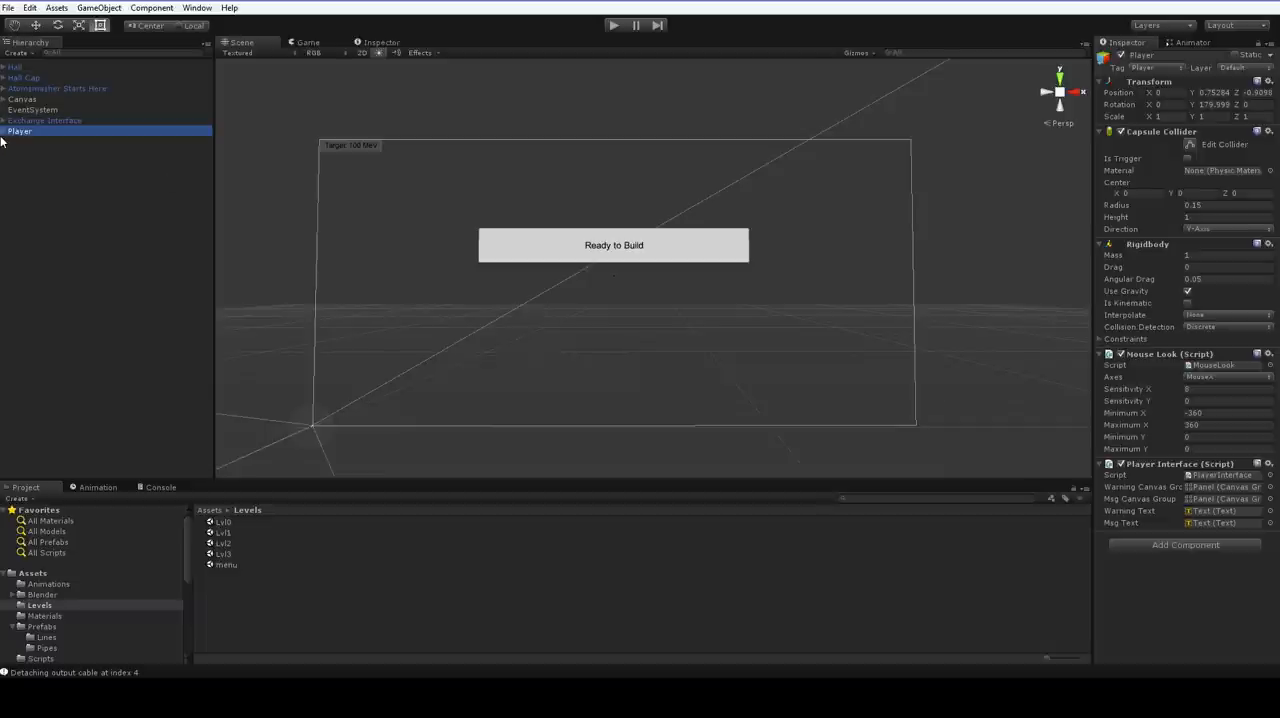
{"action": "left_click", "coordinate": [50, 141]}
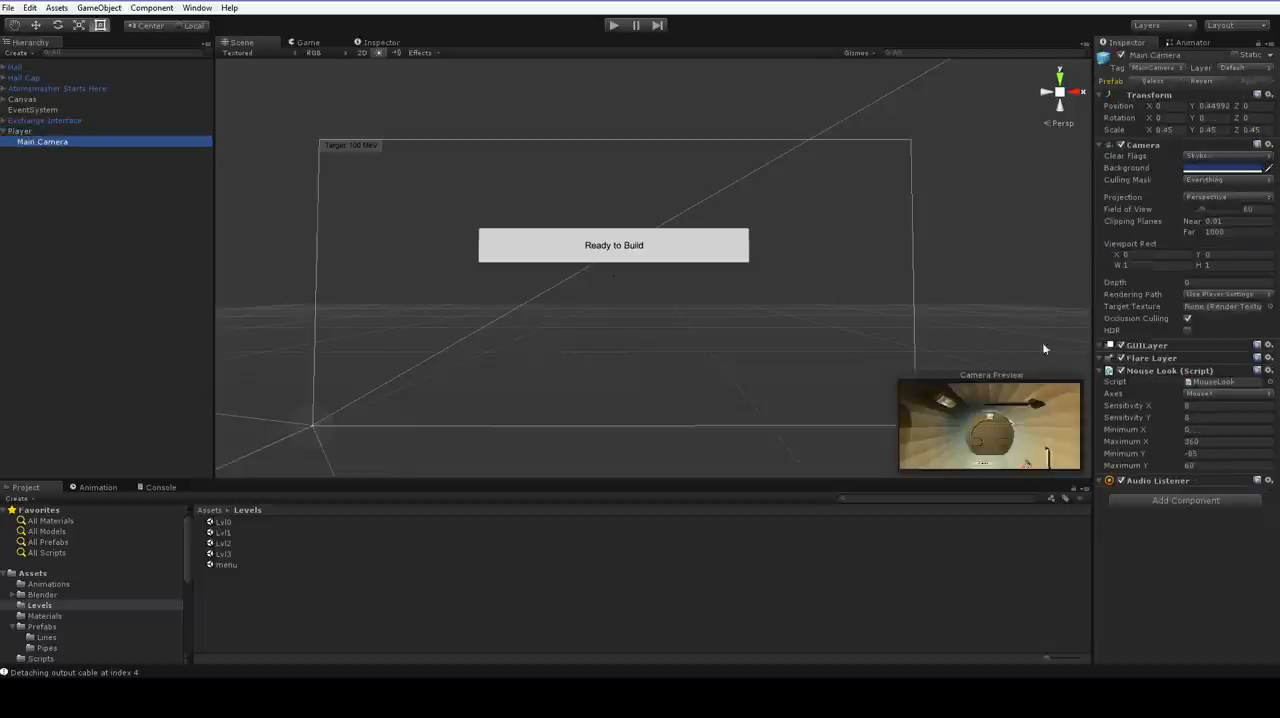
{"action": "mouse_move", "coordinate": [115, 277]}
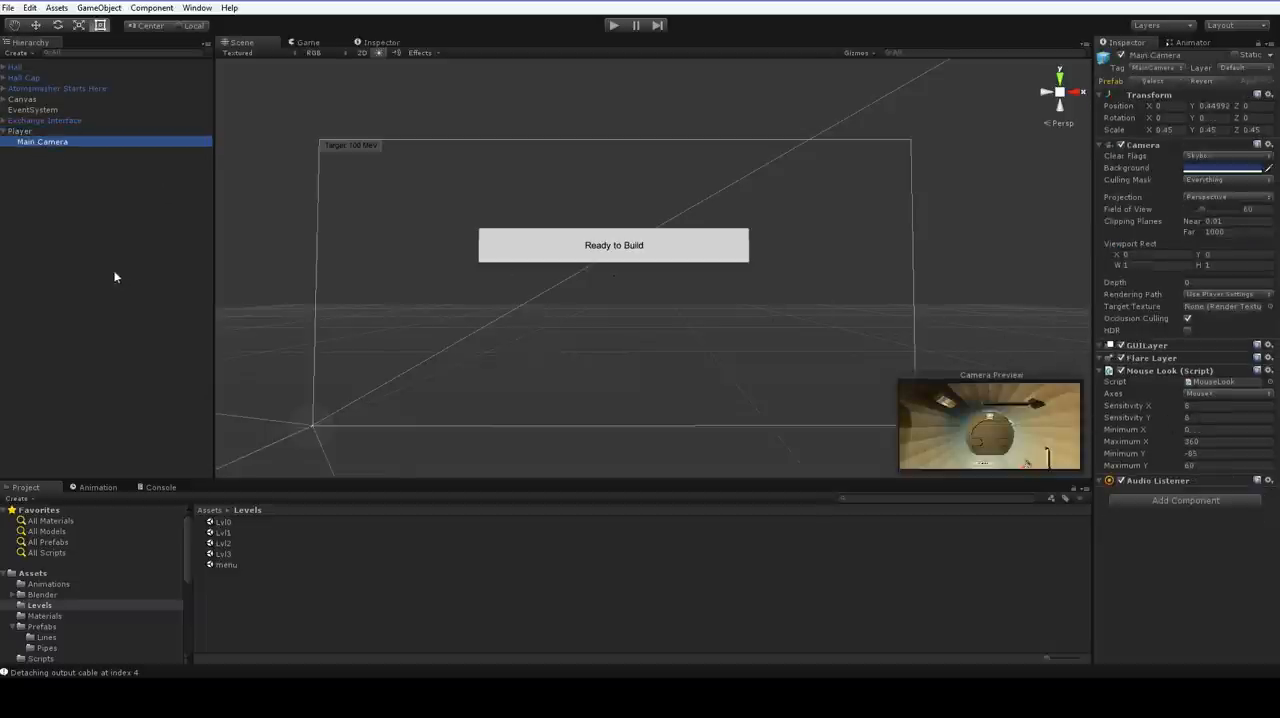
{"action": "left_click", "coordinate": [20, 130]}
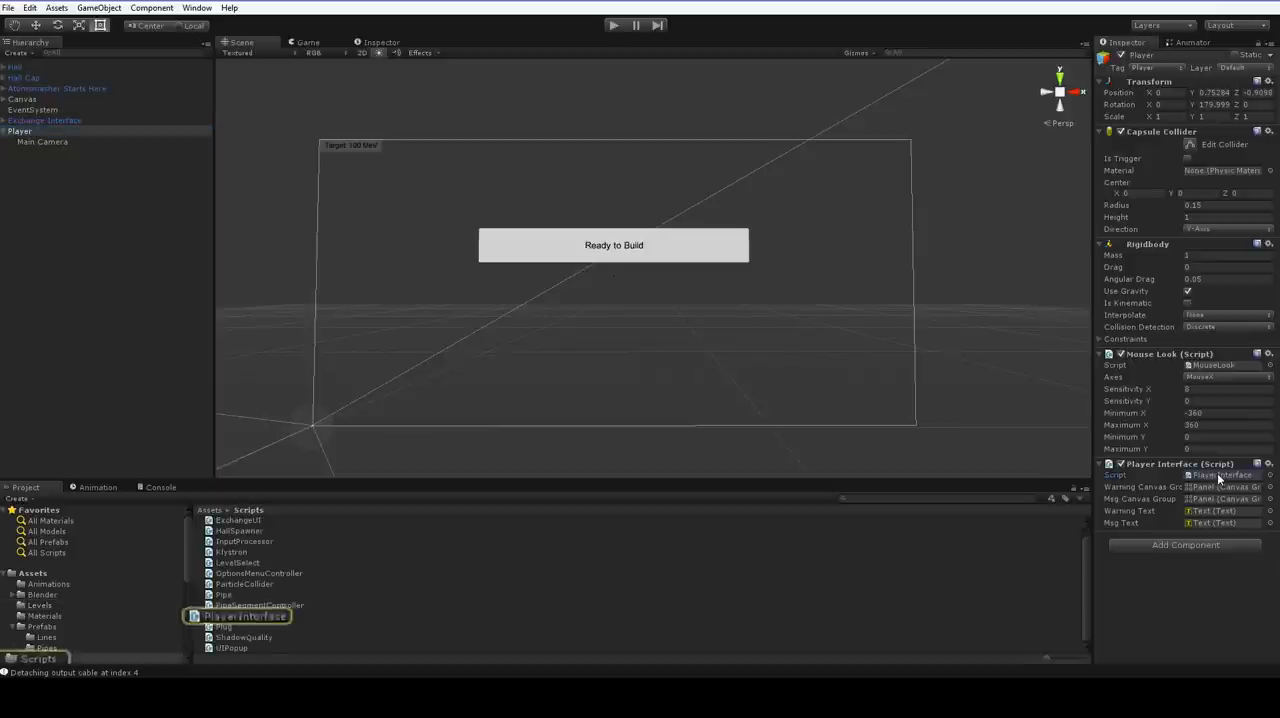
Open PlayerInterface.cs and add a MouseLook lookup and HasKey('Sensitivity') check in Awake.
{"action": "double_click", "coordinate": [235, 615]}
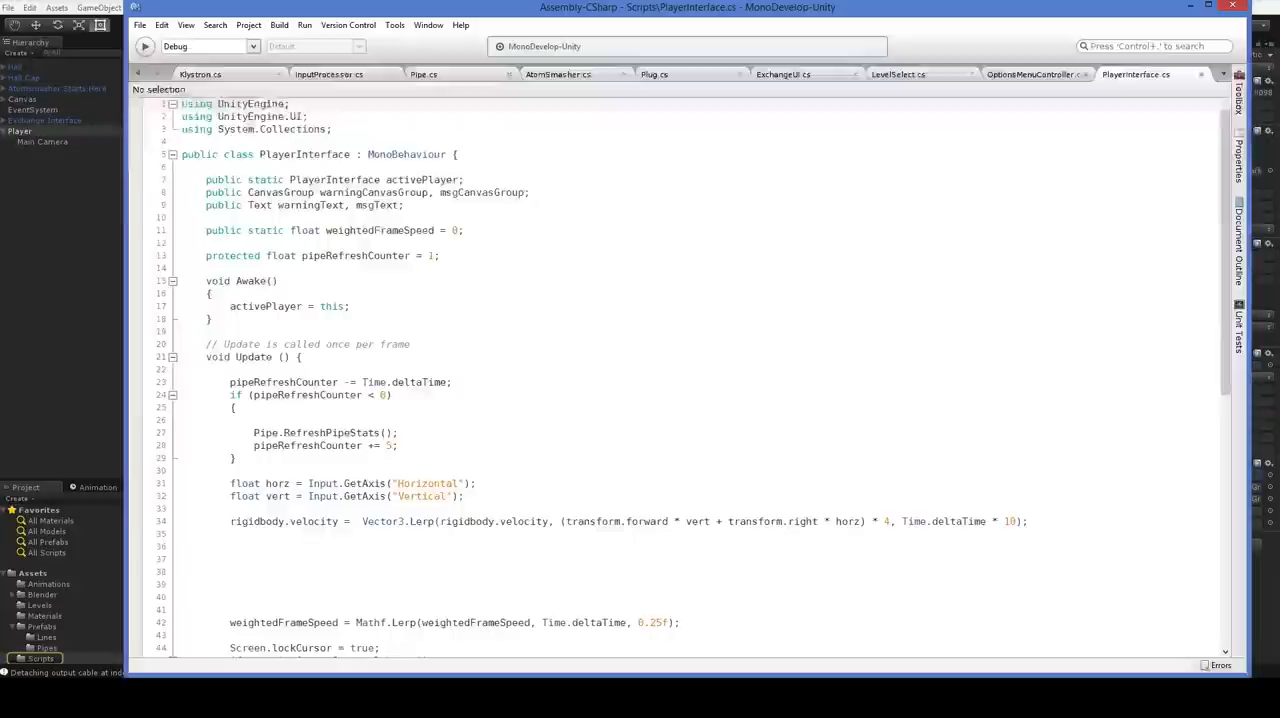
{"action": "left_click", "coordinate": [457, 299]}
{"action": "type", "text": "M"}
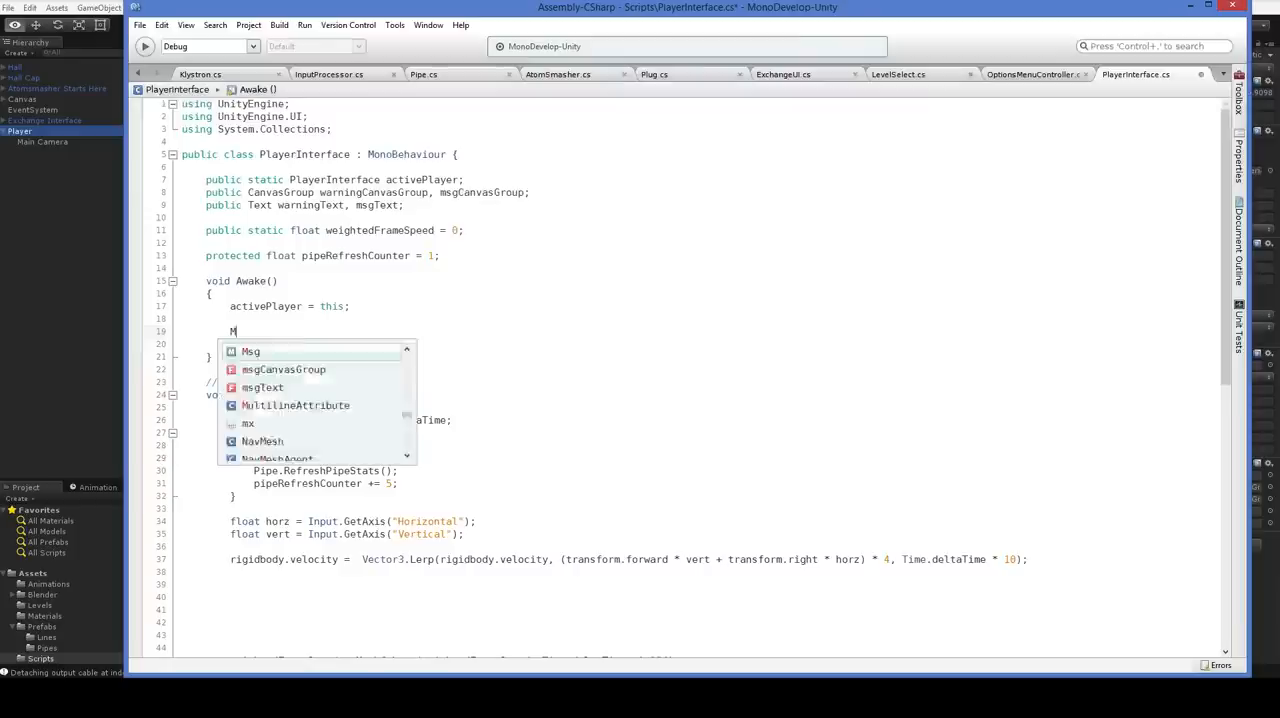
{"action": "type", "text": "ouseLook ml = Ge"}
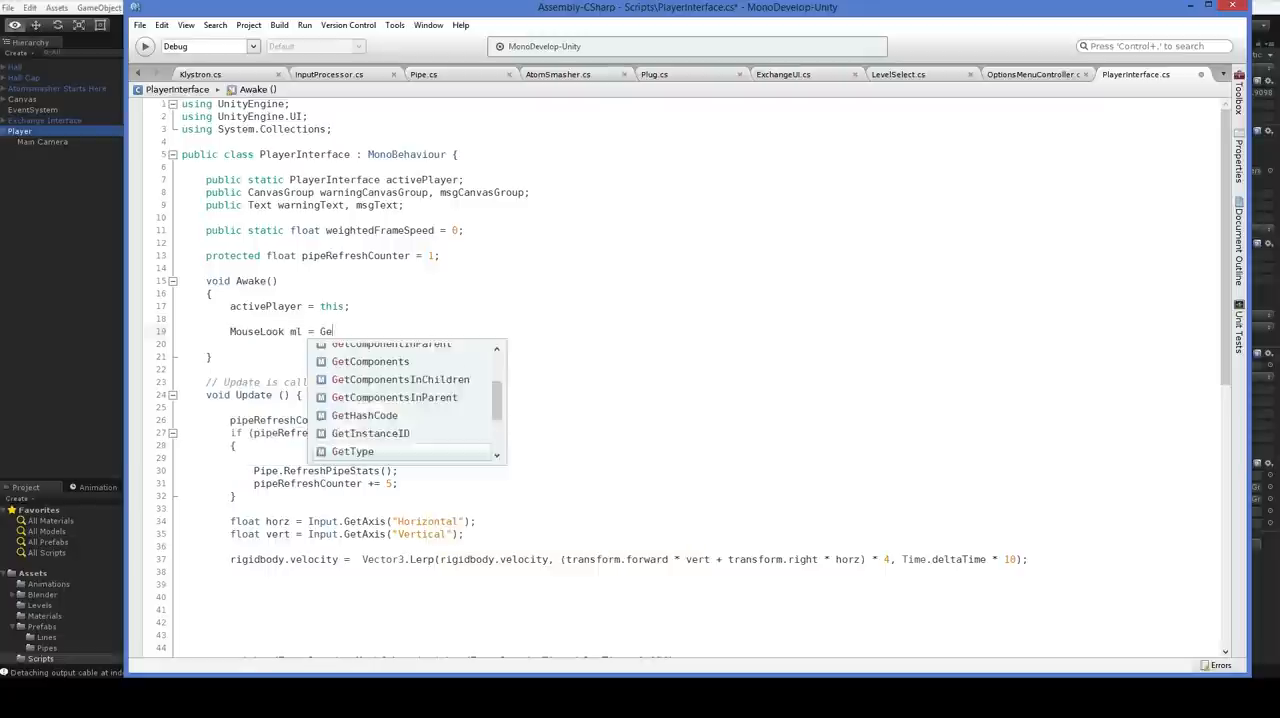
{"action": "type", "text": "tComponent<MouseLook>();"}
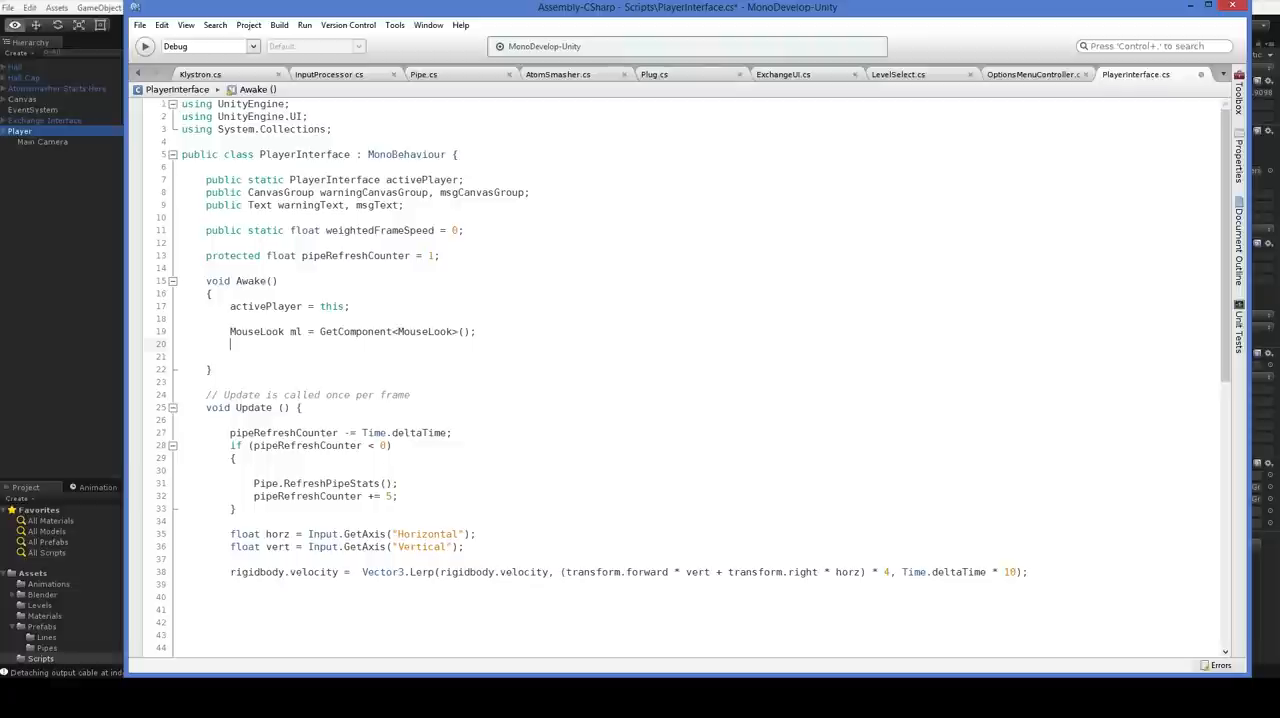
{"action": "type", "text": "if ("}
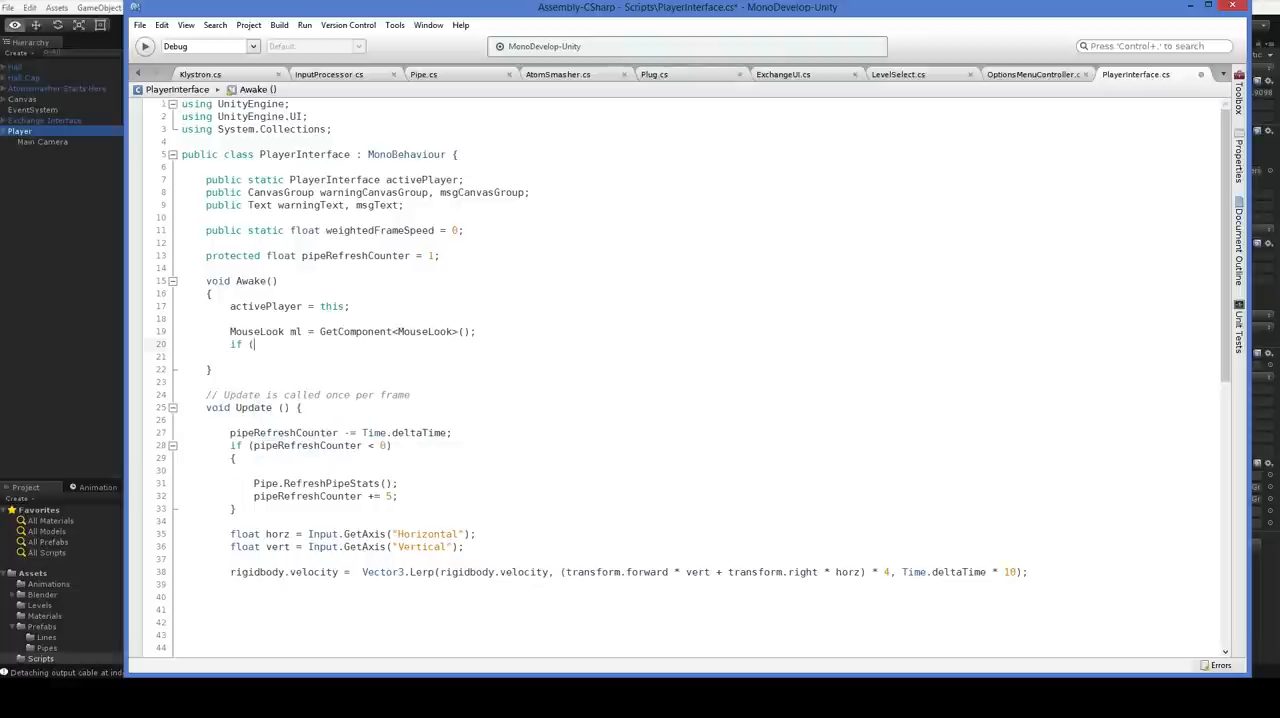
{"action": "type", "text": "PlayerPrefs"}
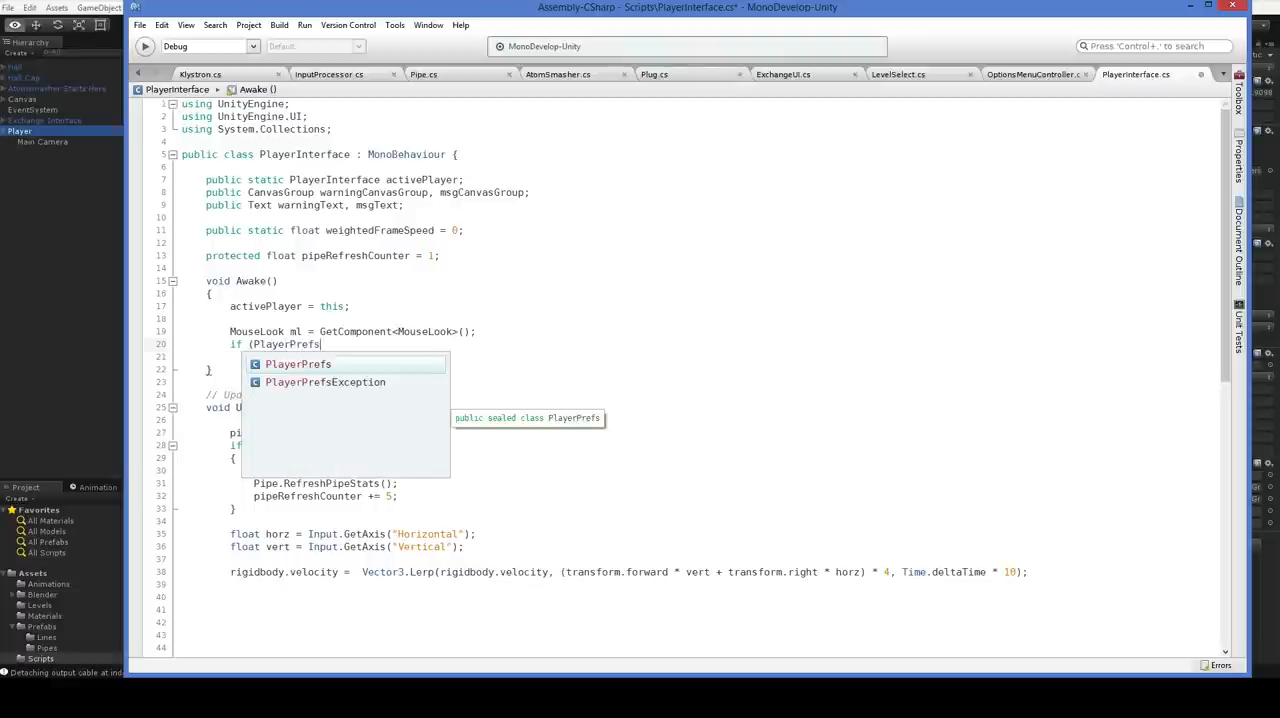
{"action": "type", "text": ".HasKey(\"Sens"}
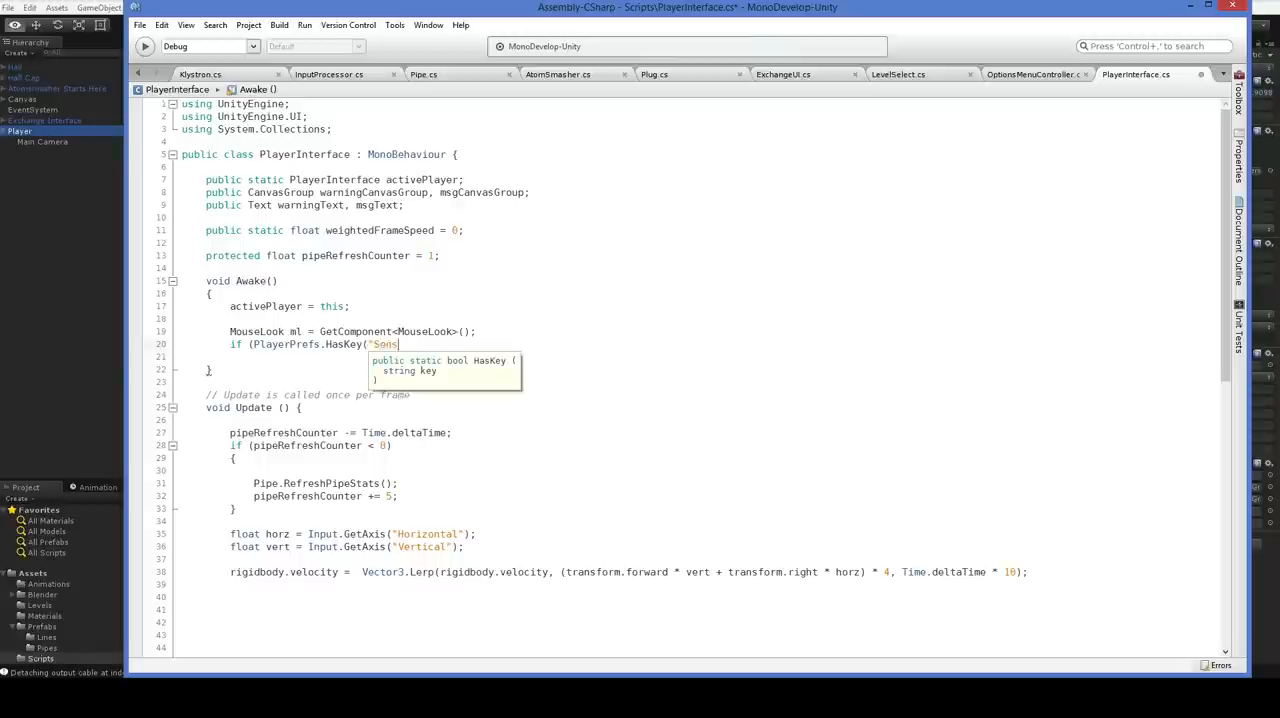
{"action": "type", "text": "itivity\"))"}
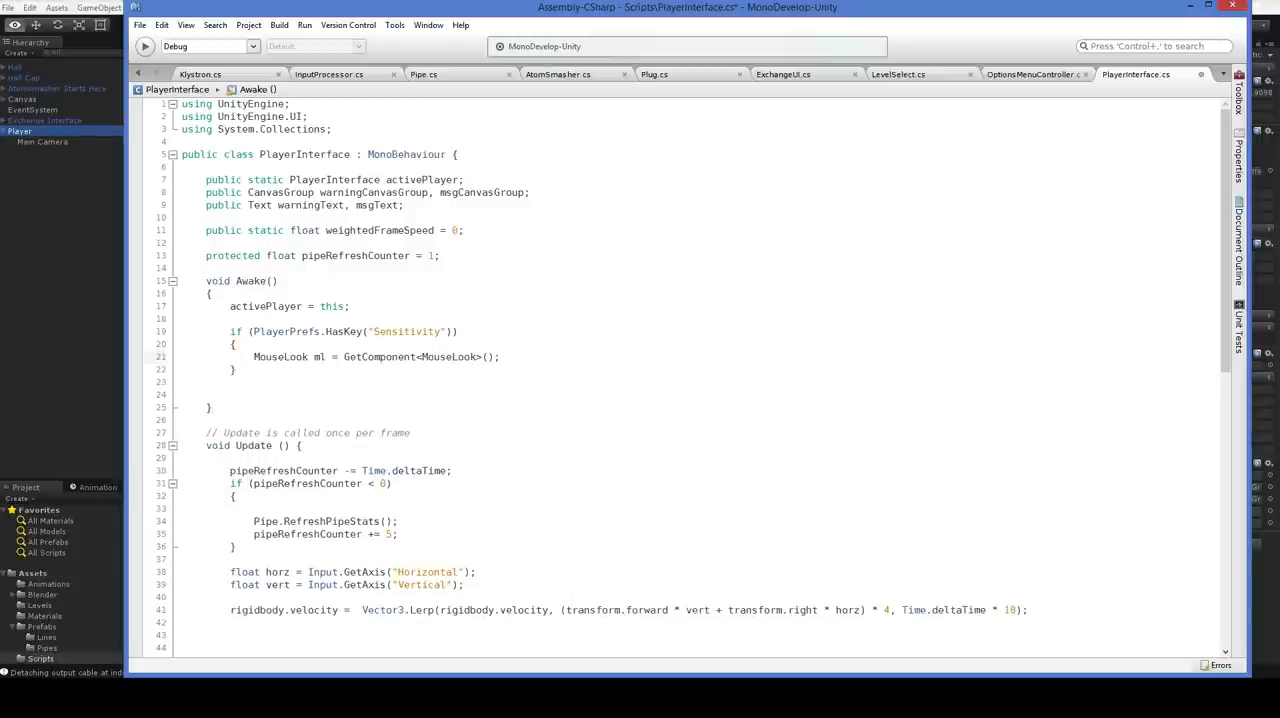
Assign ml.sensitivityX from PlayerPrefs.GetFloat and reference the camera through Camera.main.
{"action": "type", "text": "ml."}
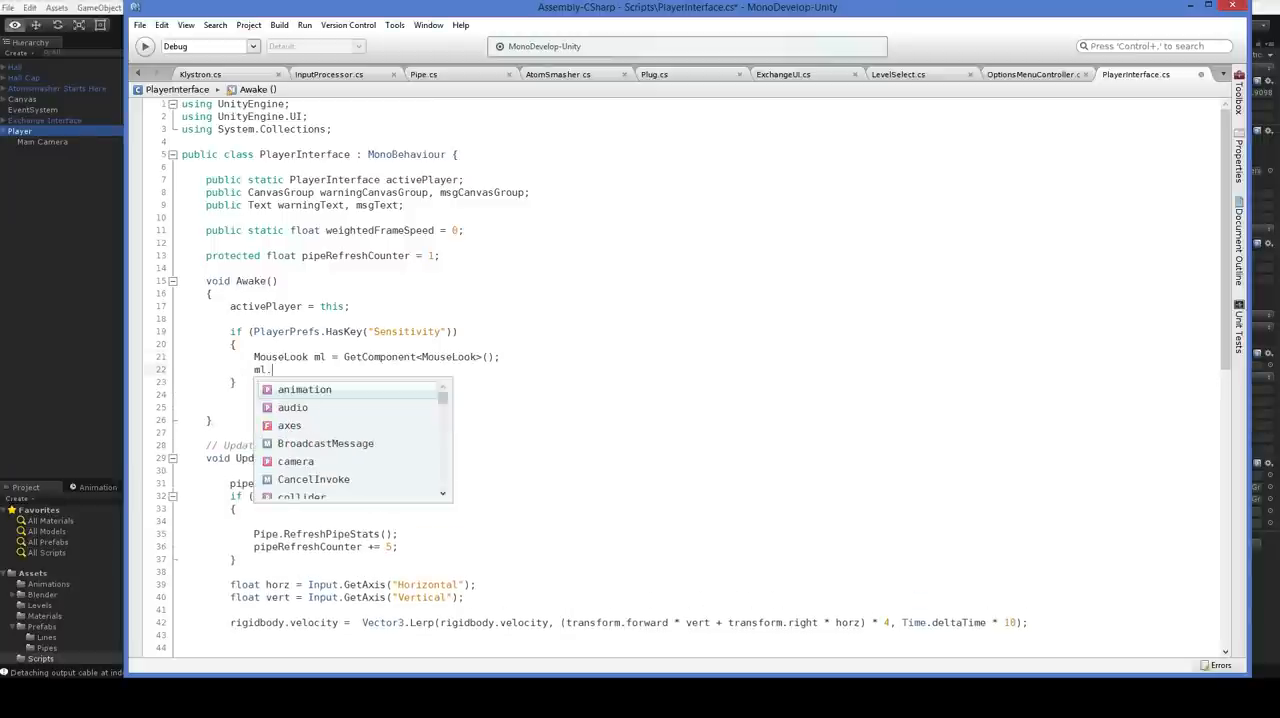
{"action": "mouse_move", "coordinate": [304, 389]}
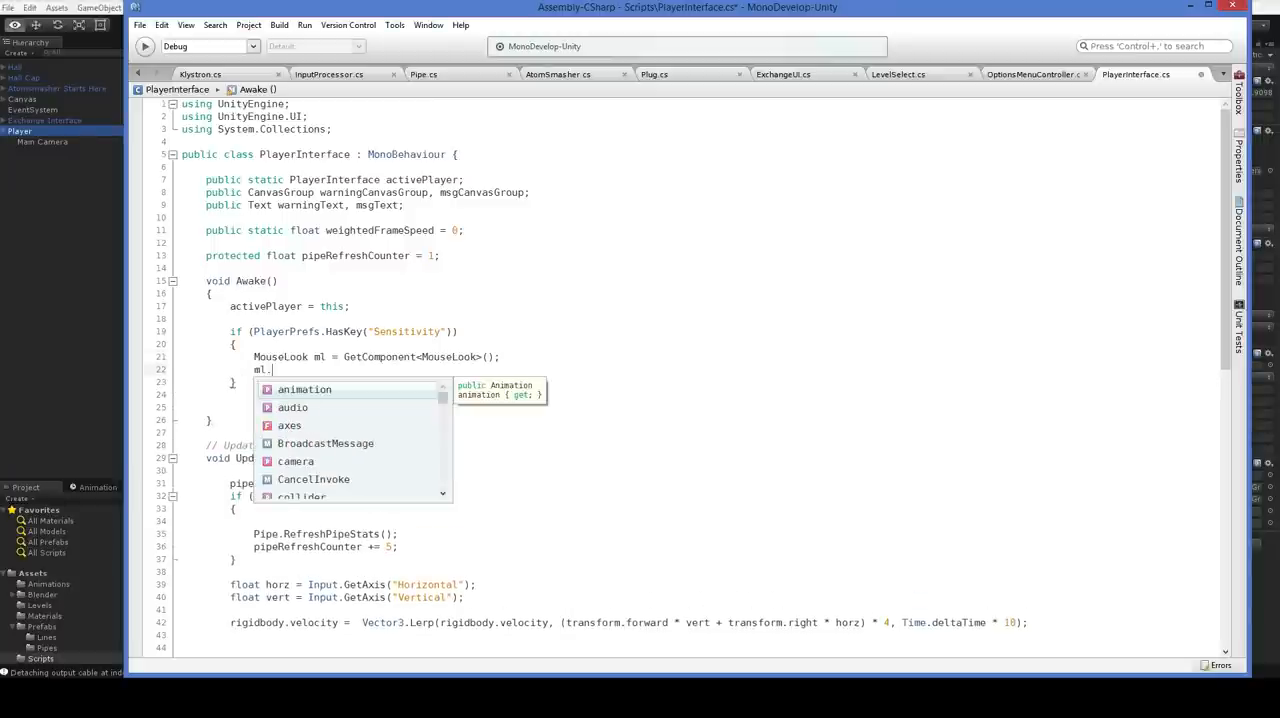
{"action": "type", "text": "sensitivityX ="}
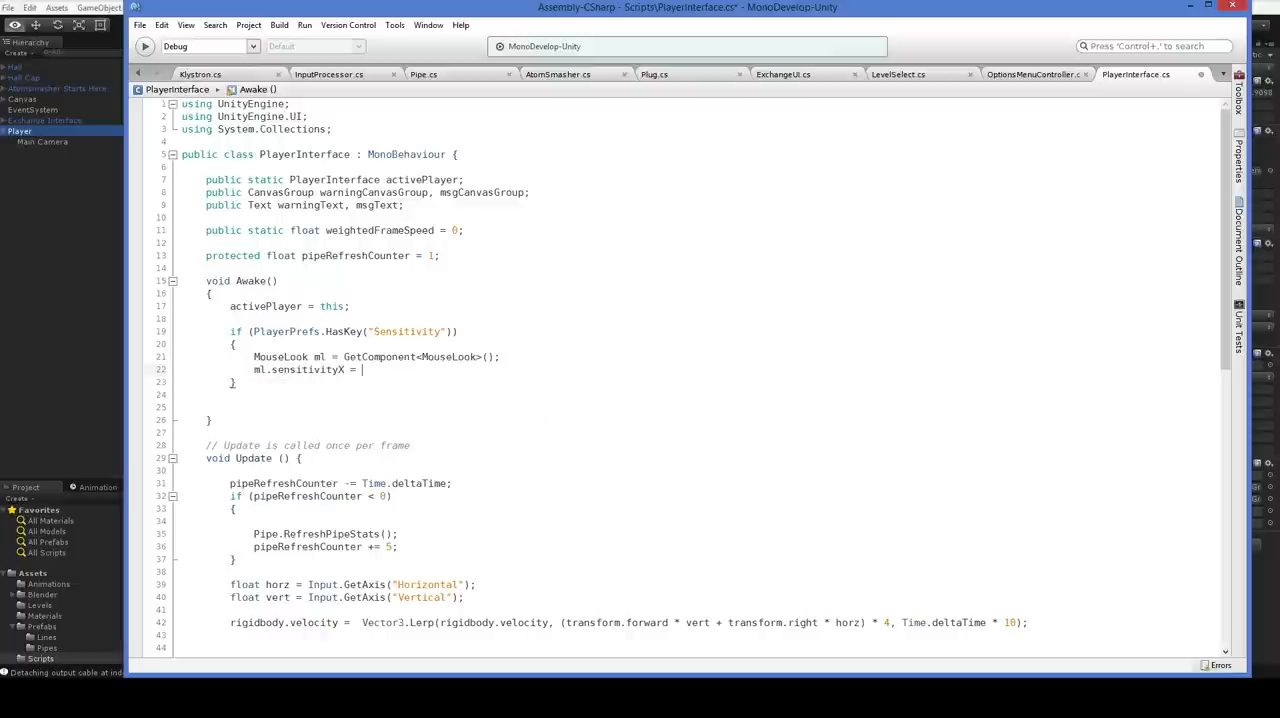
{"action": "type", "text": "Player"}
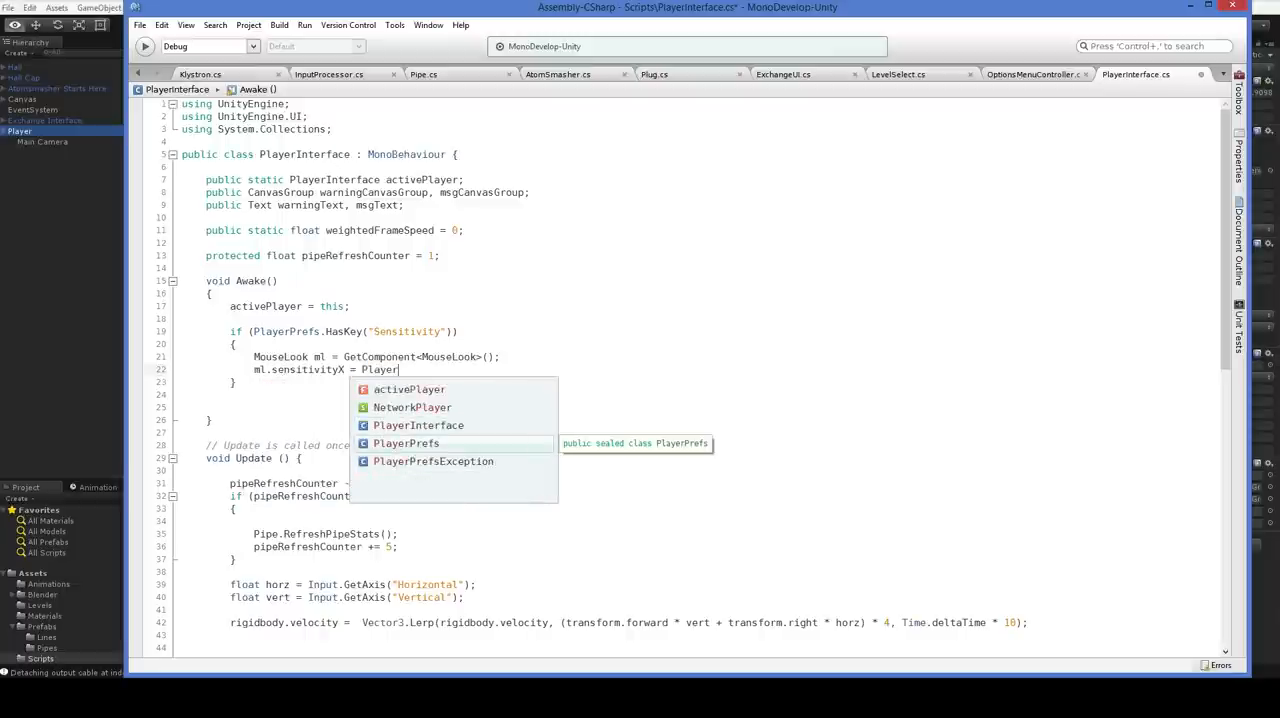
{"action": "type", "text": "Prefs.GetFloat(\"Sensitivity\");"}
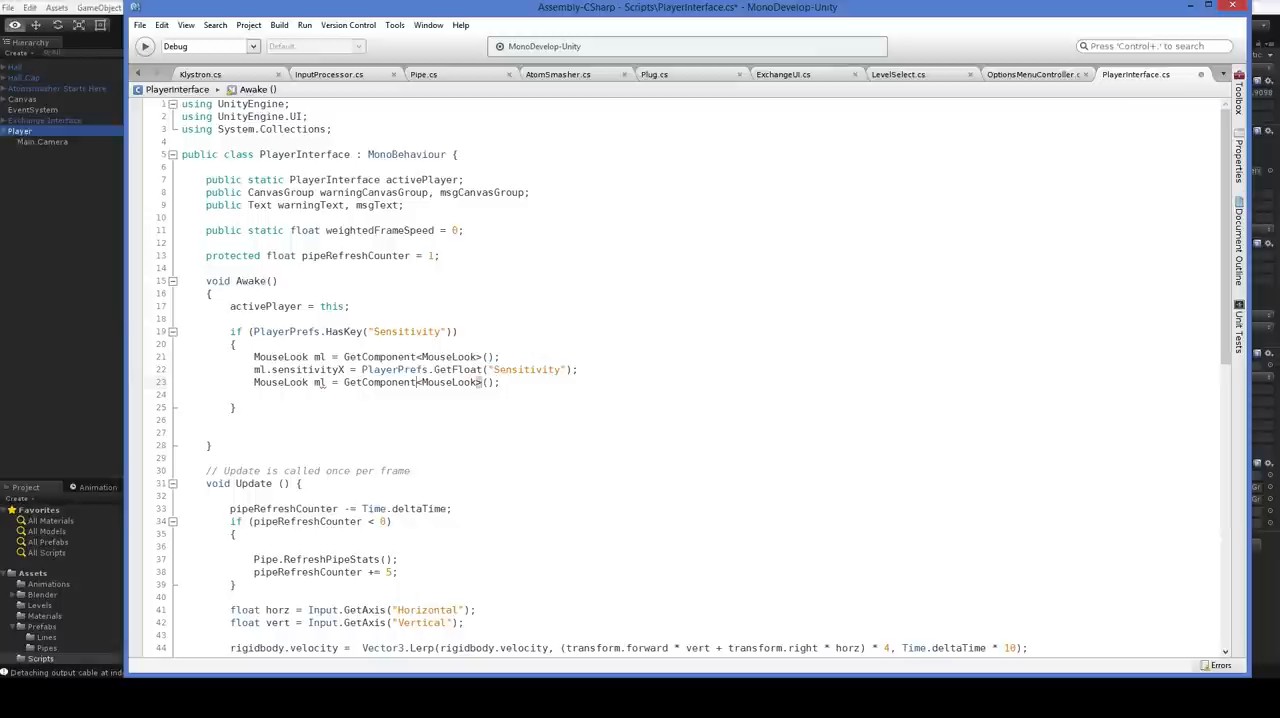
{"action": "type", "text": "Car"}
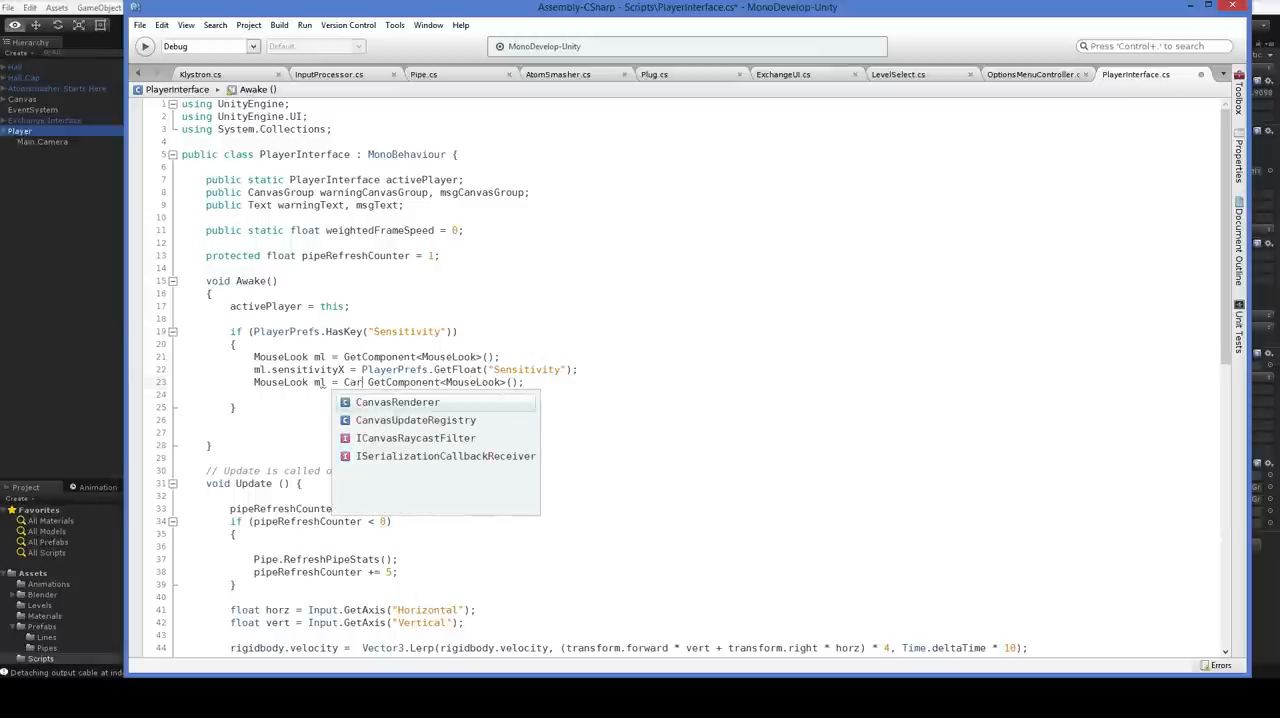
{"action": "type", "text": "Camera.main"}
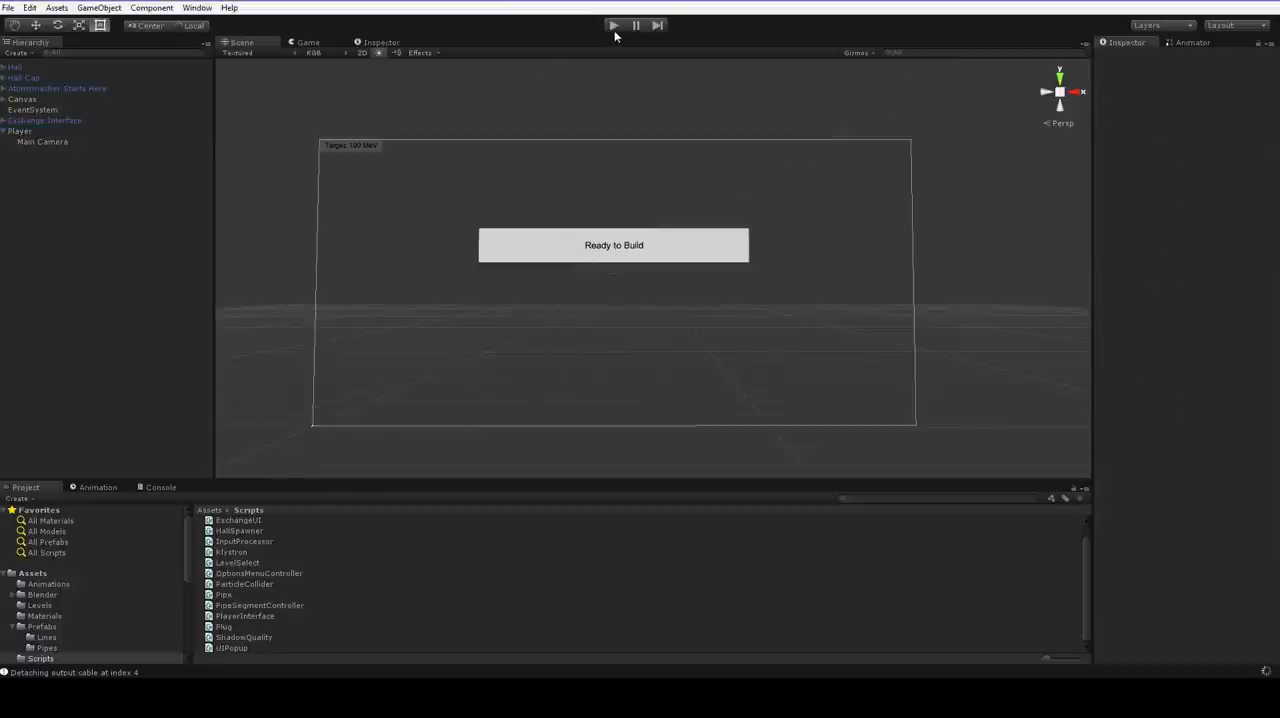
Play-test Lvl0, checking Mouse Look on Main Camera and Player in Scene view, then stop.
{"action": "left_click", "coordinate": [615, 25]}
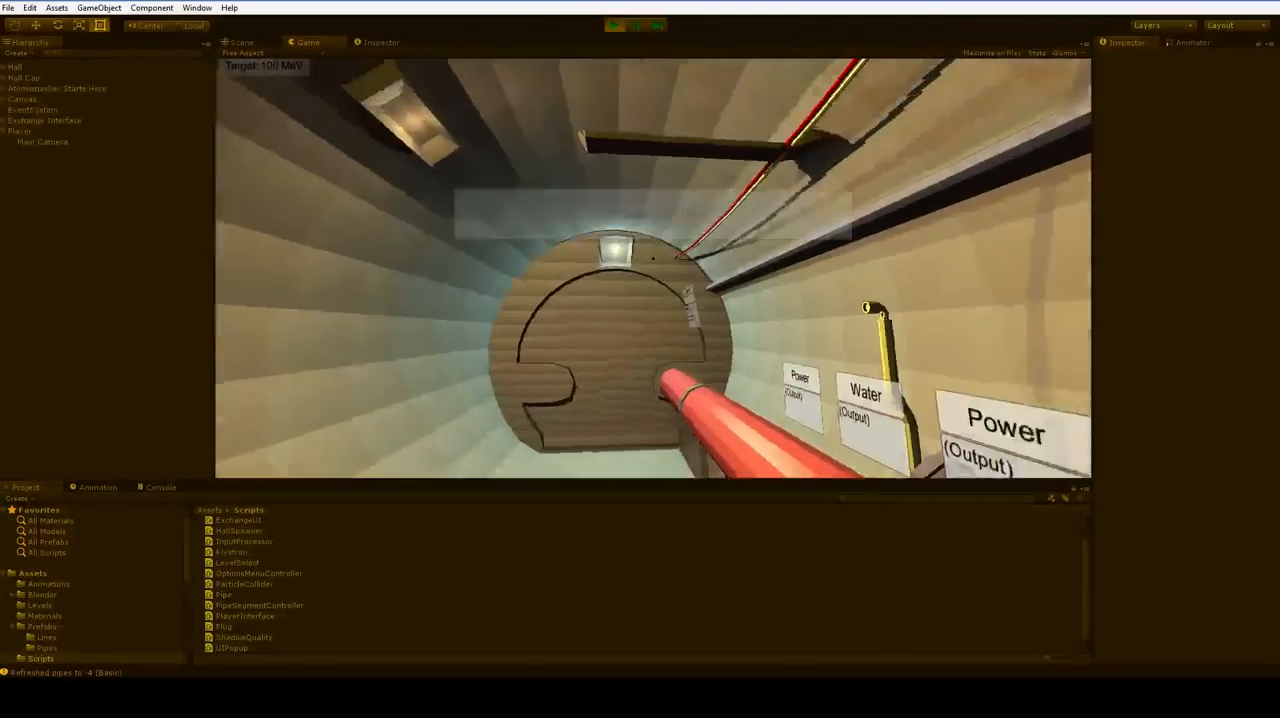
{"action": "left_click", "coordinate": [237, 41]}
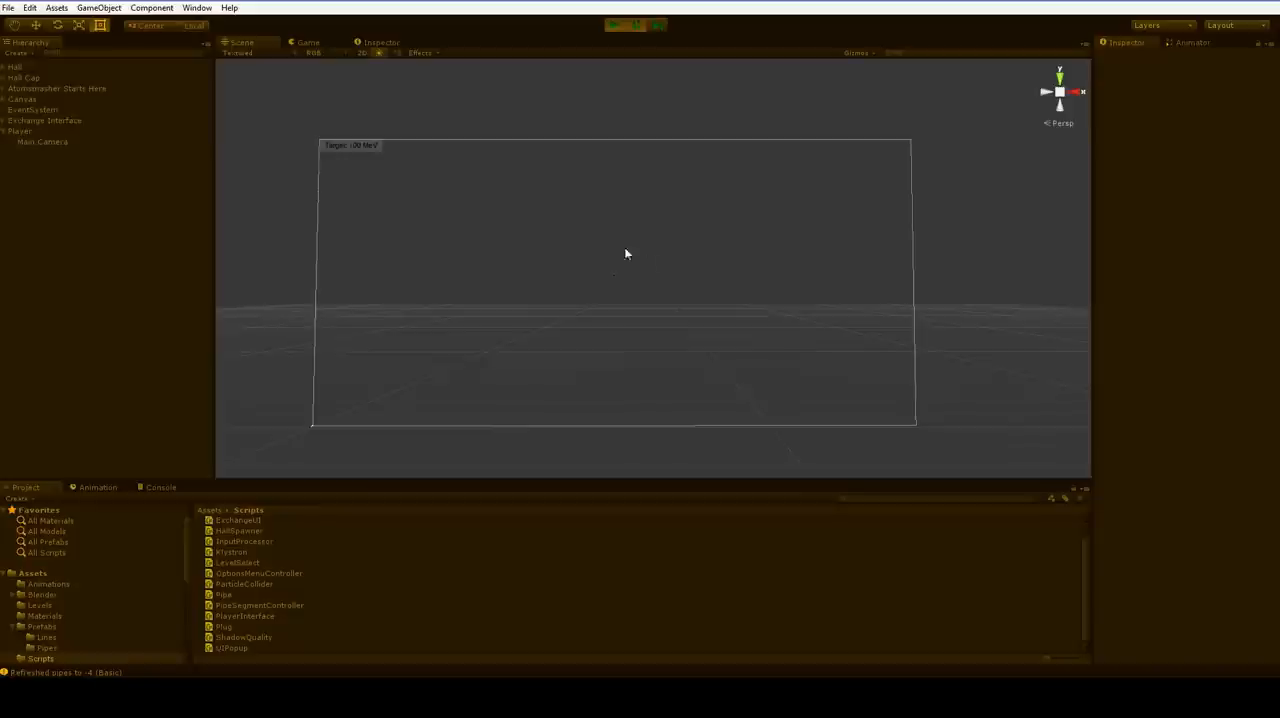
{"action": "left_click", "coordinate": [42, 141]}
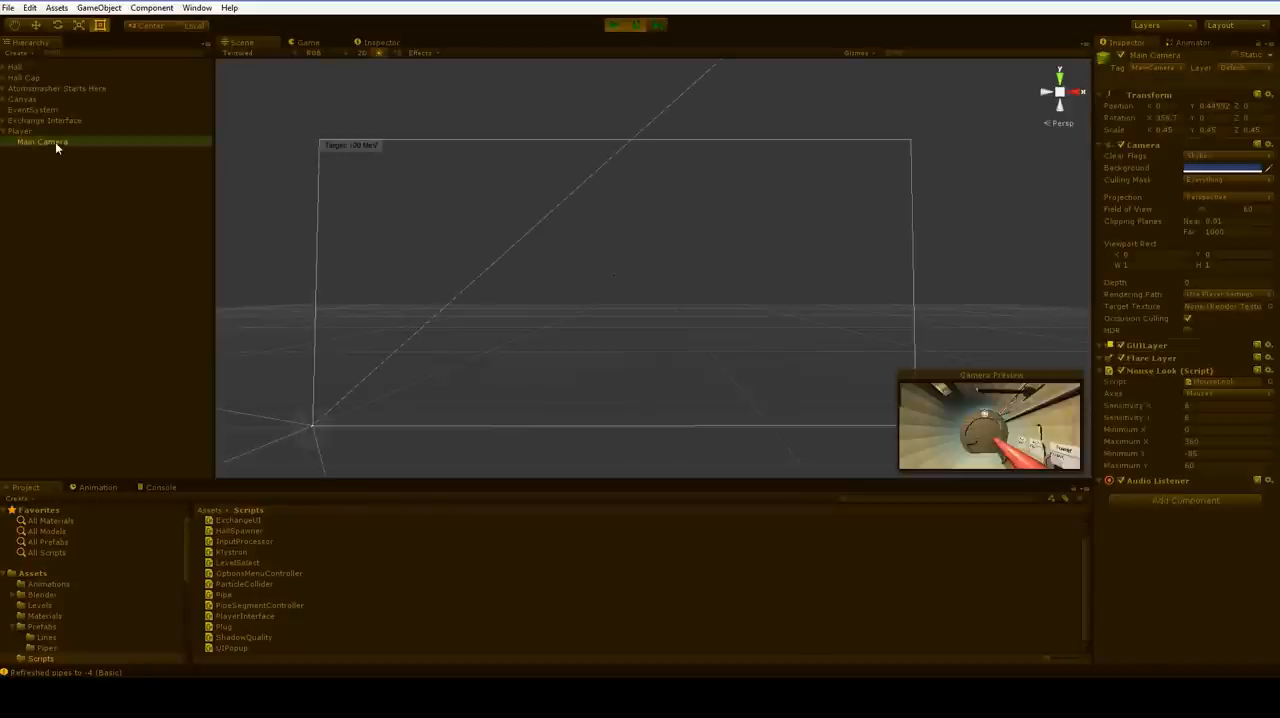
{"action": "mouse_move", "coordinate": [125, 181]}
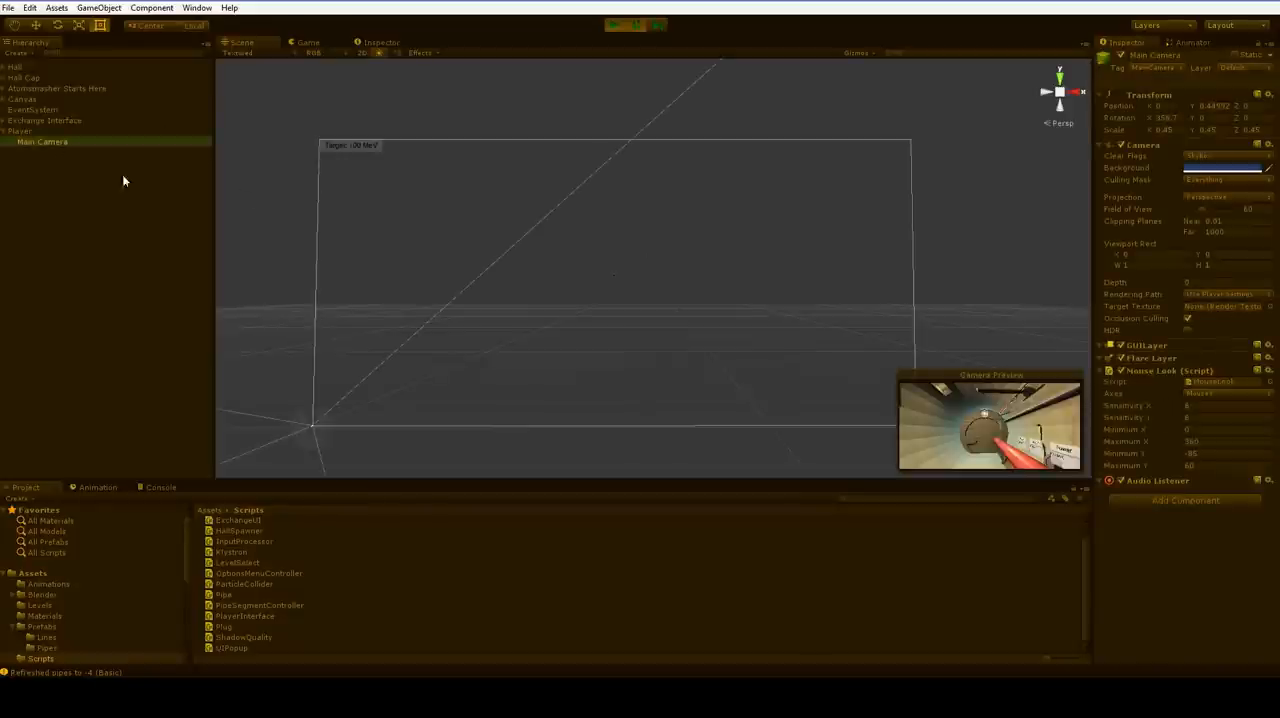
{"action": "left_click", "coordinate": [20, 131]}
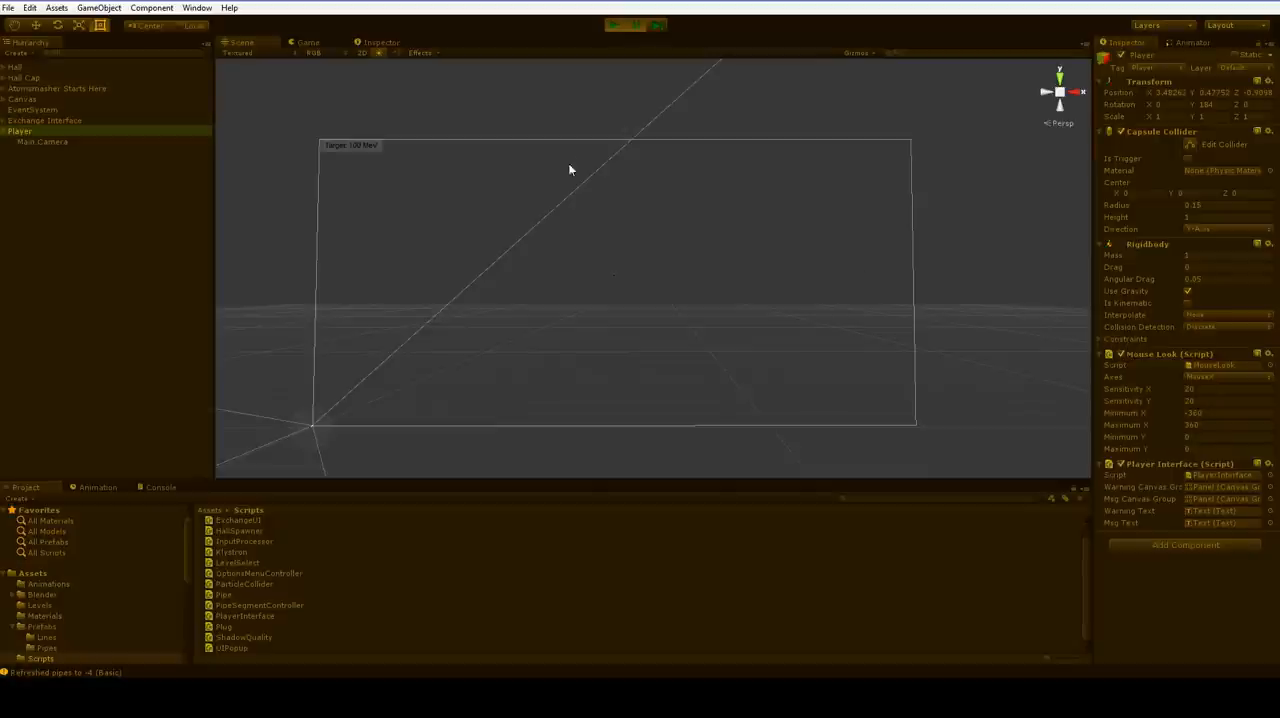
{"action": "left_click", "coordinate": [616, 24]}
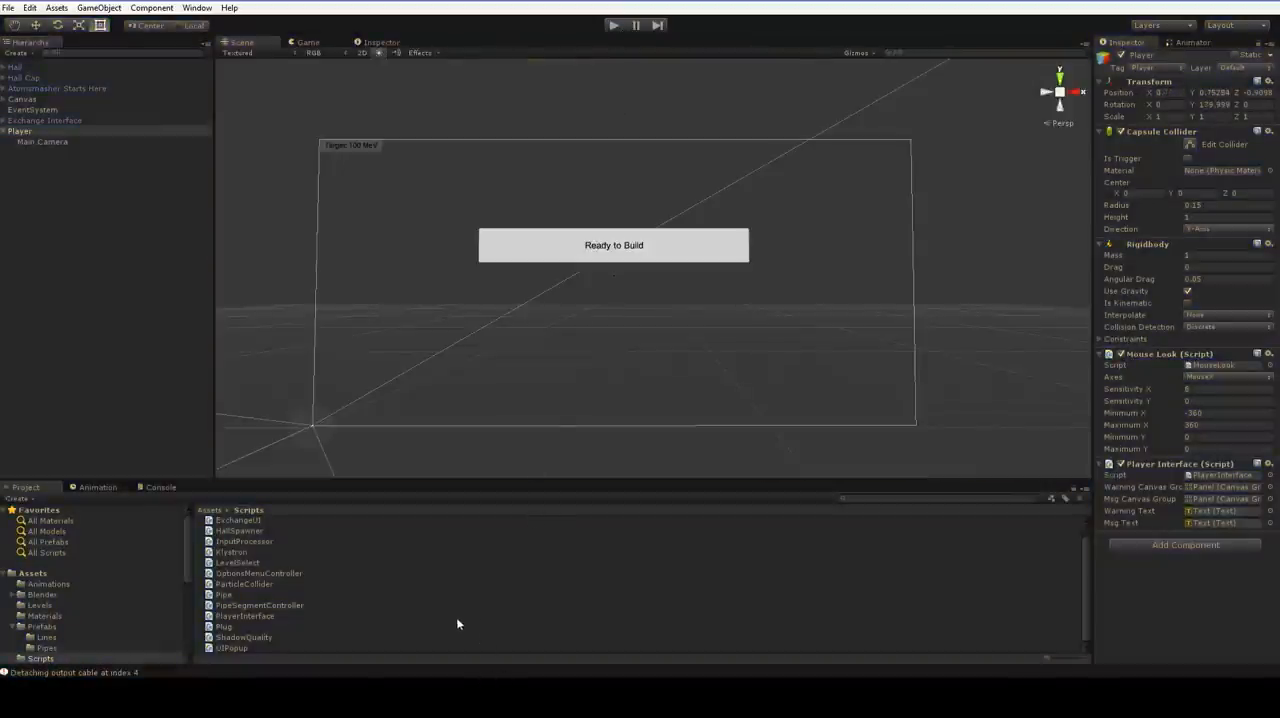
Reopen PlayerInterface.cs to review Awake applying saved Sensitivity to sensitivityX and sensitivityY.
{"action": "double_click", "coordinate": [245, 616]}
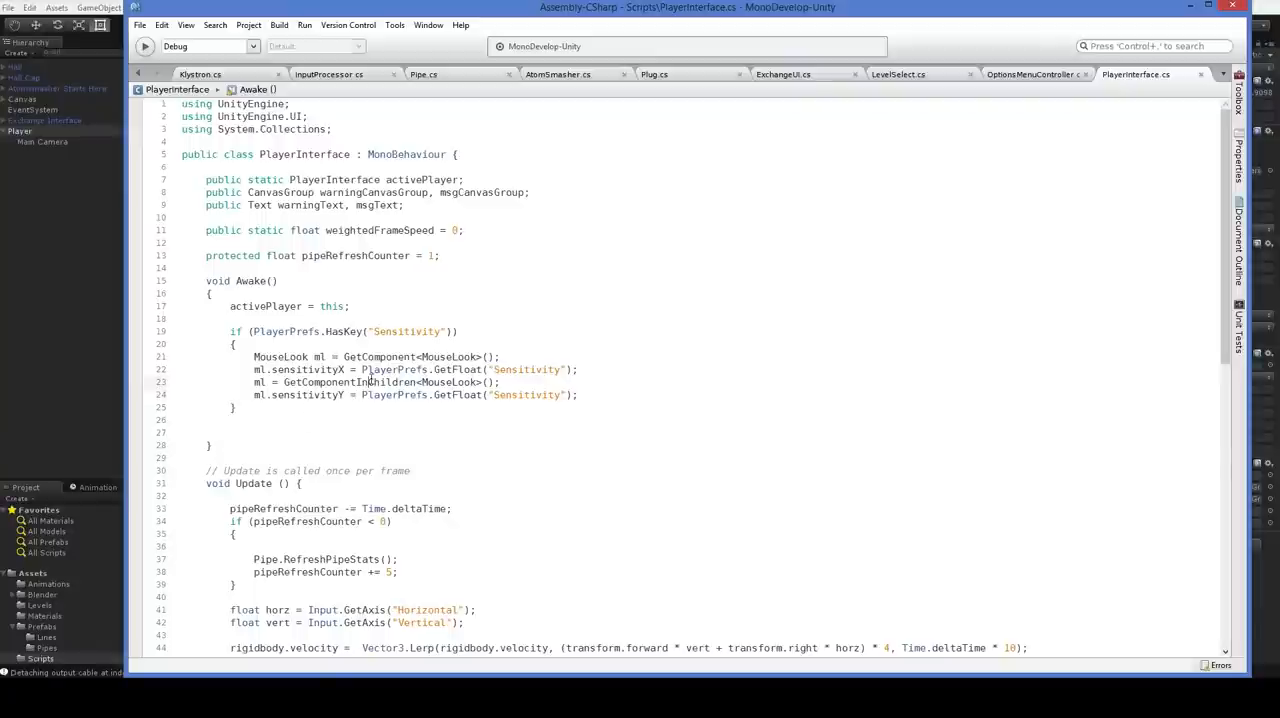
{"action": "mouse_move", "coordinate": [365, 382]}
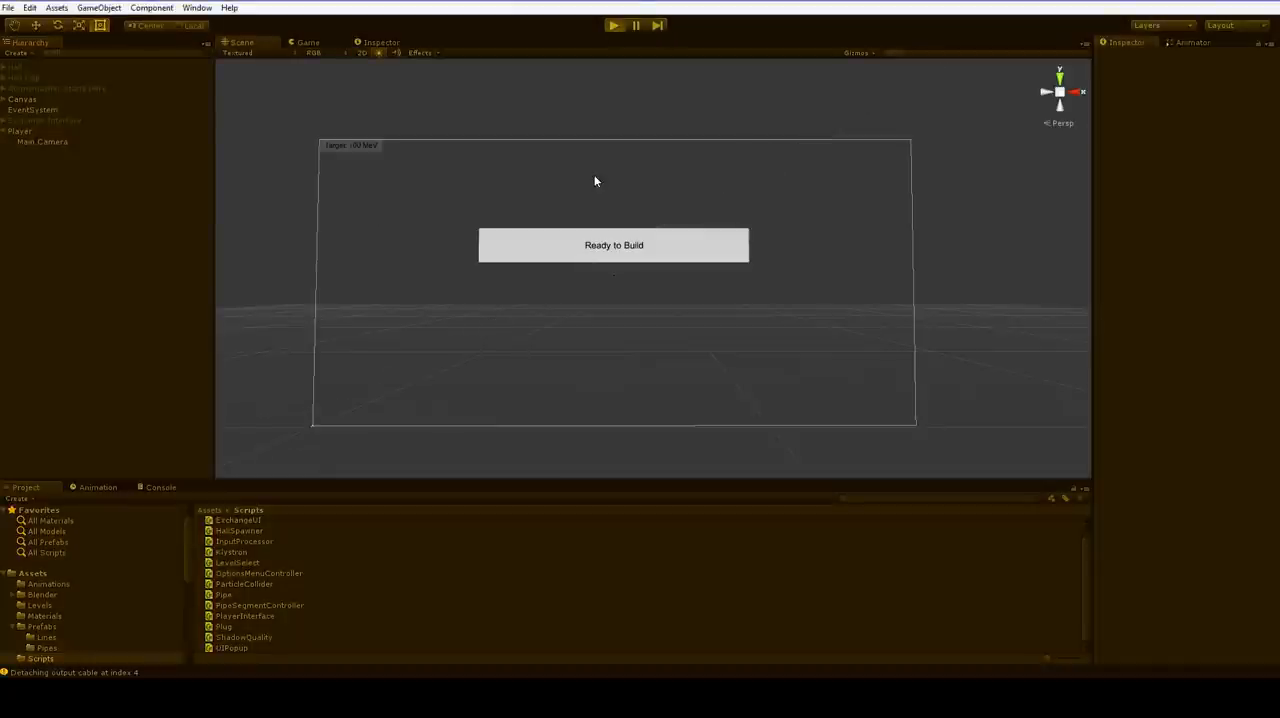
Play the game, exit Lvl0 to the Atom Smasher menu, and reload a level to test sensitivity 0.1.
{"action": "left_click", "coordinate": [615, 24]}
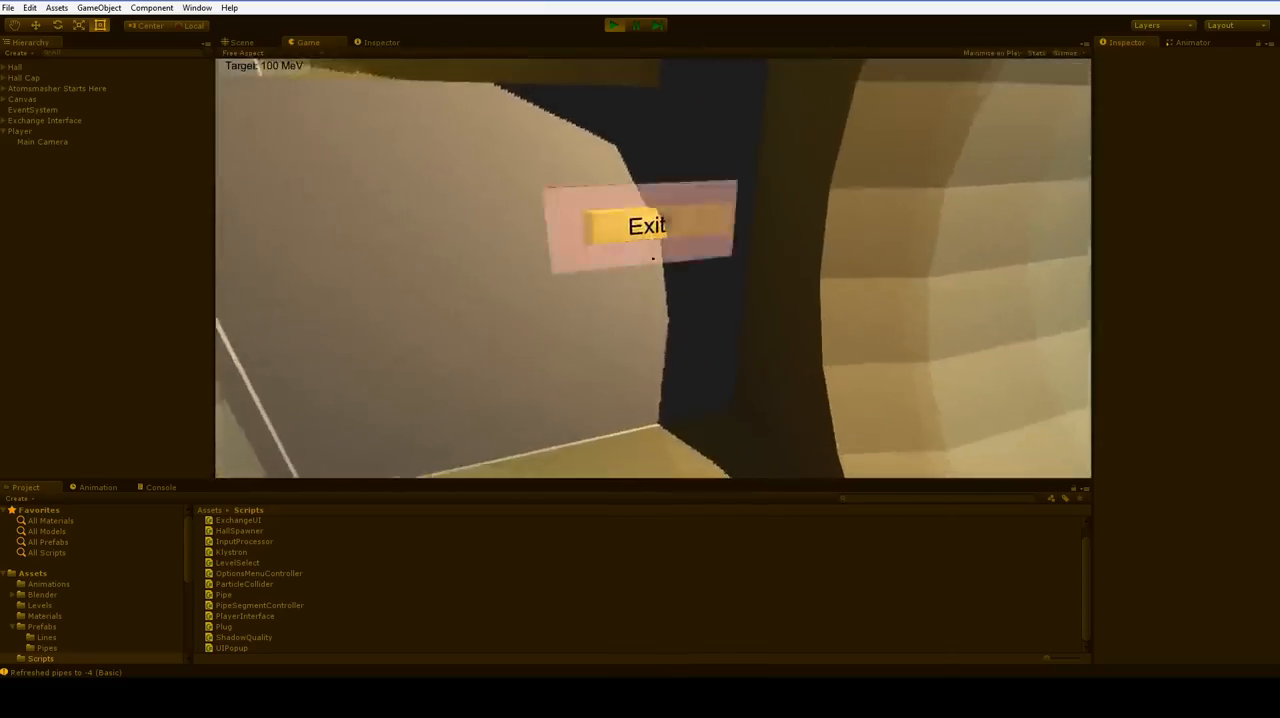
{"action": "left_click", "coordinate": [649, 223]}
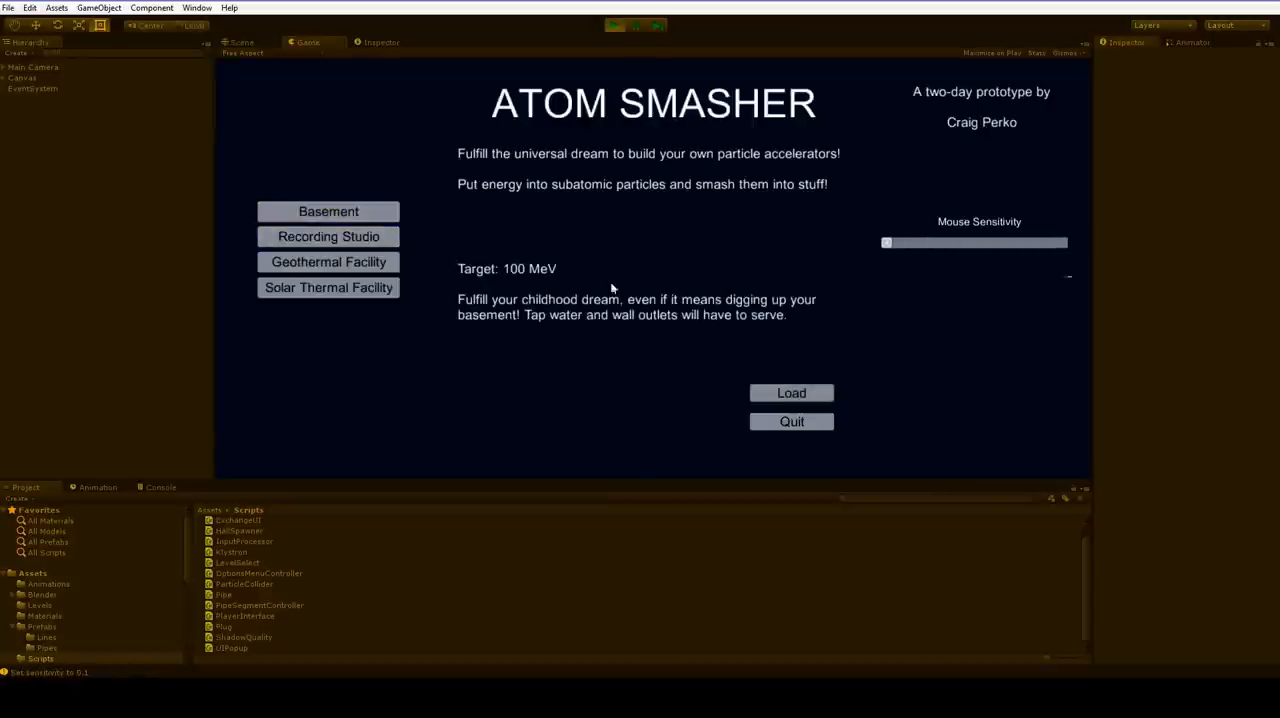
{"action": "left_click", "coordinate": [328, 211]}
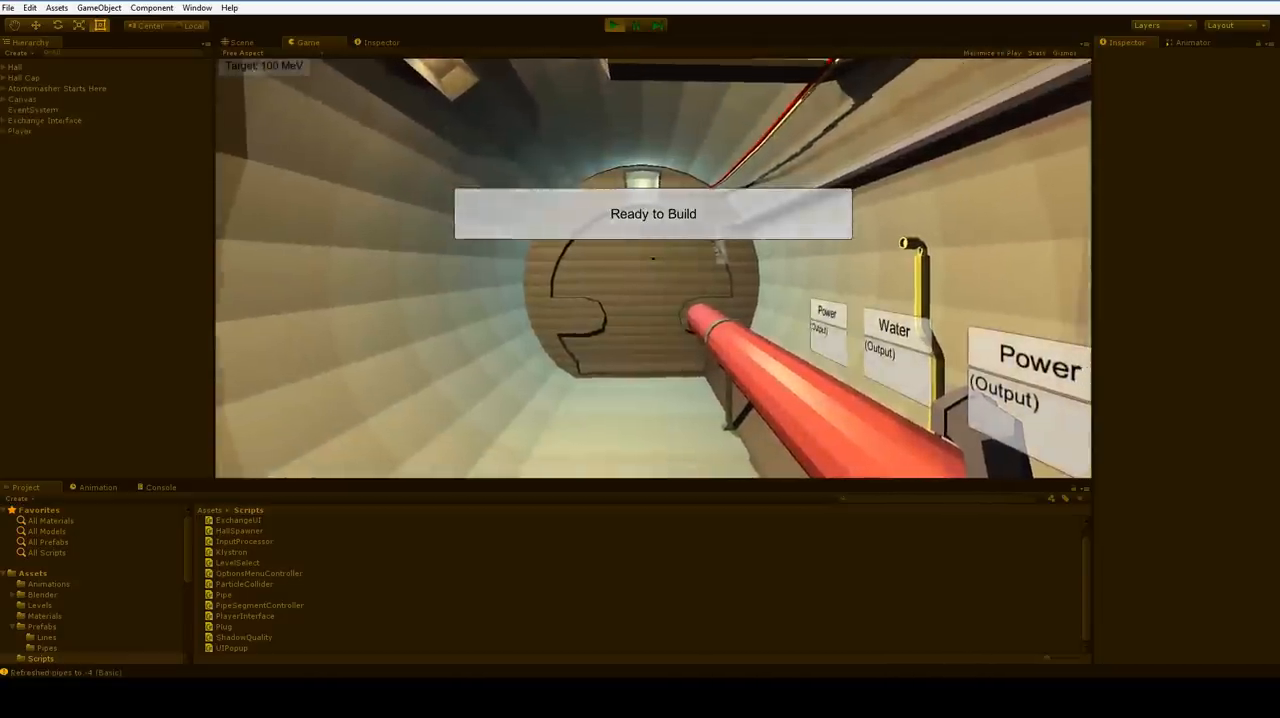